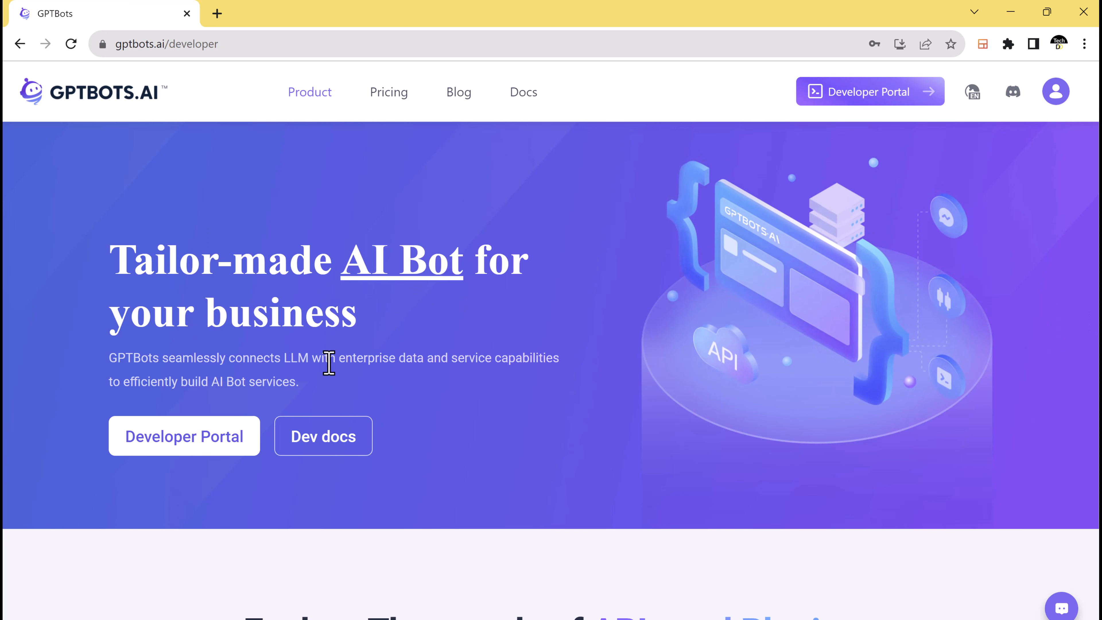
pyautogui.moveTo(410, 406)
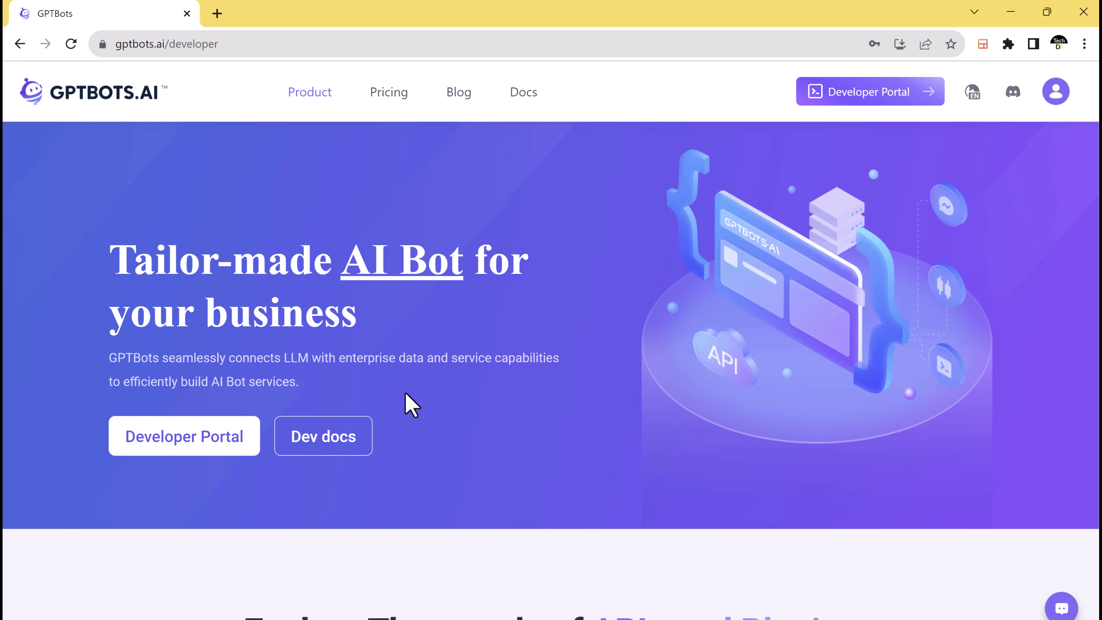
# Browse down the GPTBots landing page and enter the Developer Portal
pyautogui.scroll(-3)
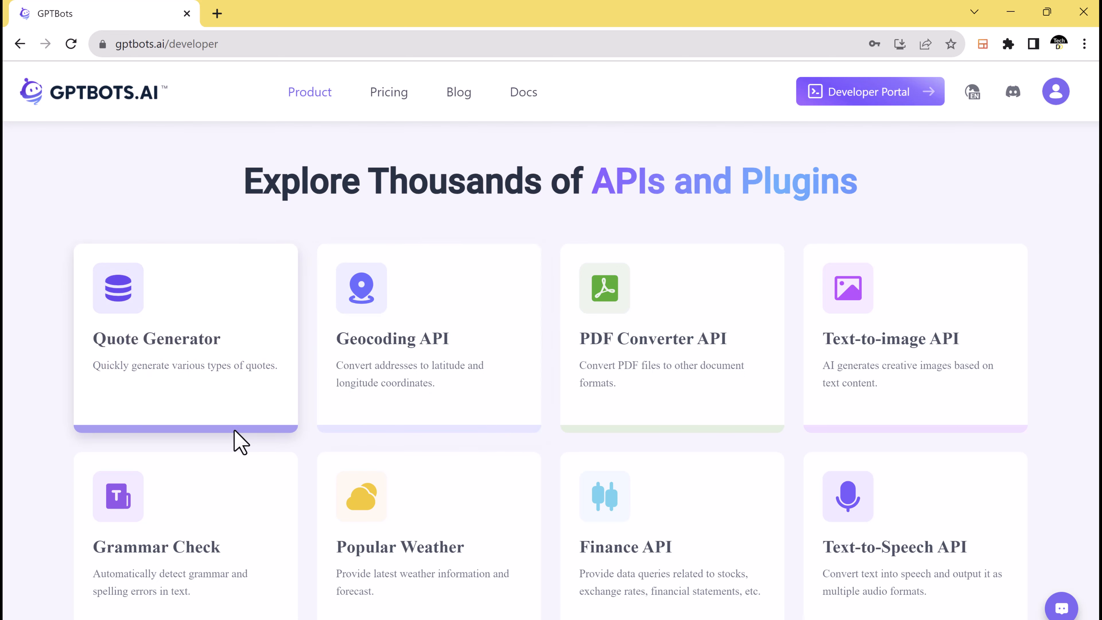
pyautogui.moveTo(638, 419)
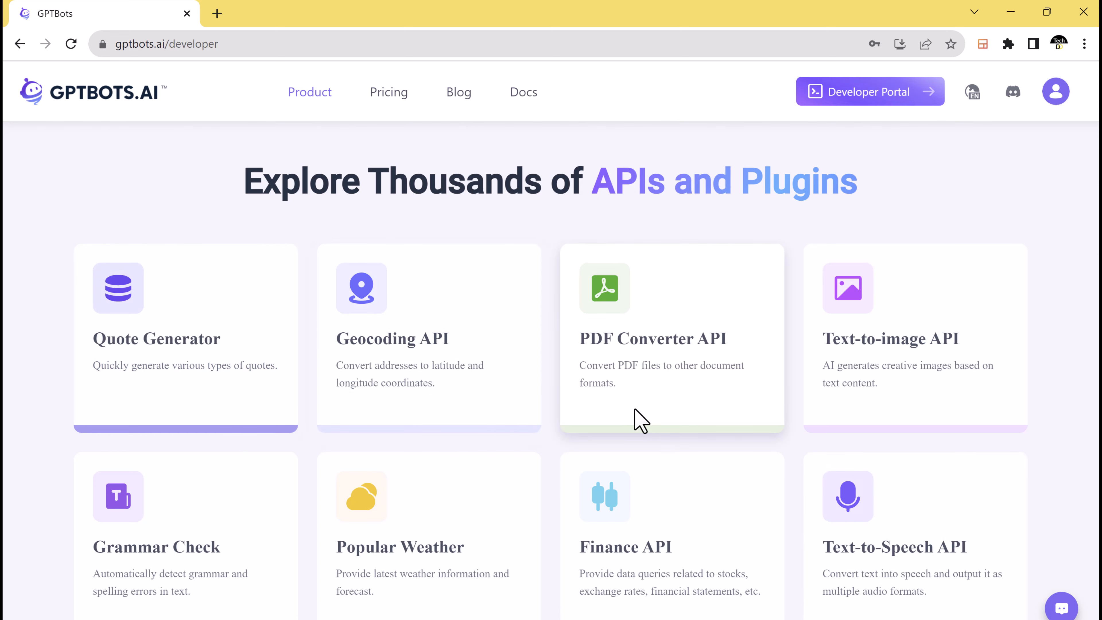
pyautogui.scroll(-3)
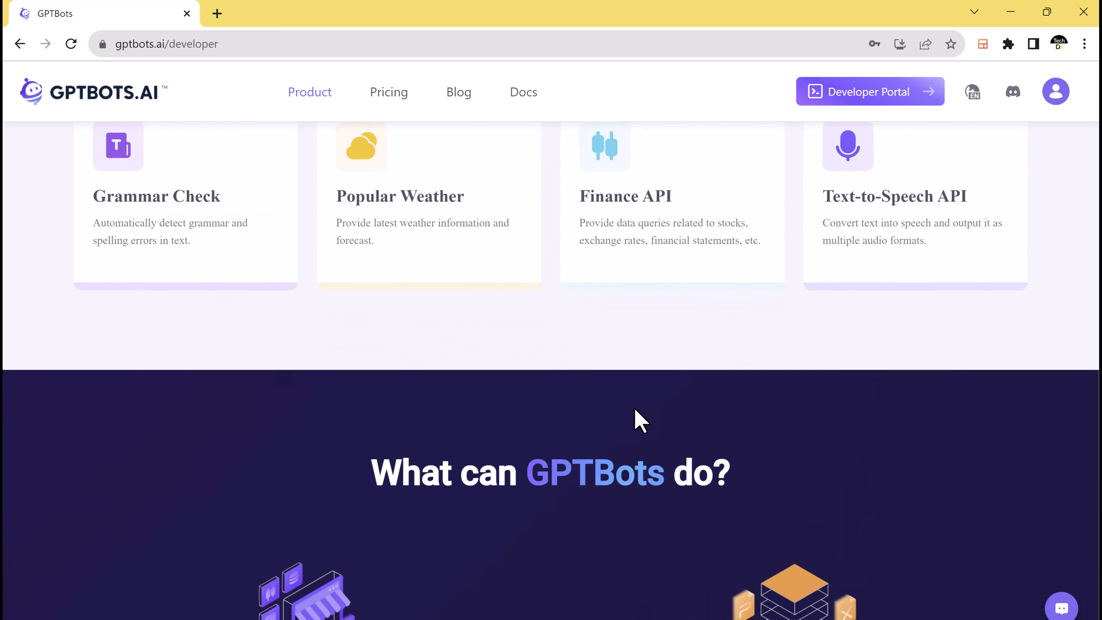
pyautogui.scroll(-3)
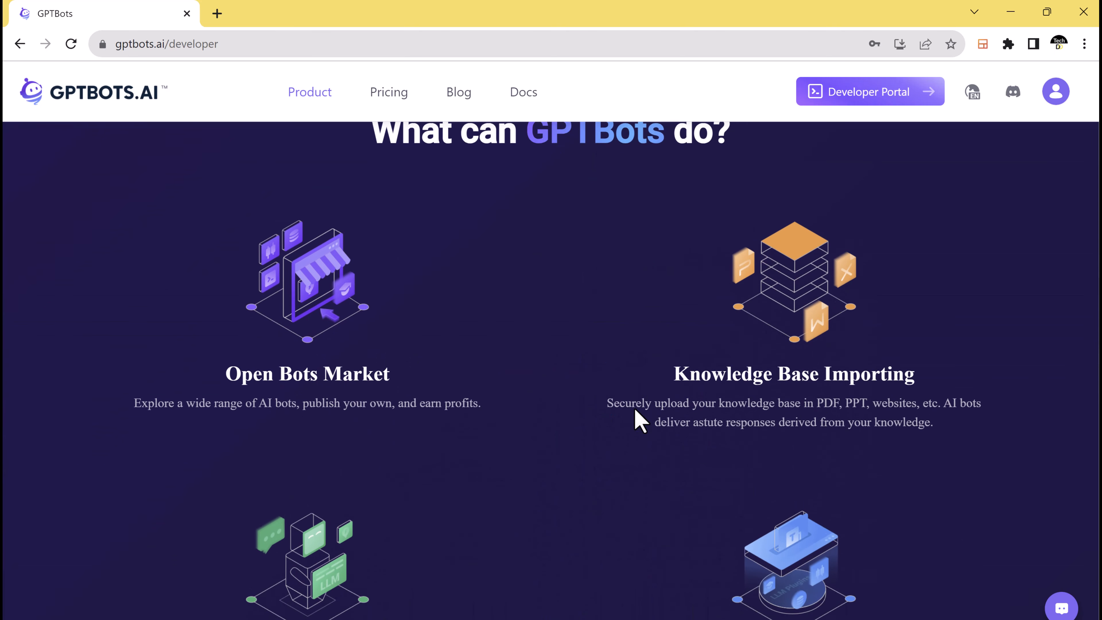
pyautogui.scroll(-3)
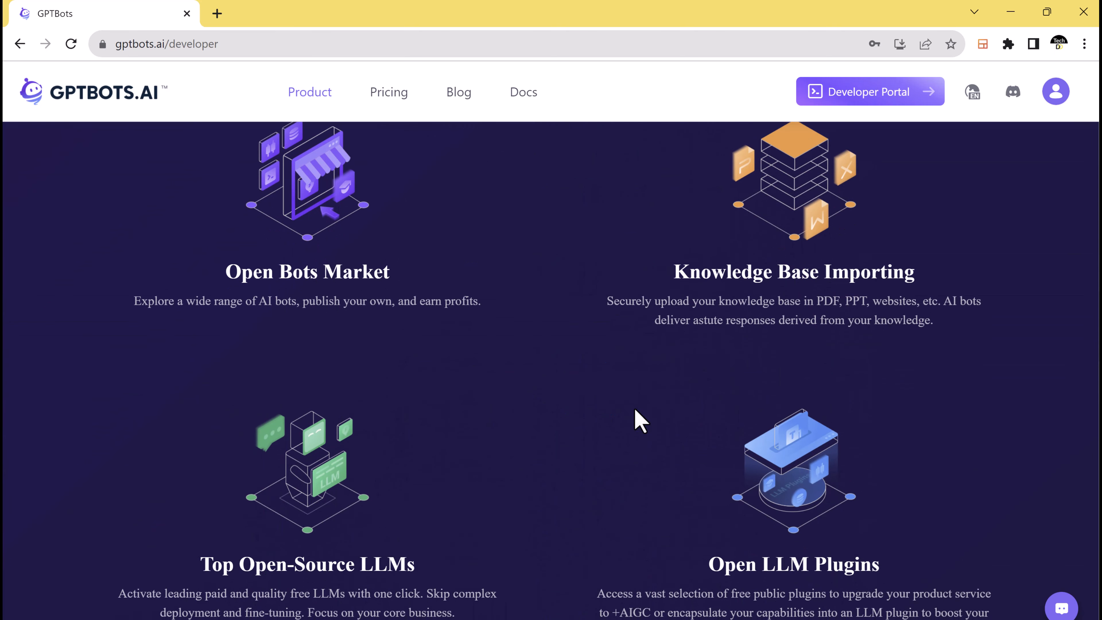
pyautogui.scroll(-3)
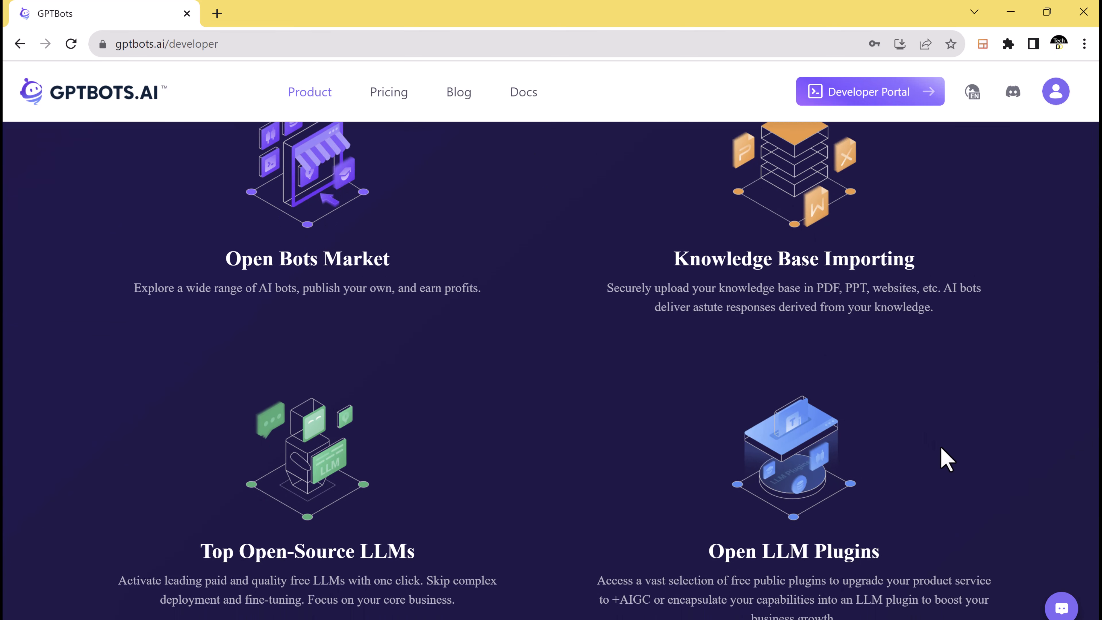
pyautogui.scroll(-3)
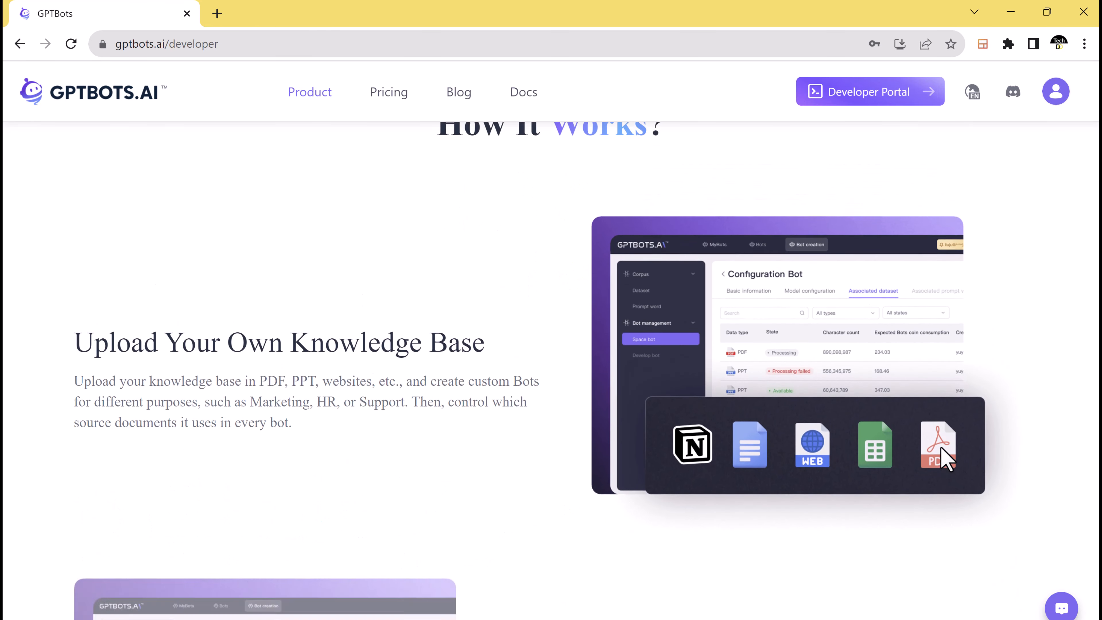
pyautogui.scroll(-3)
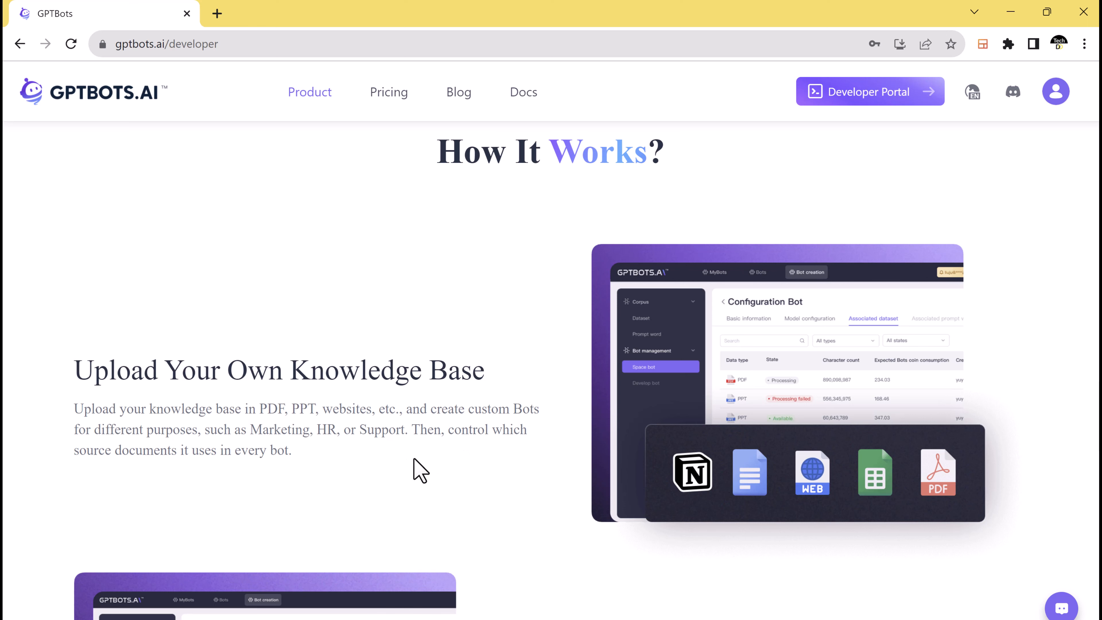
pyautogui.scroll(-3)
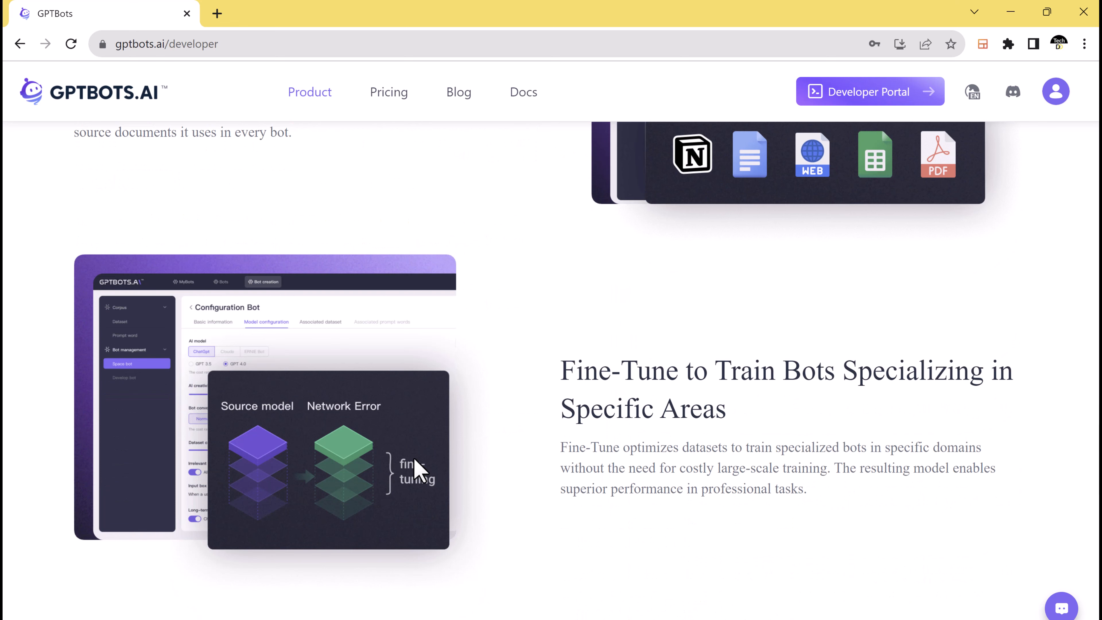
pyautogui.scroll(-3)
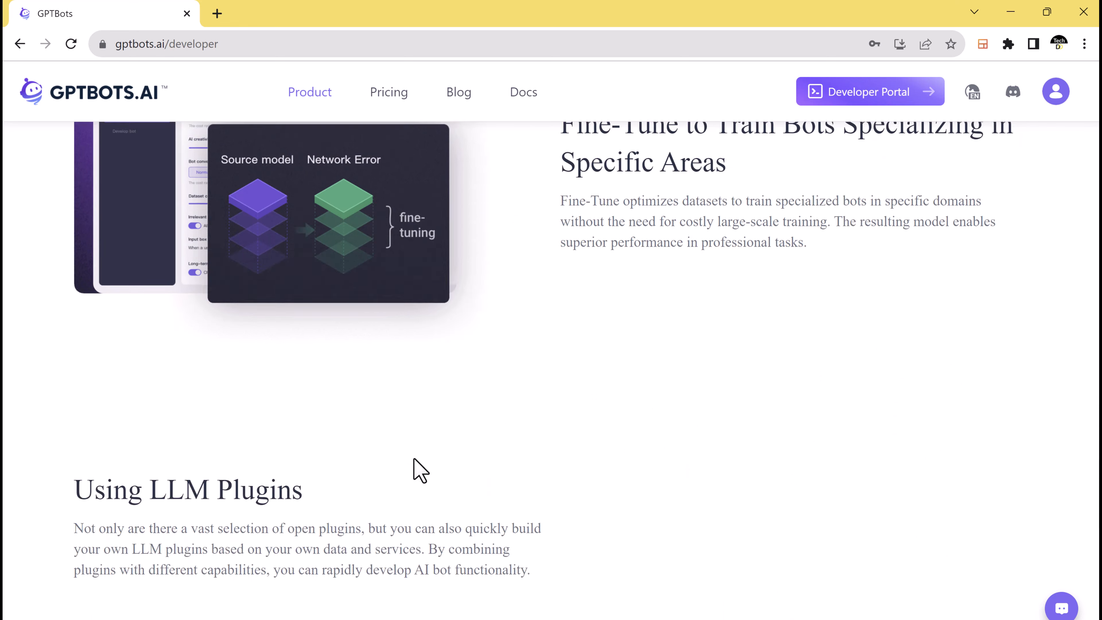
pyautogui.scroll(-3)
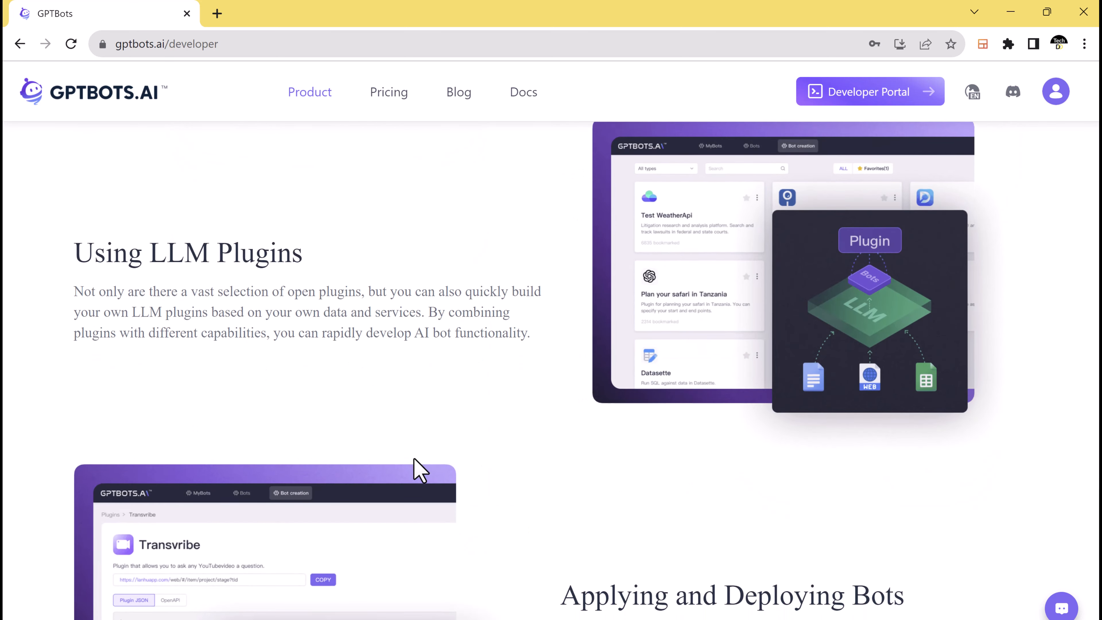
pyautogui.scroll(-3)
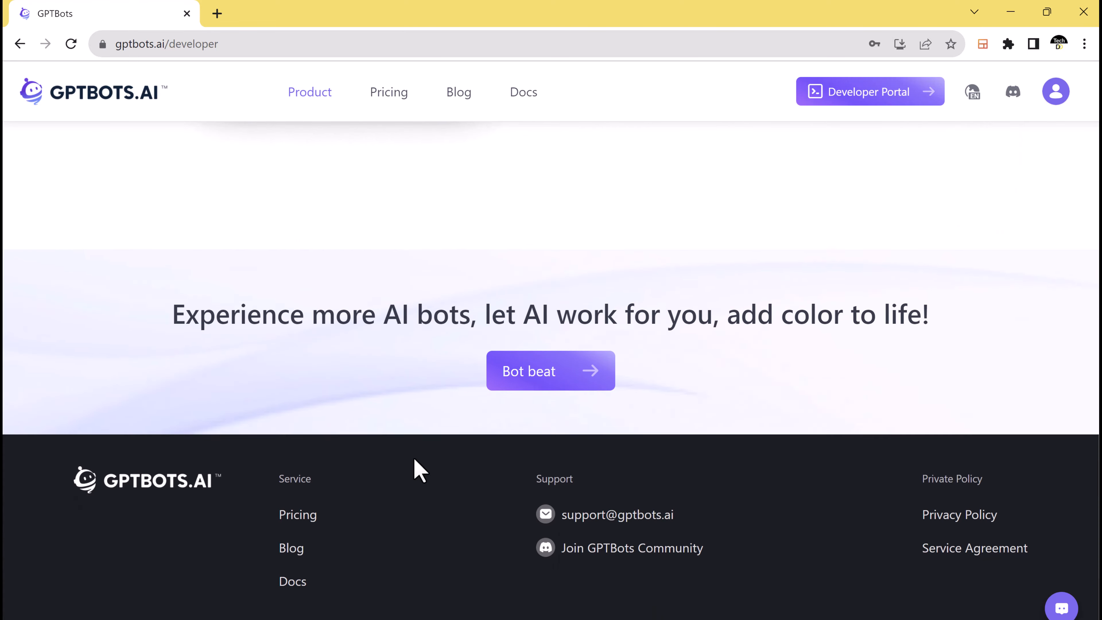
pyautogui.scroll(3)
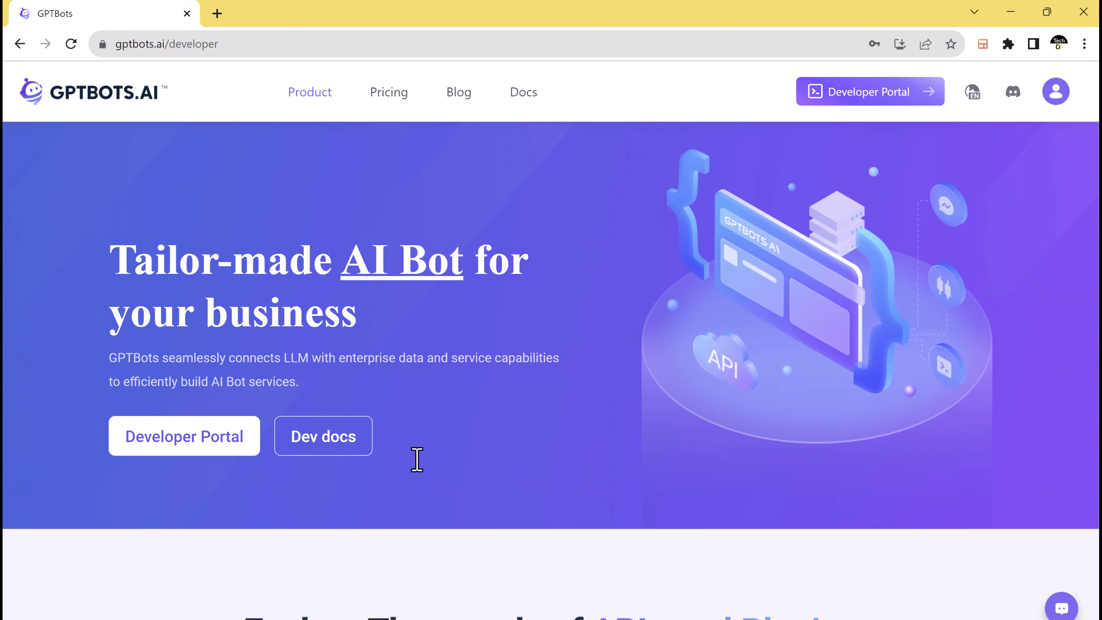
pyautogui.click(184, 436)
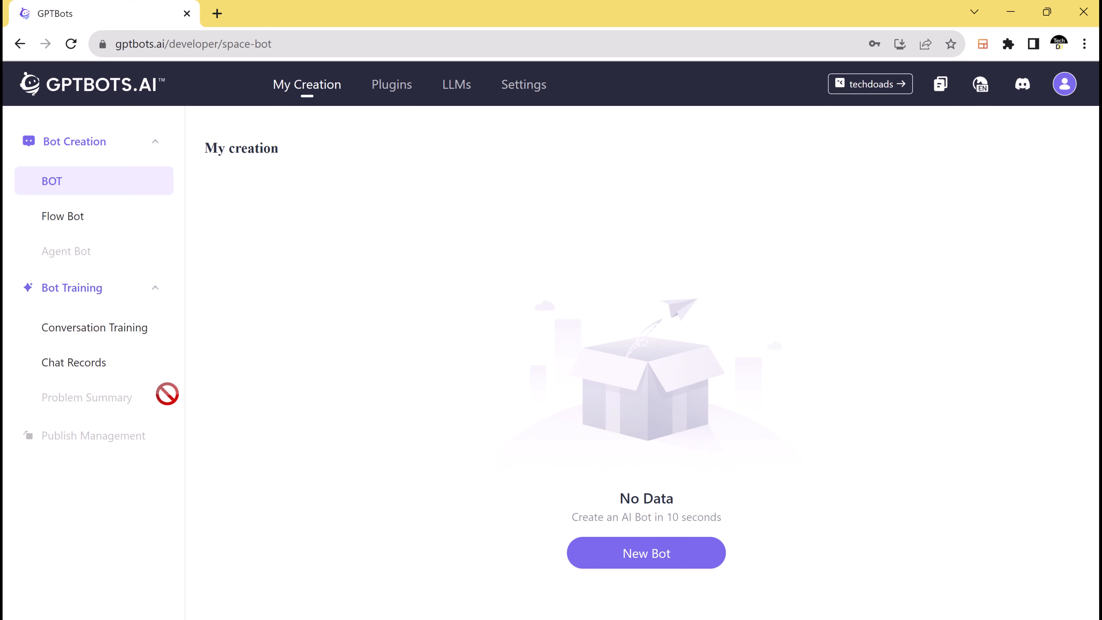
# Tour the Plugins market, LLM models and member Settings, then return to My Creation
pyautogui.click(392, 85)
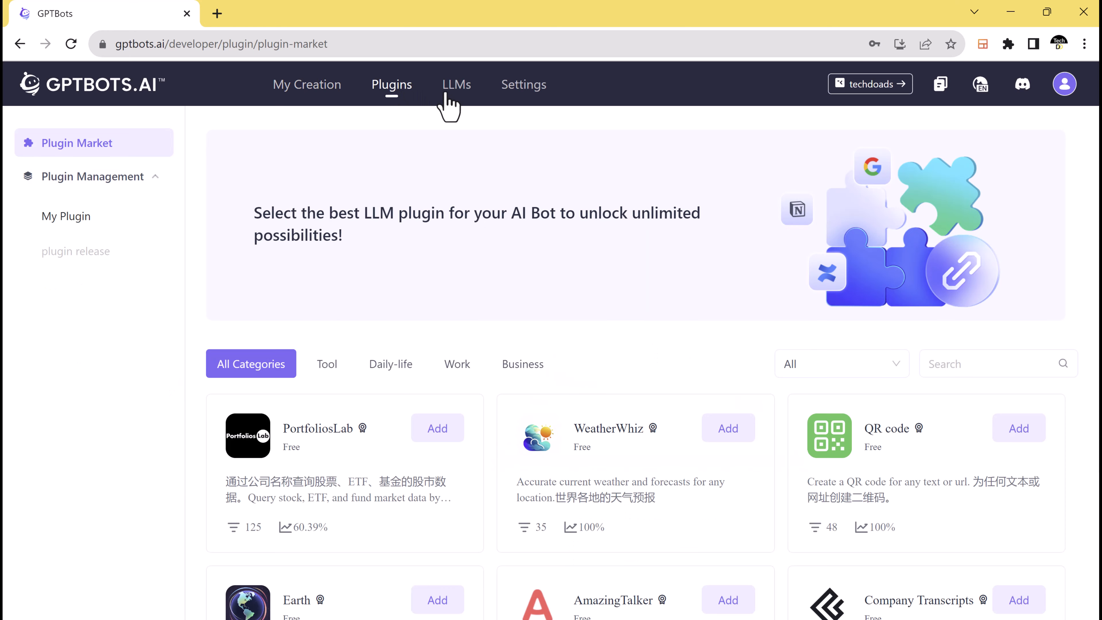
pyautogui.click(456, 84)
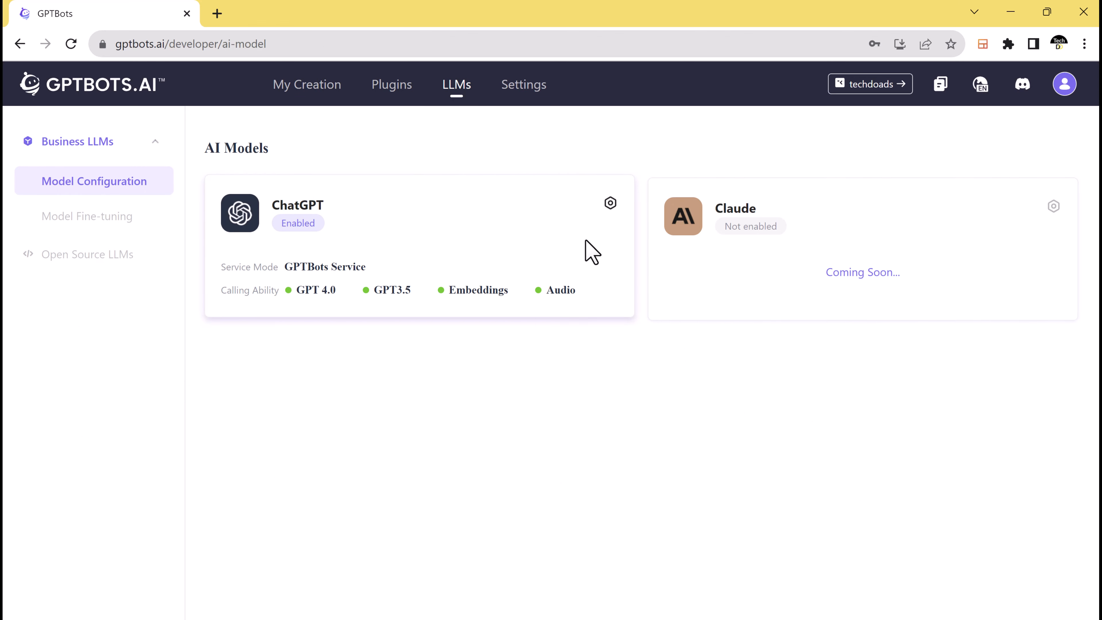
pyautogui.moveTo(635, 259)
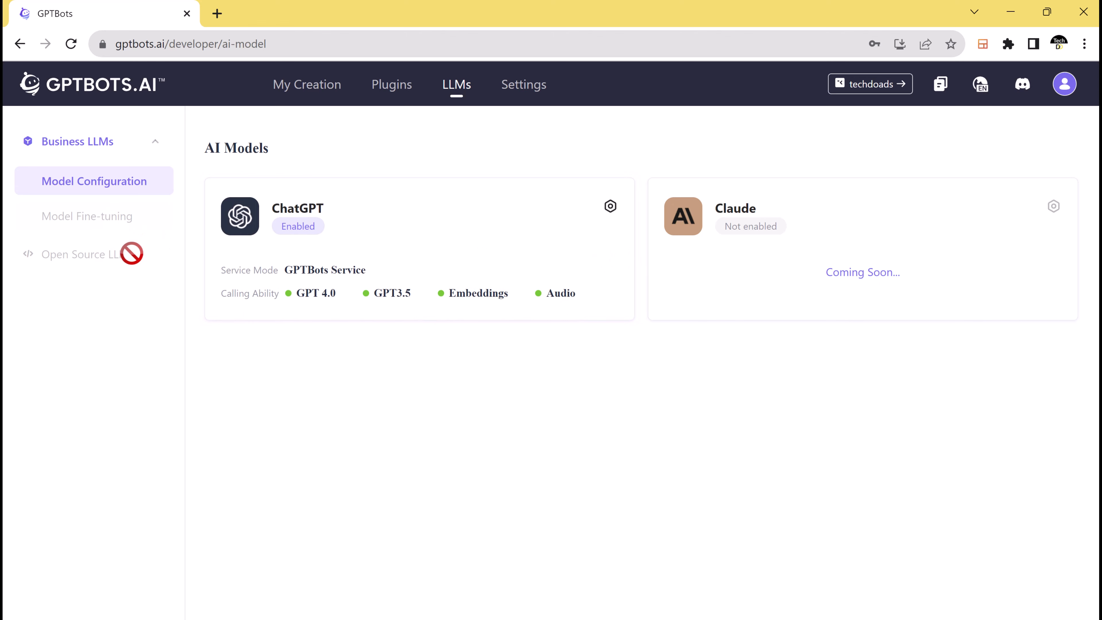
pyautogui.click(523, 85)
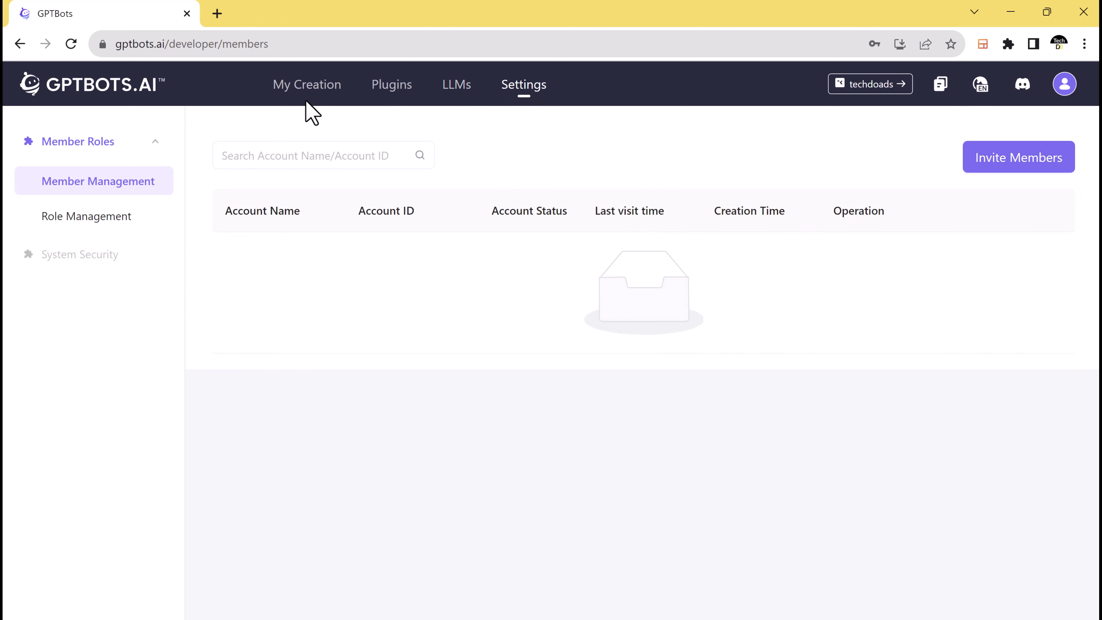
pyautogui.click(307, 84)
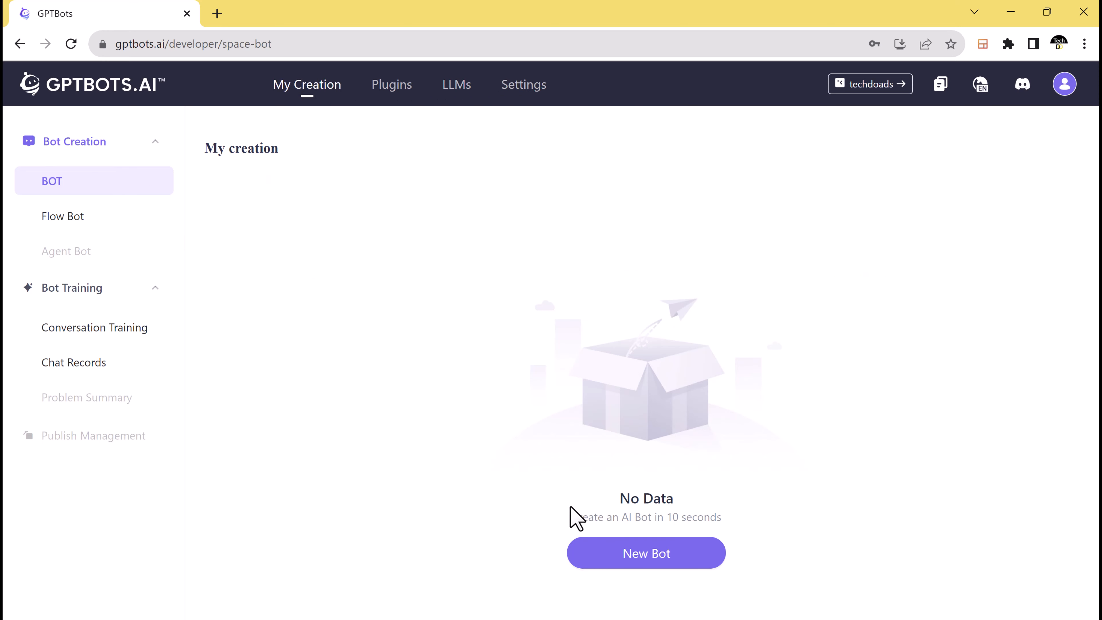
# Start a new bot and choose the AI Assistant type to reach its Create Bot form
pyautogui.click(645, 553)
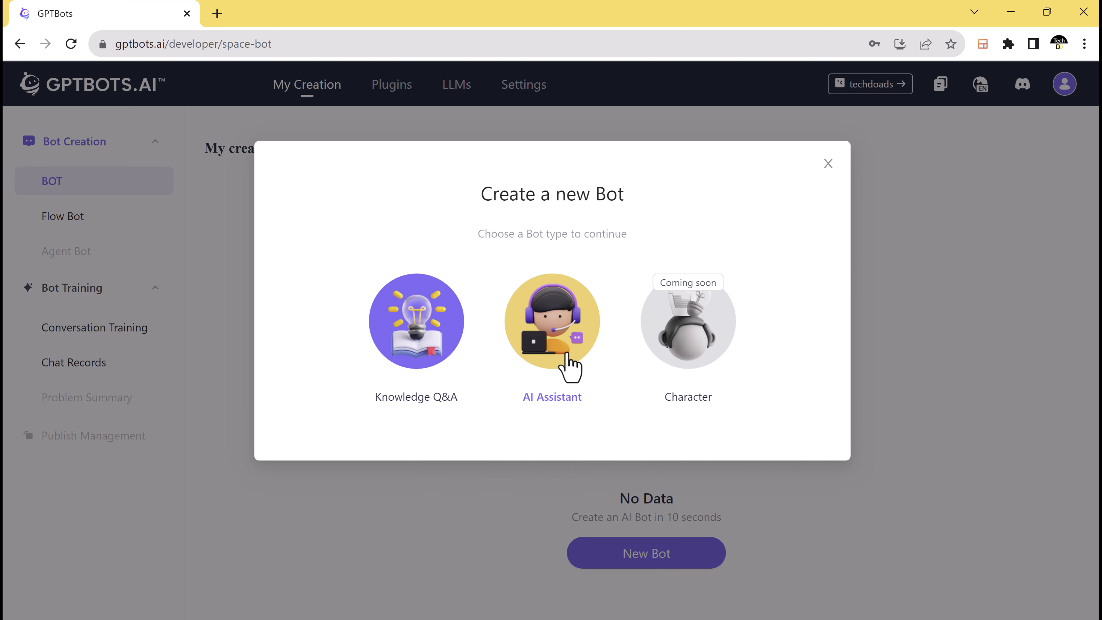
pyautogui.click(551, 321)
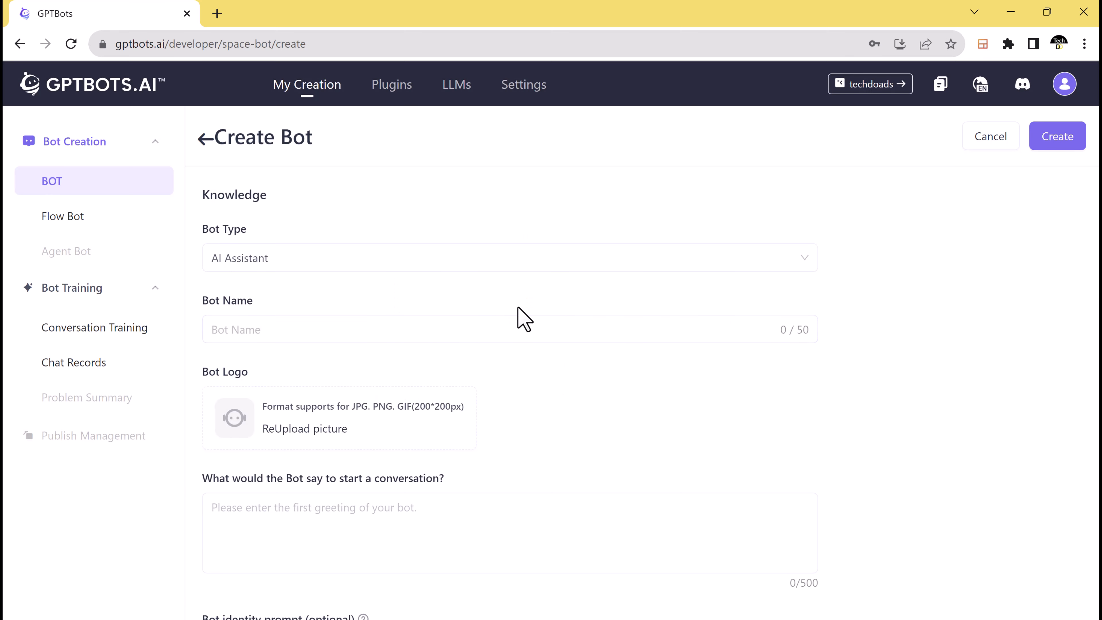
# Name the bot Healthcare and upload the doctor illustration as its logo
pyautogui.click(491, 328)
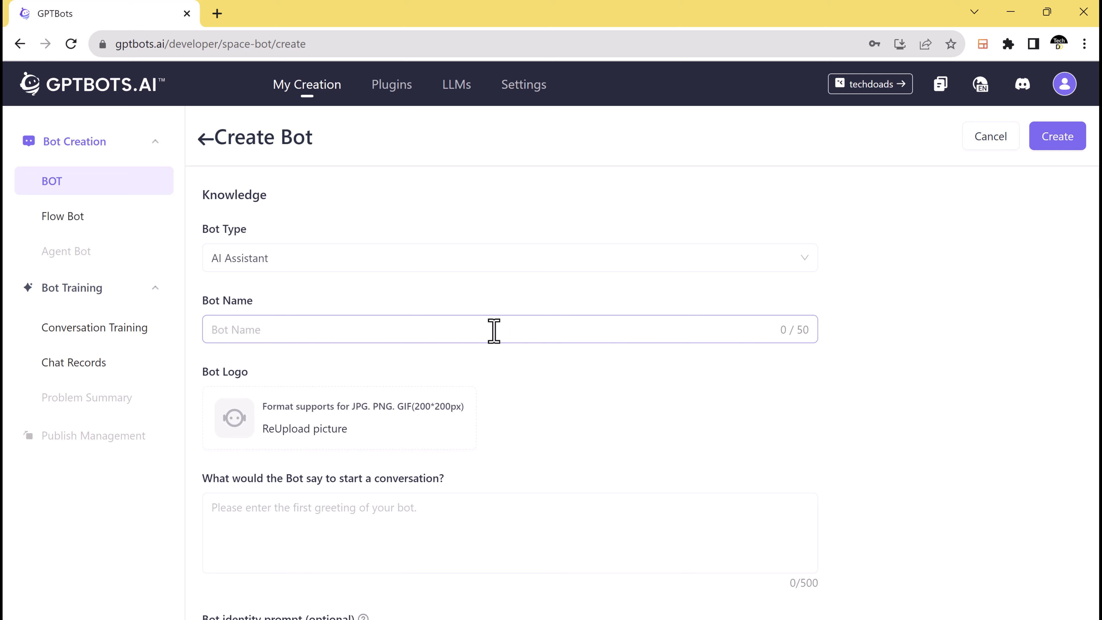
pyautogui.write('H')
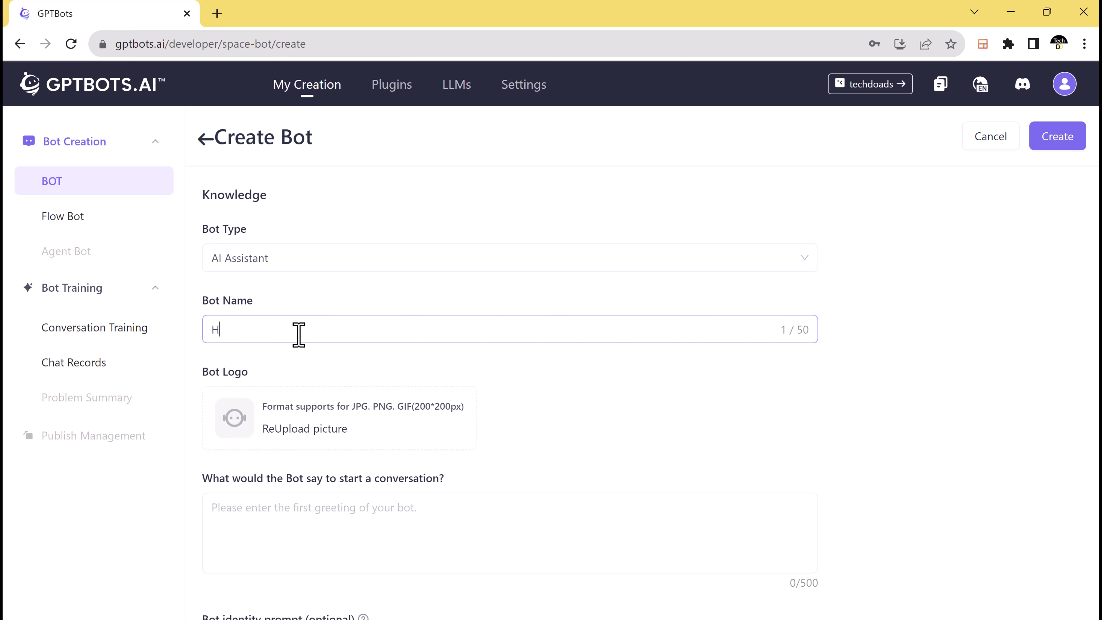
pyautogui.write('ealthcare')
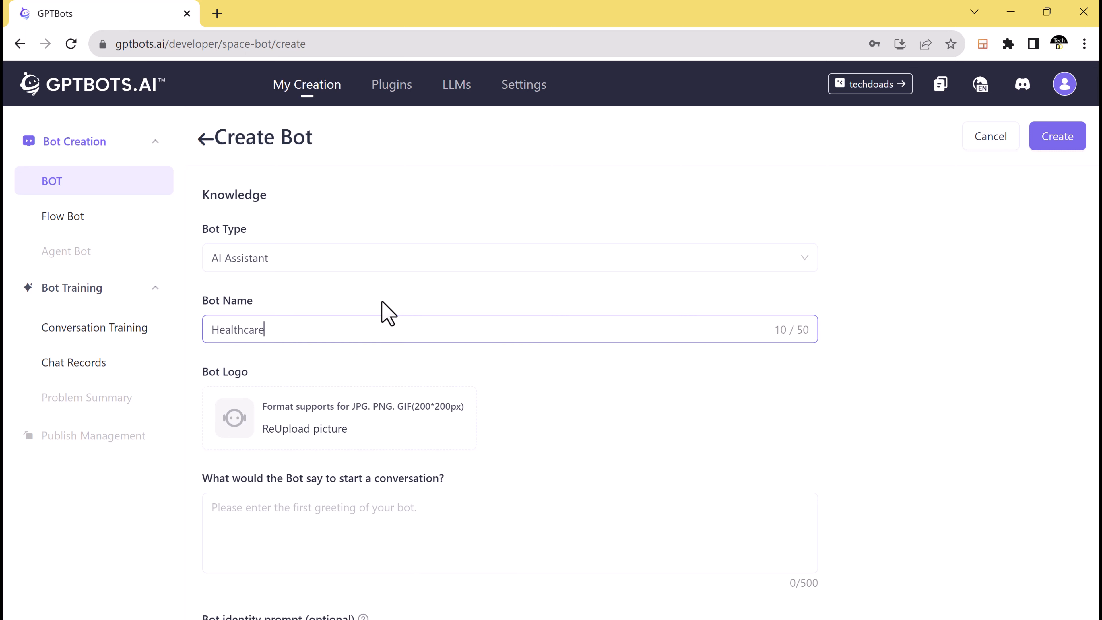
pyautogui.click(305, 428)
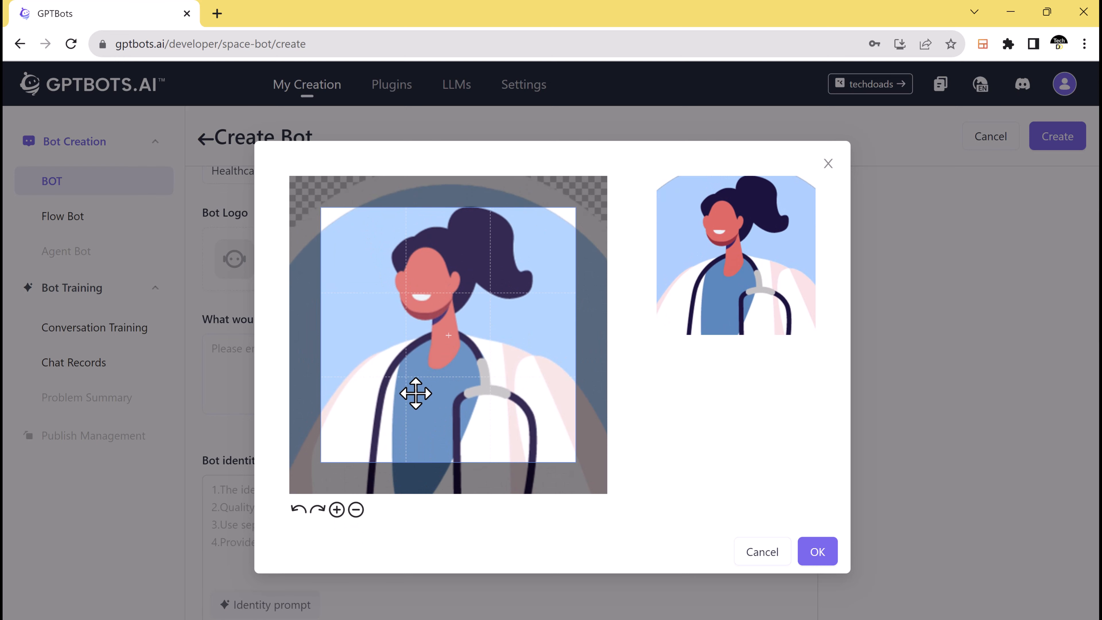
pyautogui.click(817, 551)
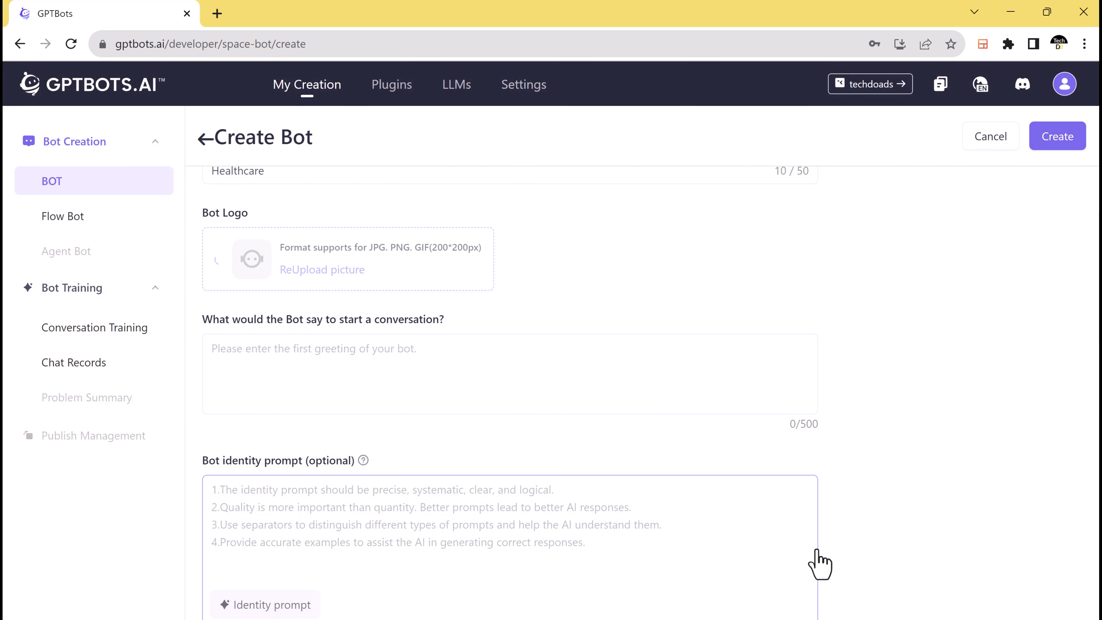
pyautogui.click(510, 373)
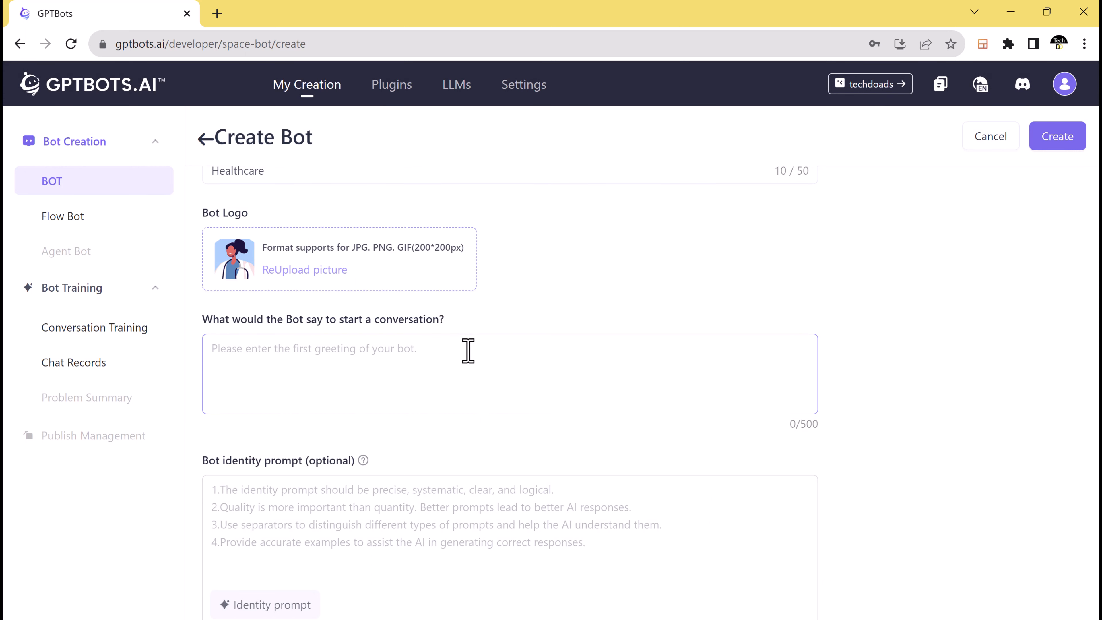
# Enter the 'Hello! I'm your healthcare assistant...' greeting and select the gpt-3.5-turbo-16K model
pyautogui.write("Hello! I'm your healthcare assistant, here to help you with any health-related questions or concerns you may have. How can I assist you today?")
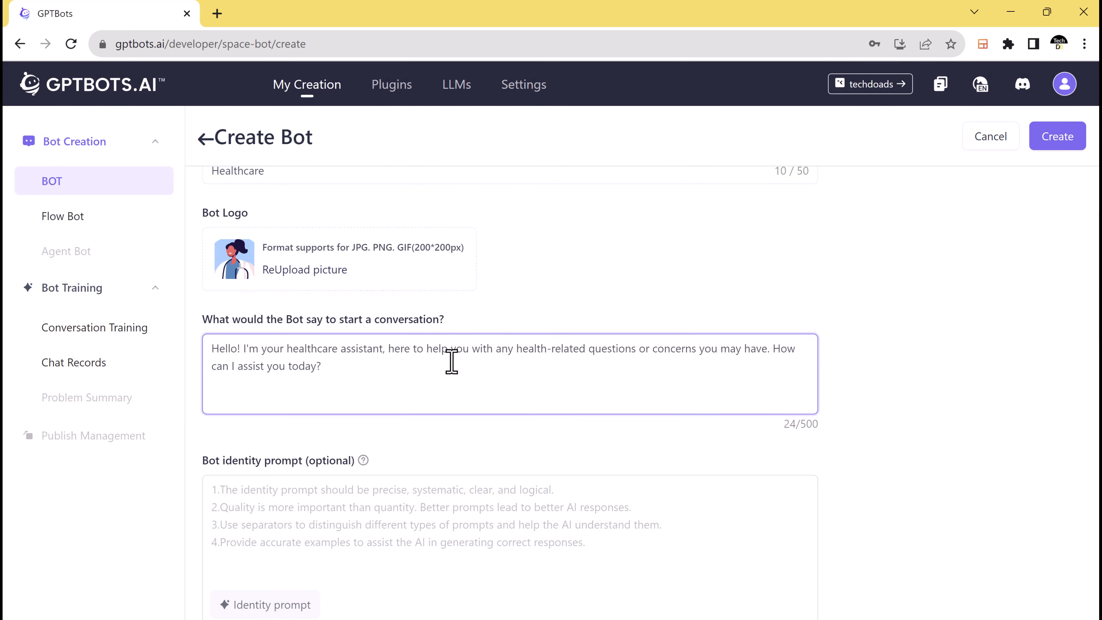
pyautogui.moveTo(400, 388)
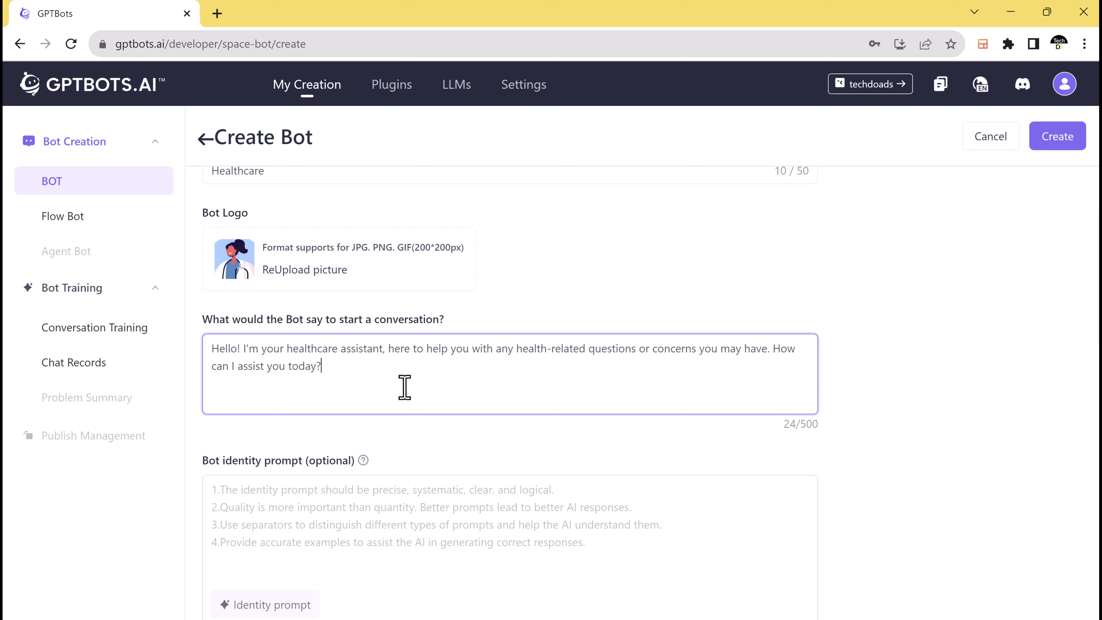
pyautogui.scroll(-3)
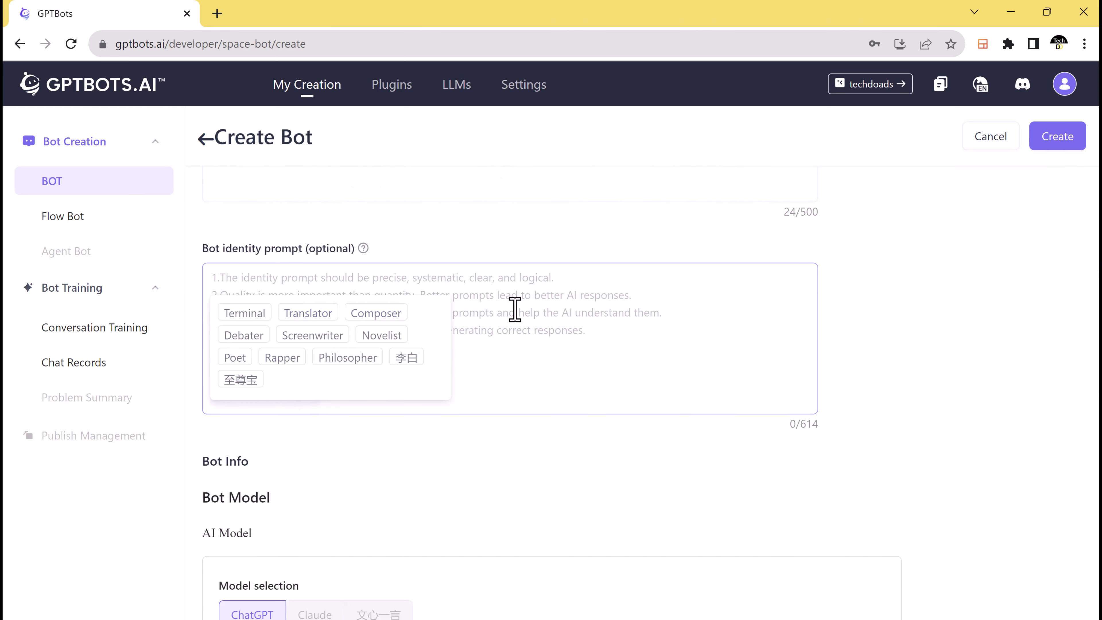
pyautogui.scroll(-3)
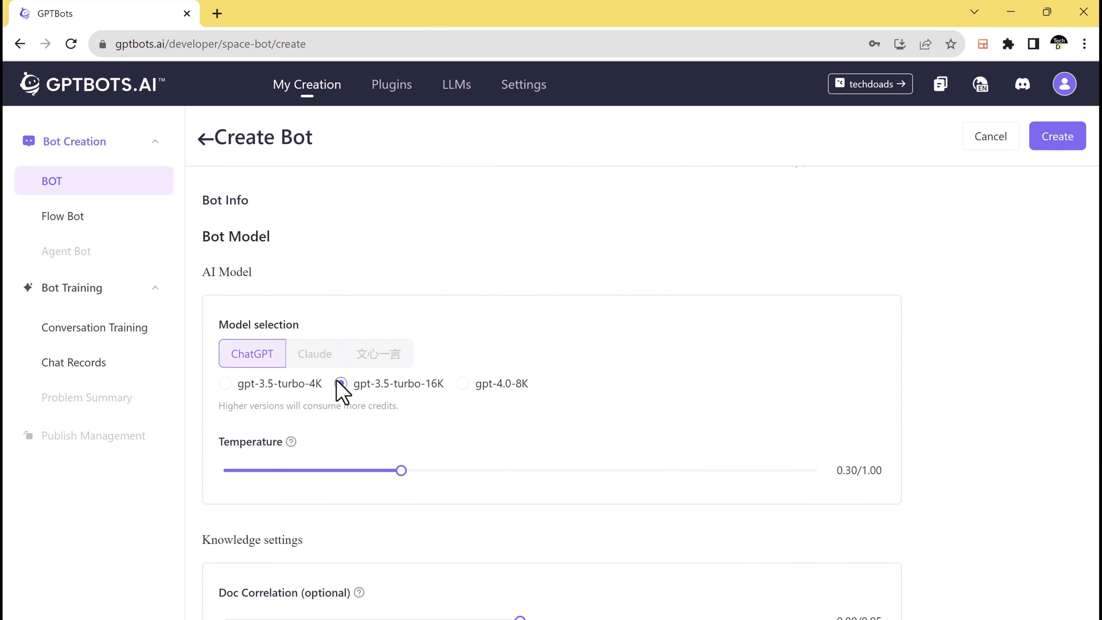
pyautogui.click(341, 383)
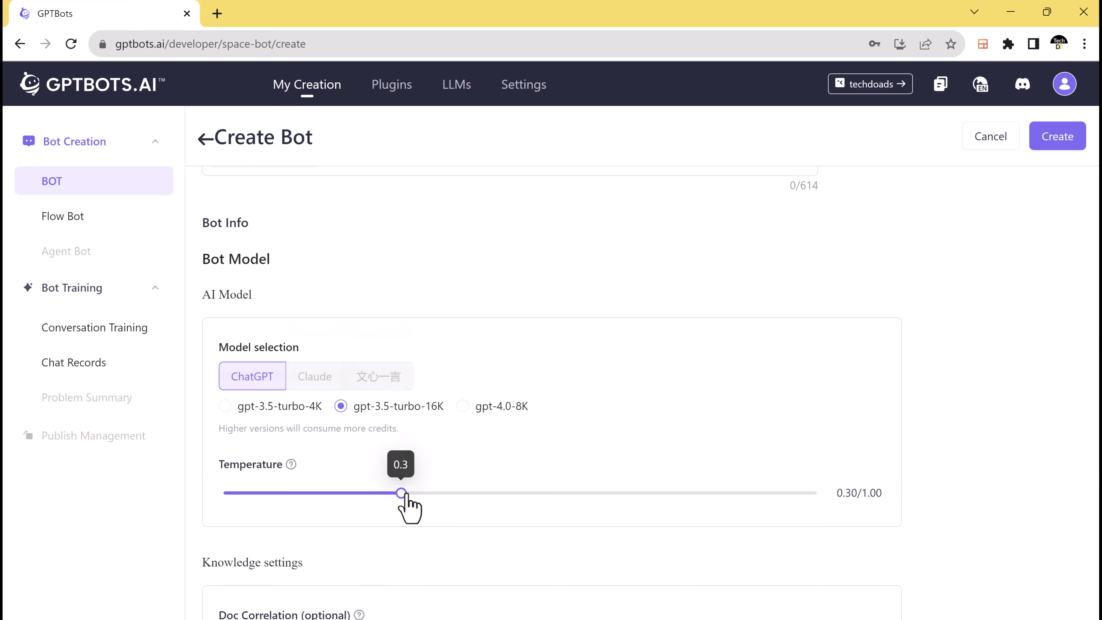
pyautogui.moveTo(551, 510)
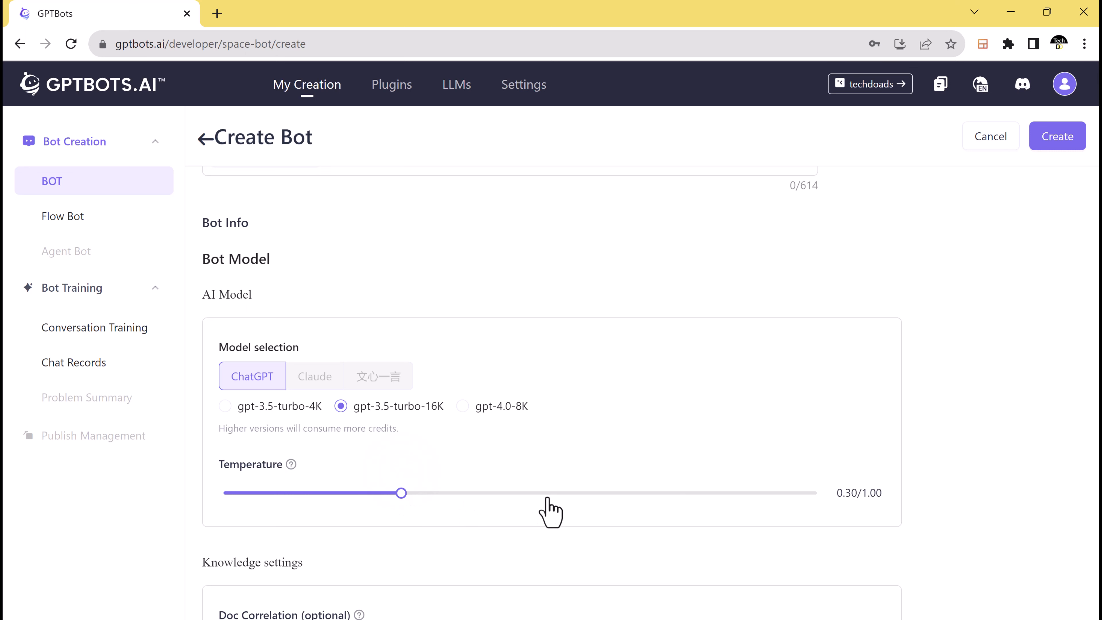
pyautogui.moveTo(802, 510)
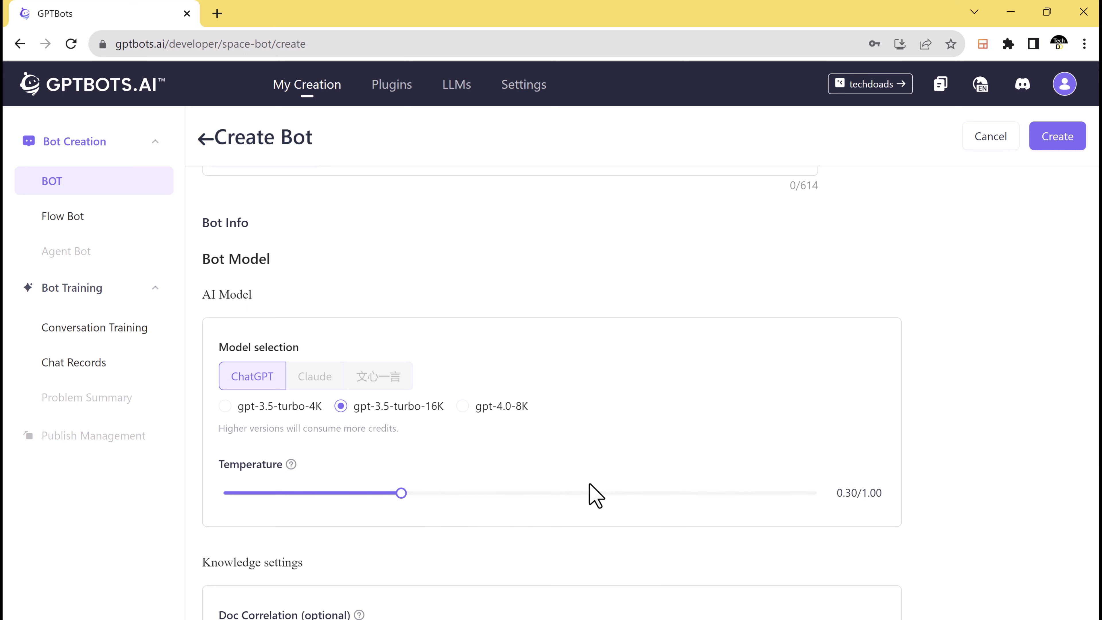
# Review the Knowledge and Memory settings at their defaults and create the Healthcare bot
pyautogui.scroll(-3)
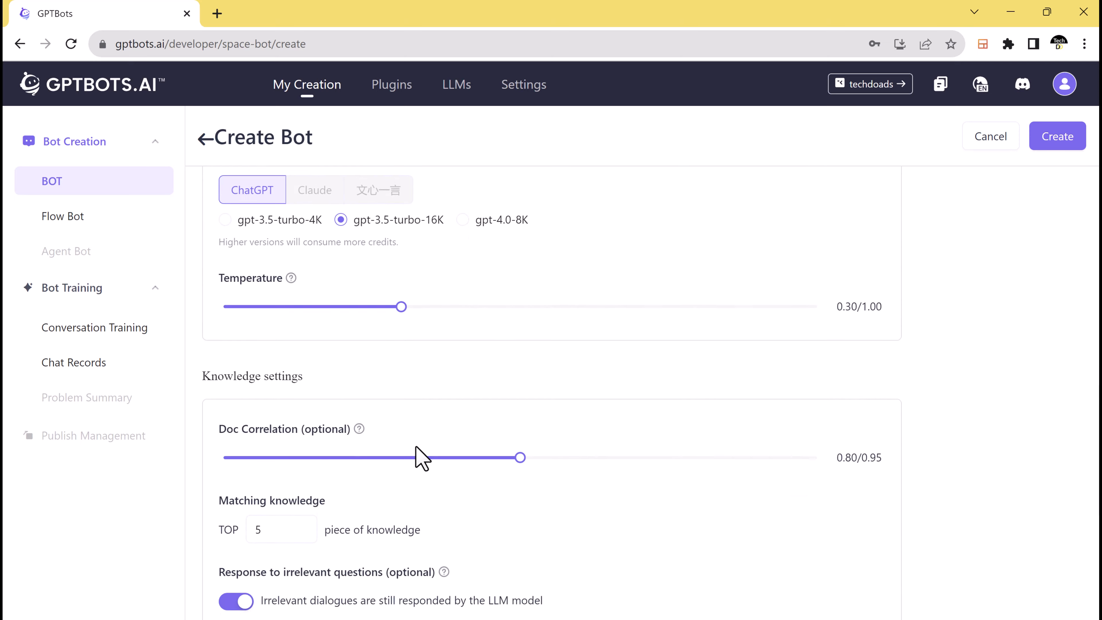
pyautogui.scroll(-3)
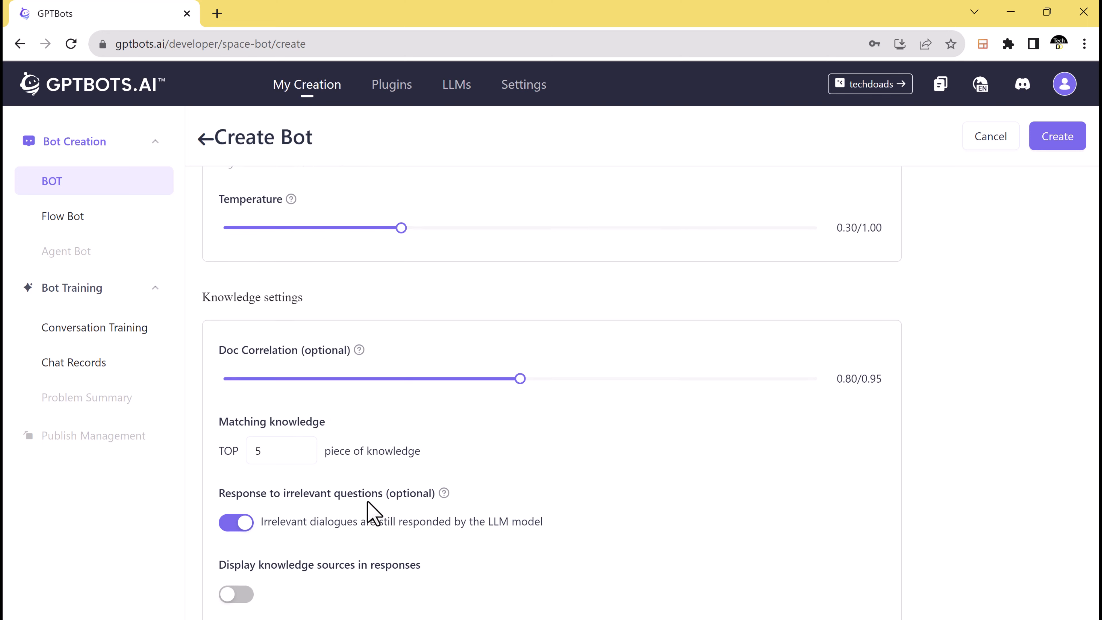
pyautogui.scroll(-3)
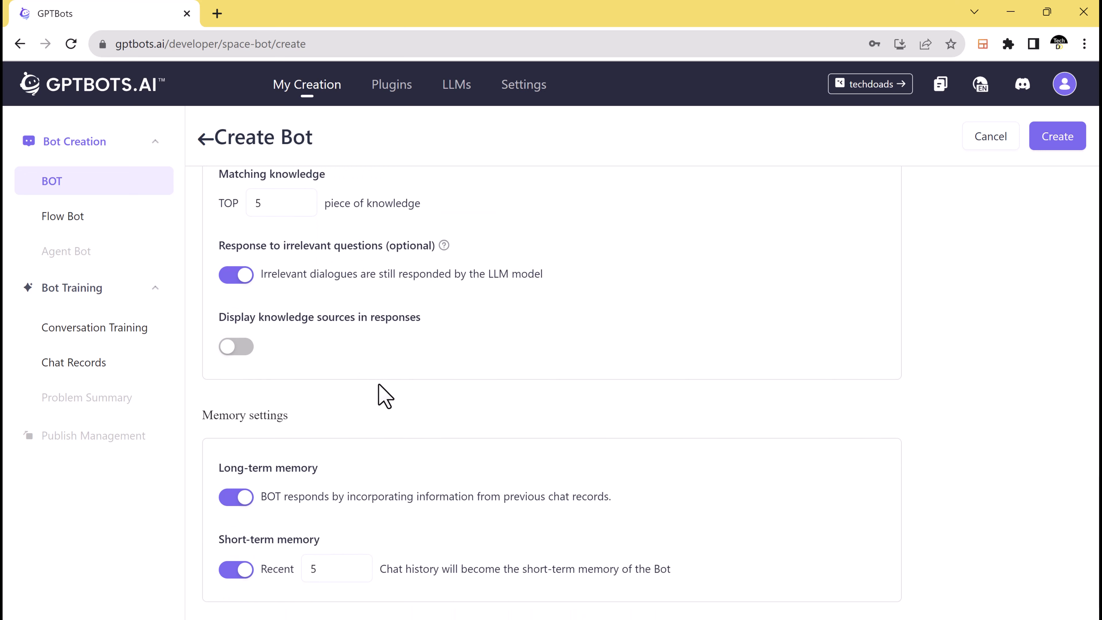
pyautogui.scroll(-3)
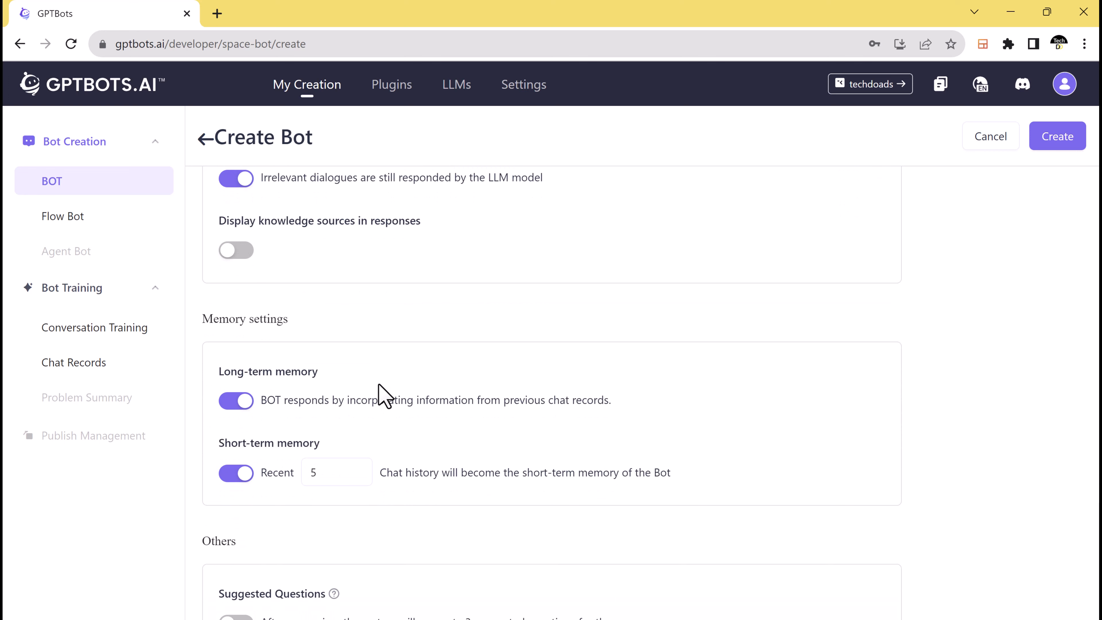
pyautogui.scroll(-3)
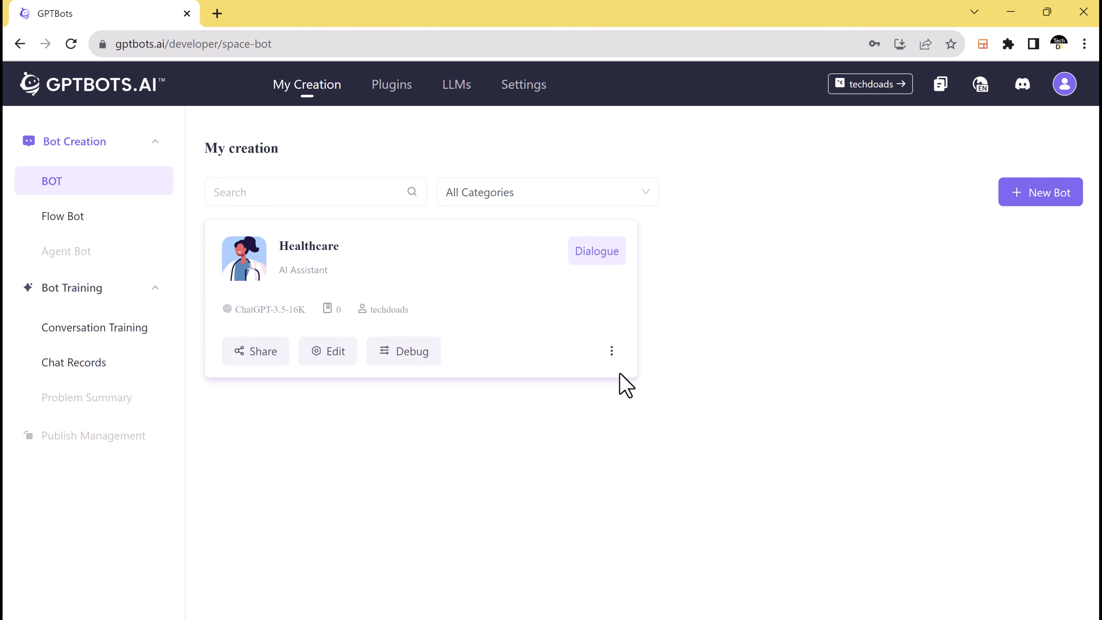
# Create a 7-day share link for the Healthcare bot and copy it
pyautogui.click(255, 351)
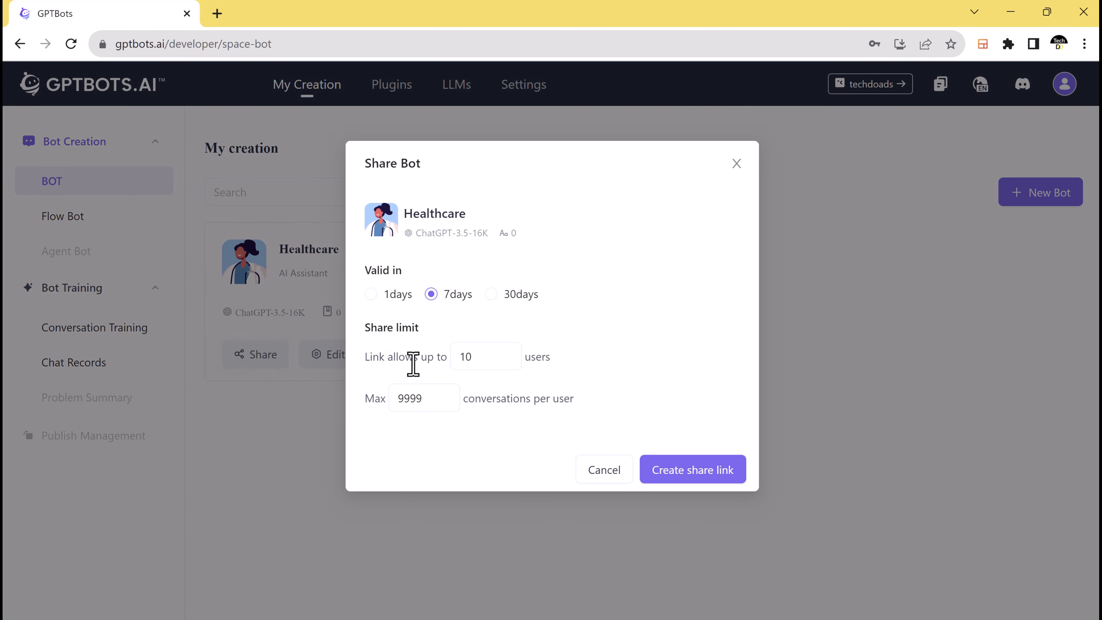
pyautogui.moveTo(453, 306)
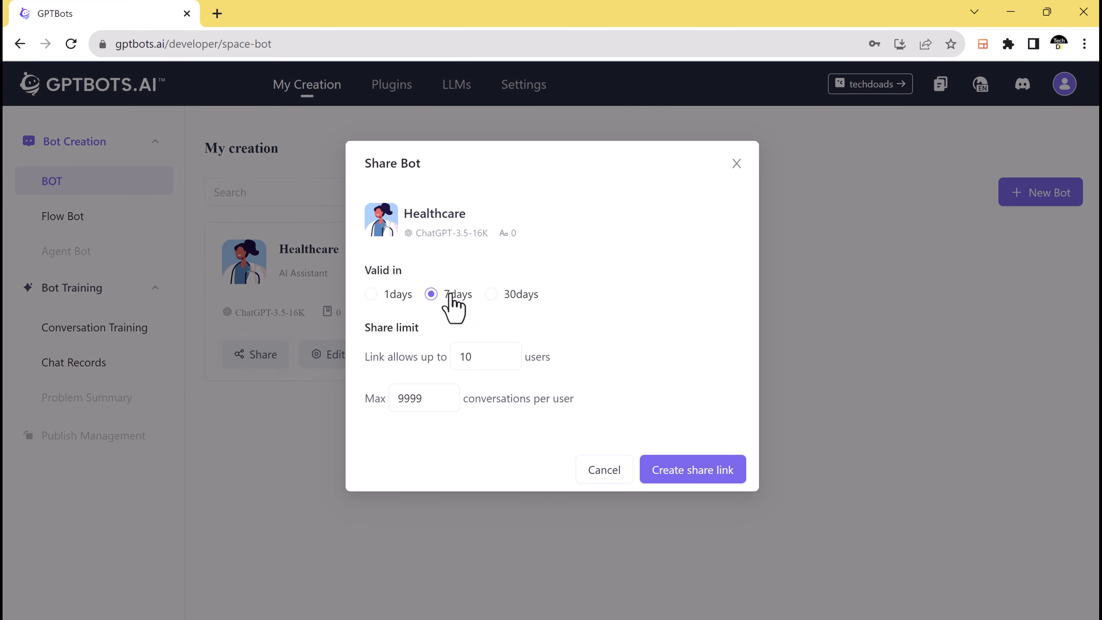
pyautogui.click(424, 397)
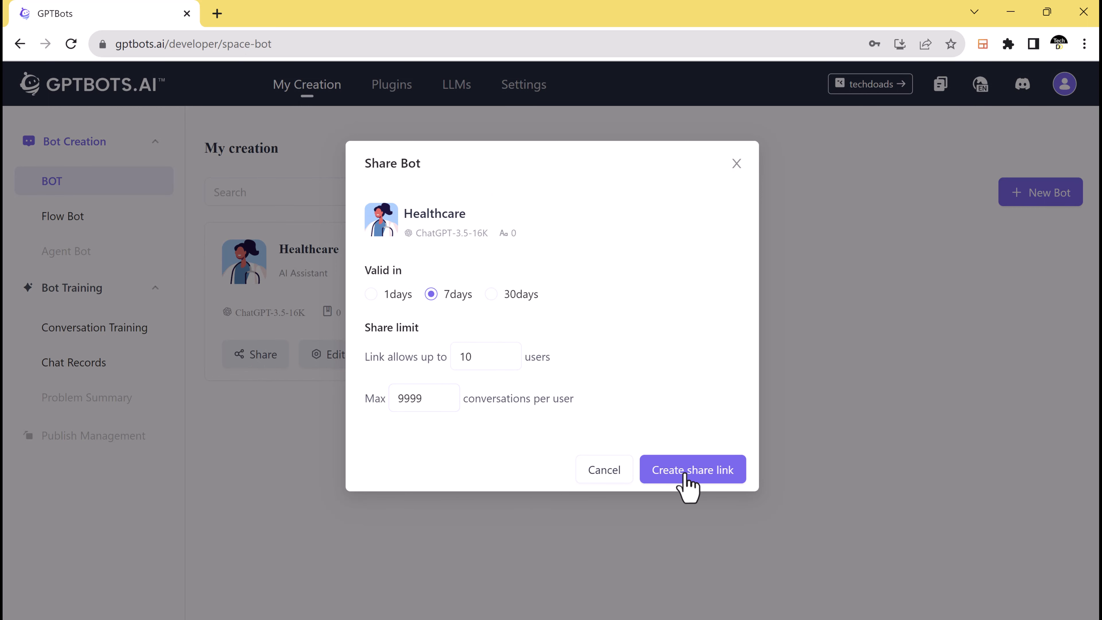
pyautogui.click(691, 470)
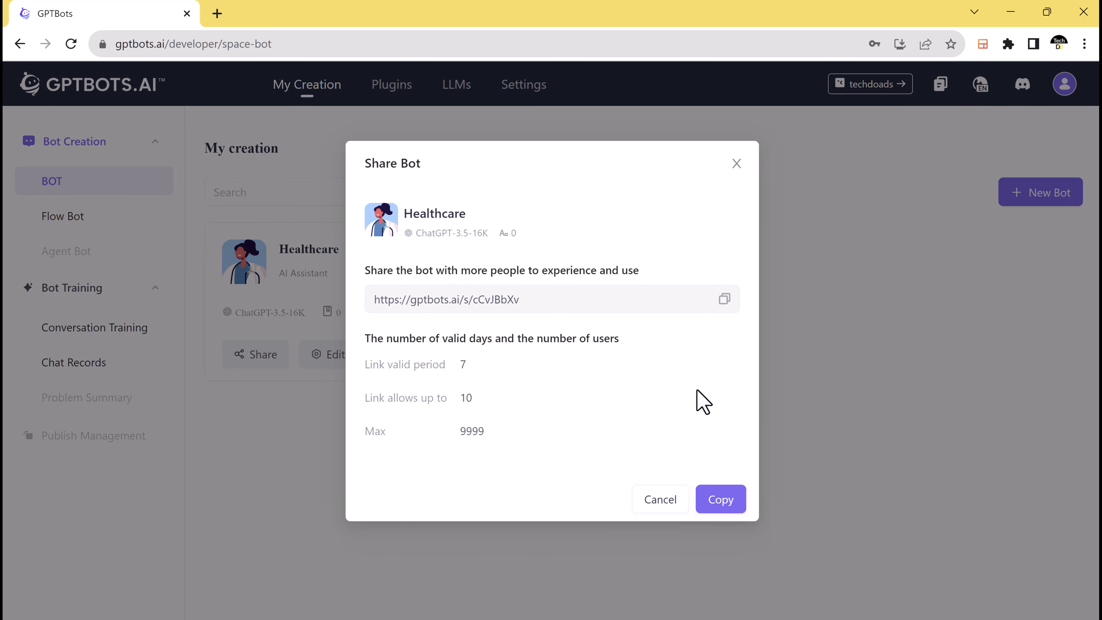
pyautogui.click(724, 299)
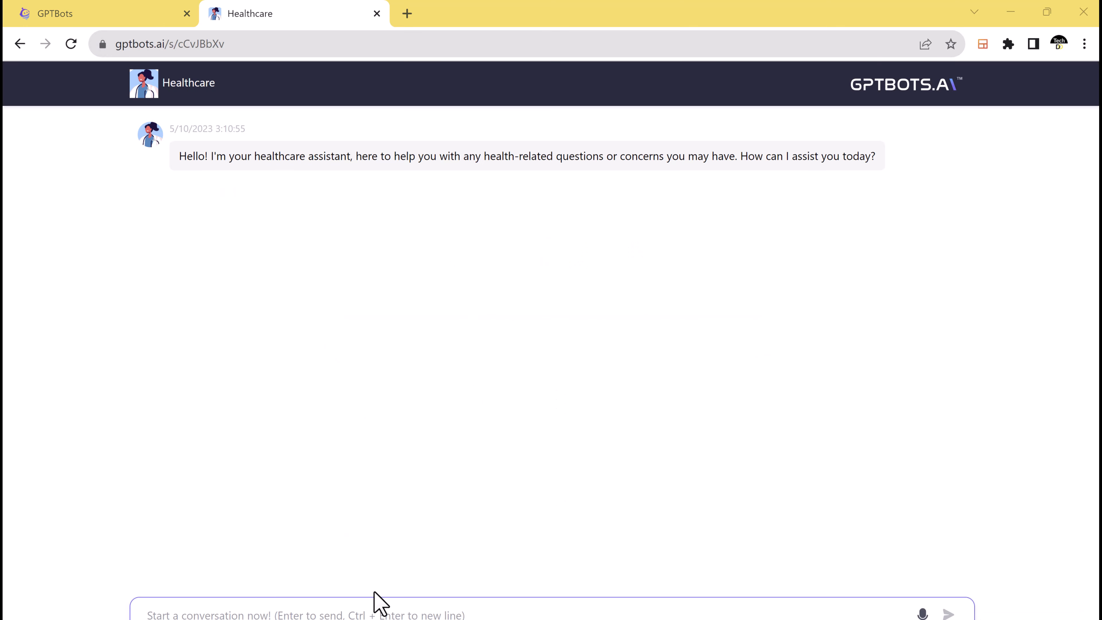
# Ask the shared bot about fatigue, headaches, sneezing and coughing, then how to relieve the symptoms
pyautogui.write("I've been experiencing fatigue, headaches, occasional sneezing, and coughing. Could you please help me understand what might be causing these symptoms?")
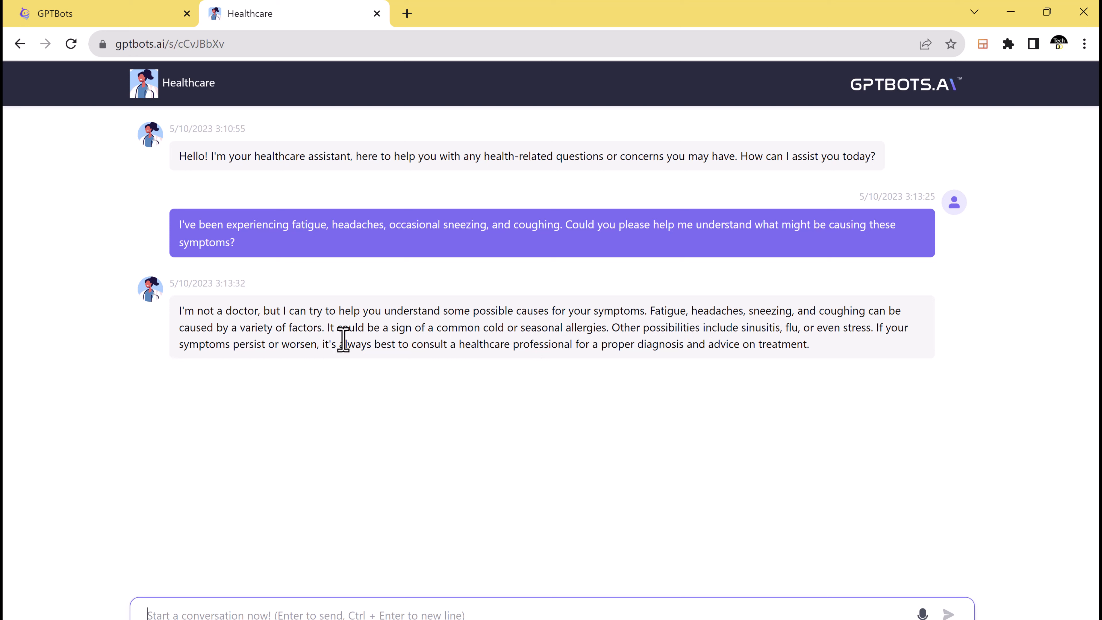
pyautogui.write('What do you think i should do to relieve my sympt')
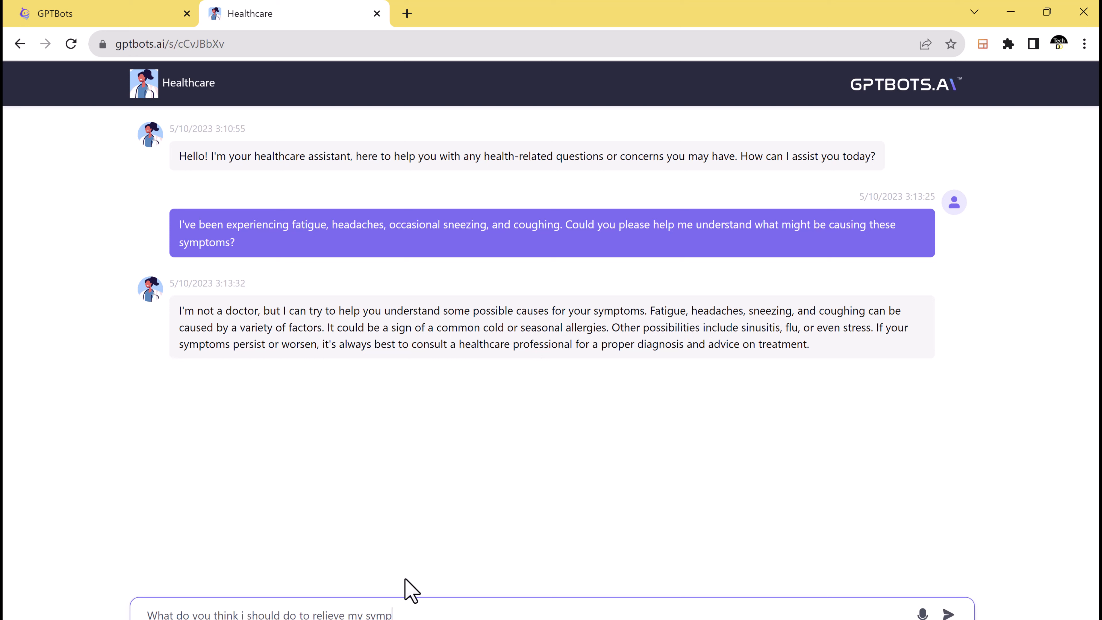
pyautogui.press('enter')
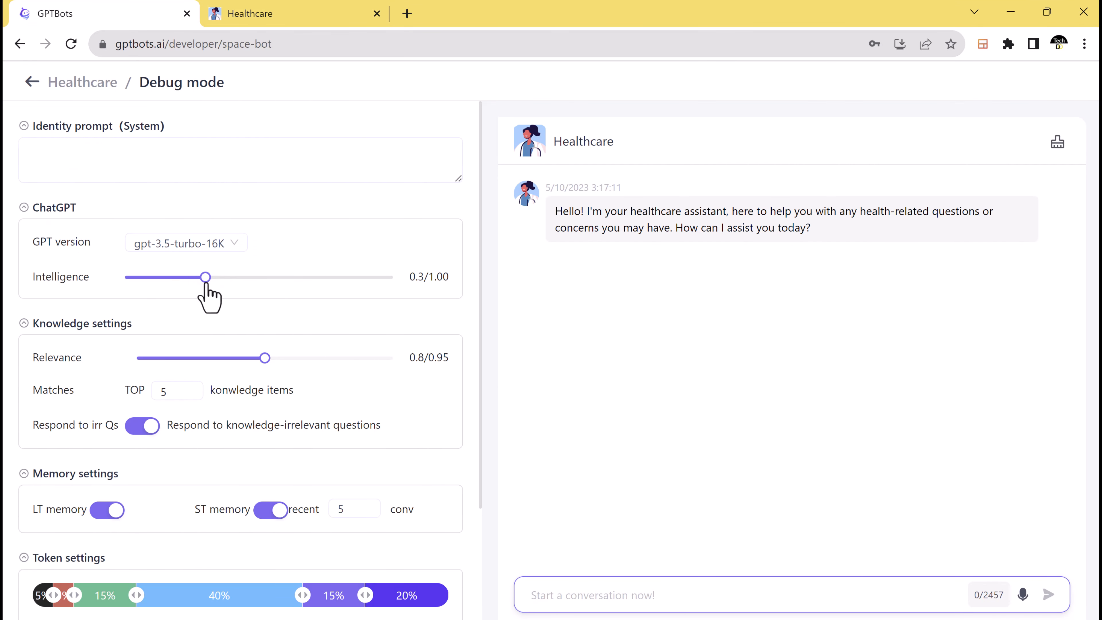
# Enter the Healthcare bot's debug mode and review its model, knowledge, memory and token settings
pyautogui.click(185, 242)
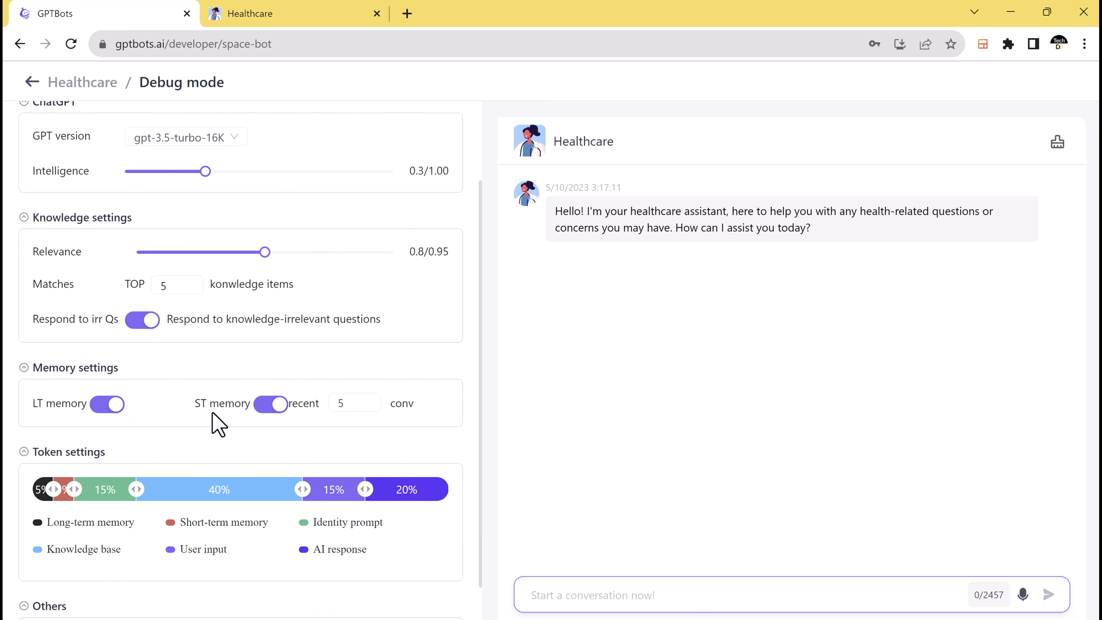
pyautogui.moveTo(420, 557)
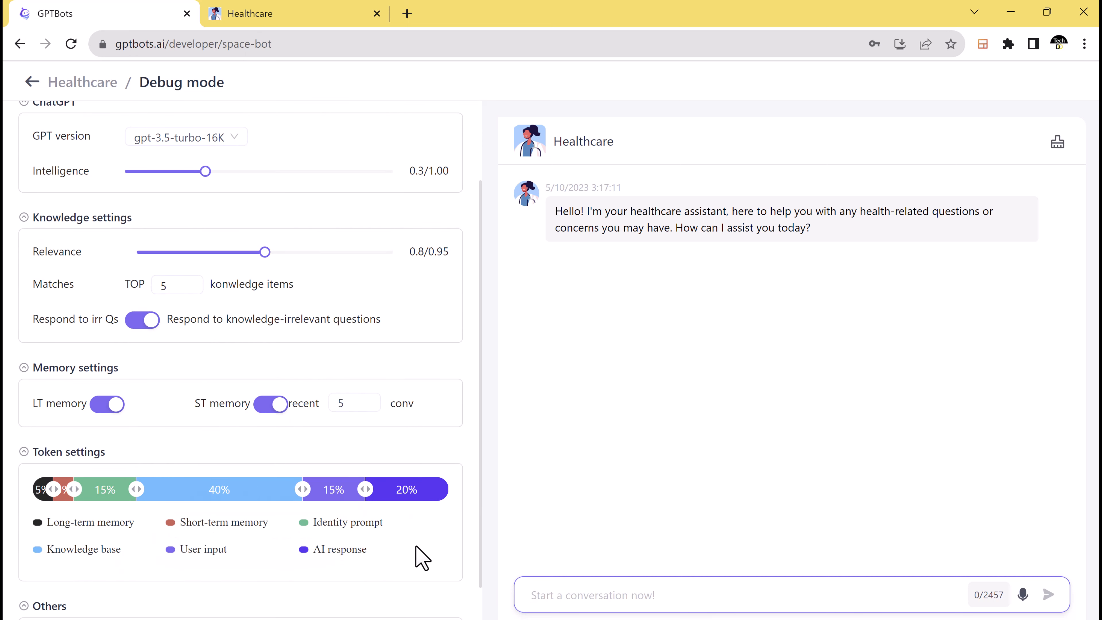
pyautogui.scroll(-3)
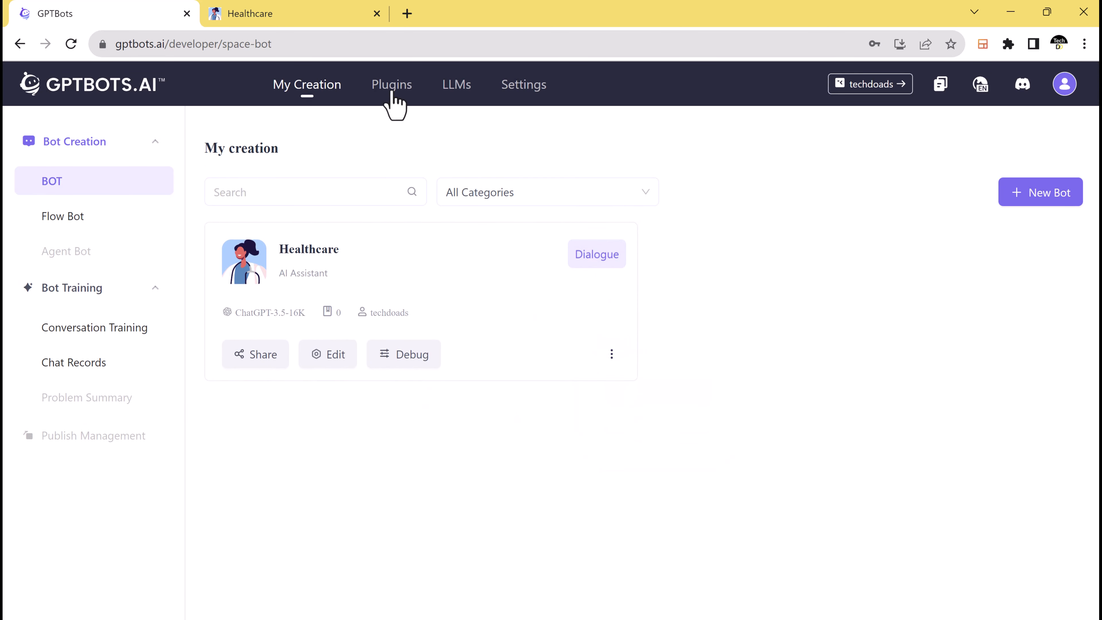
# Filter the Plugin Market to Daily-life plugins, then show all categories again
pyautogui.click(391, 85)
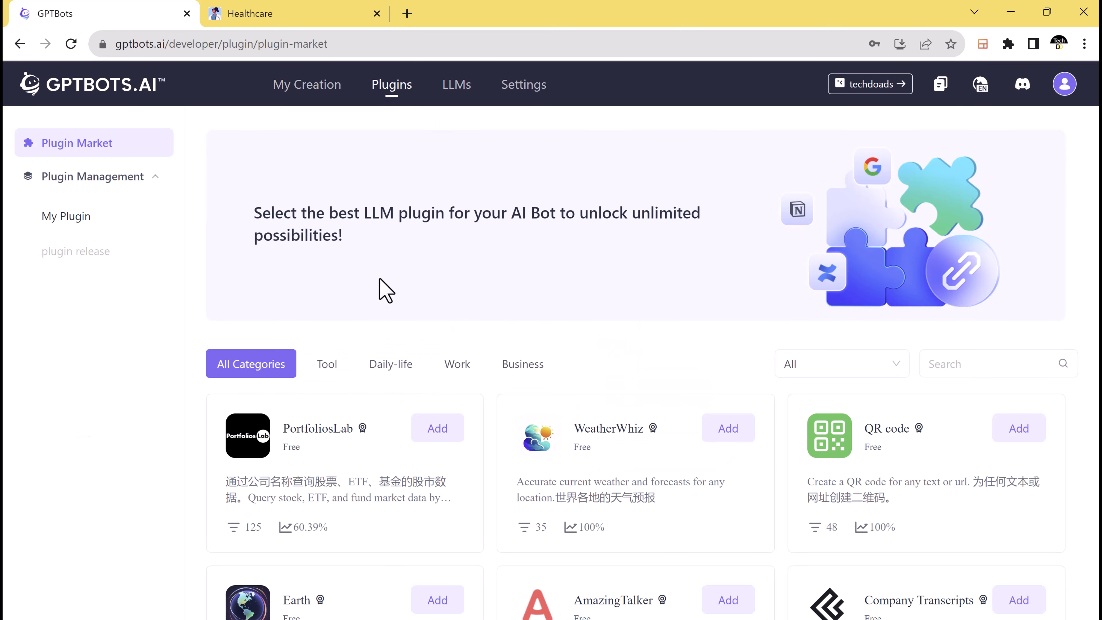
pyautogui.scroll(-3)
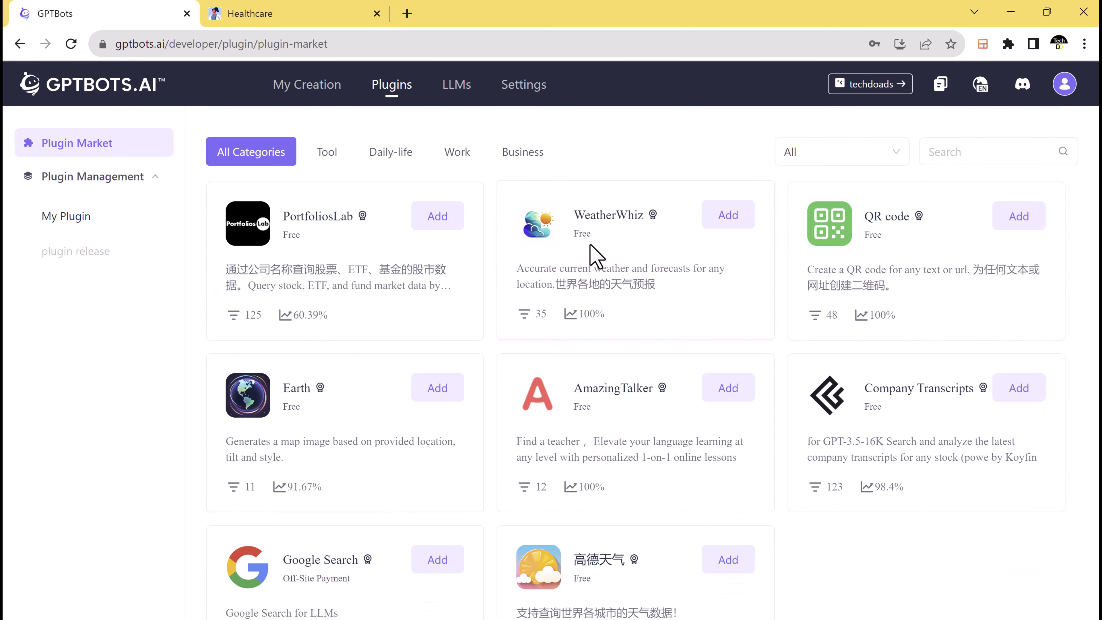
pyautogui.moveTo(424, 418)
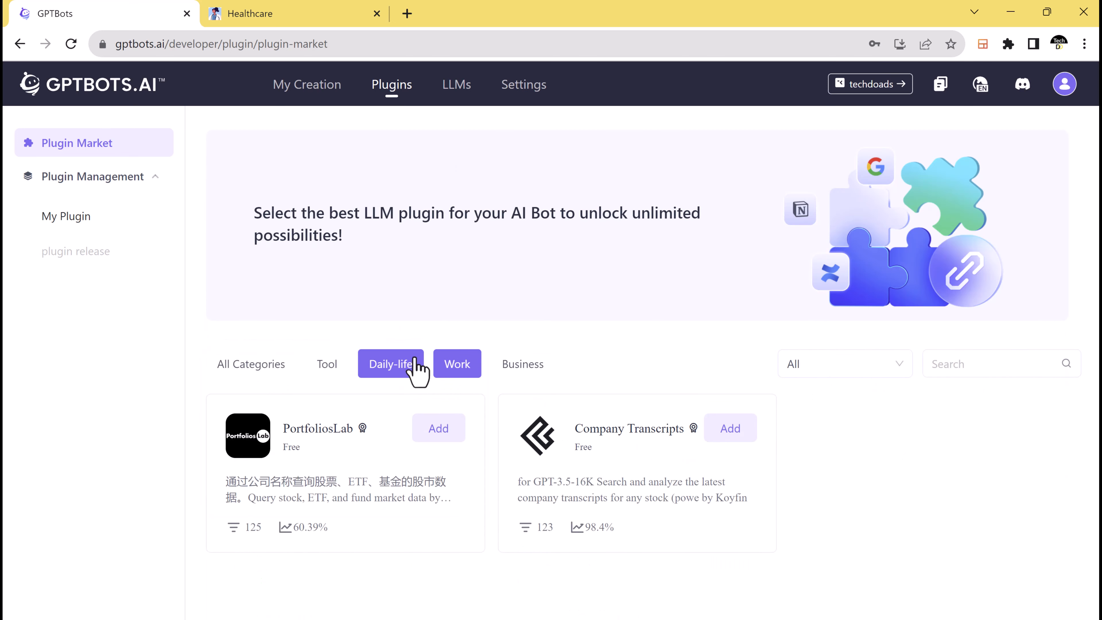
pyautogui.click(390, 363)
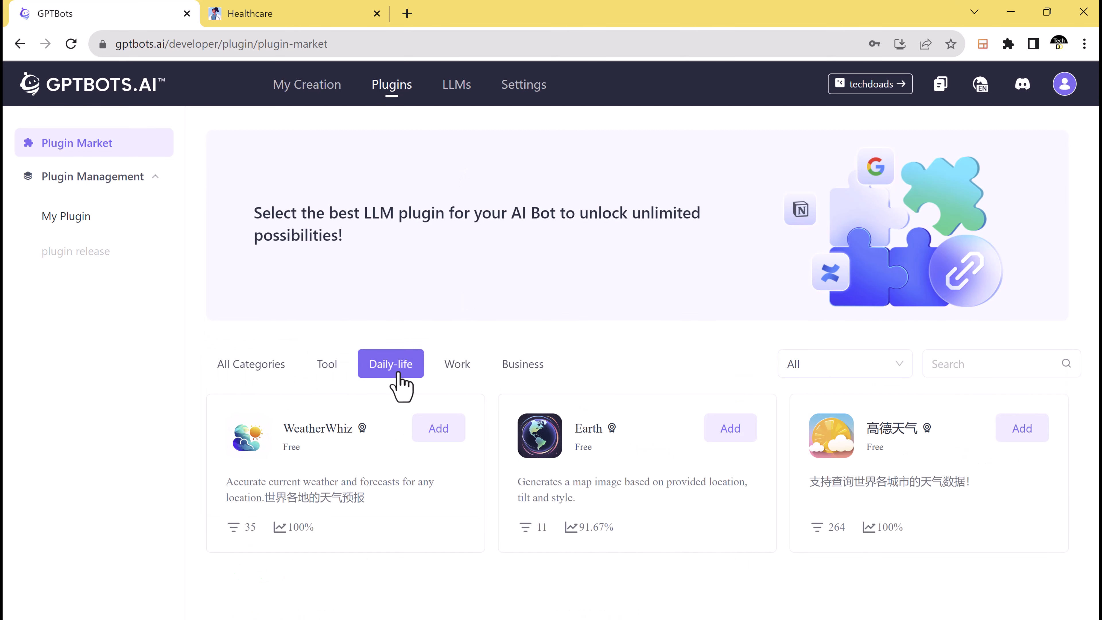
pyautogui.click(250, 363)
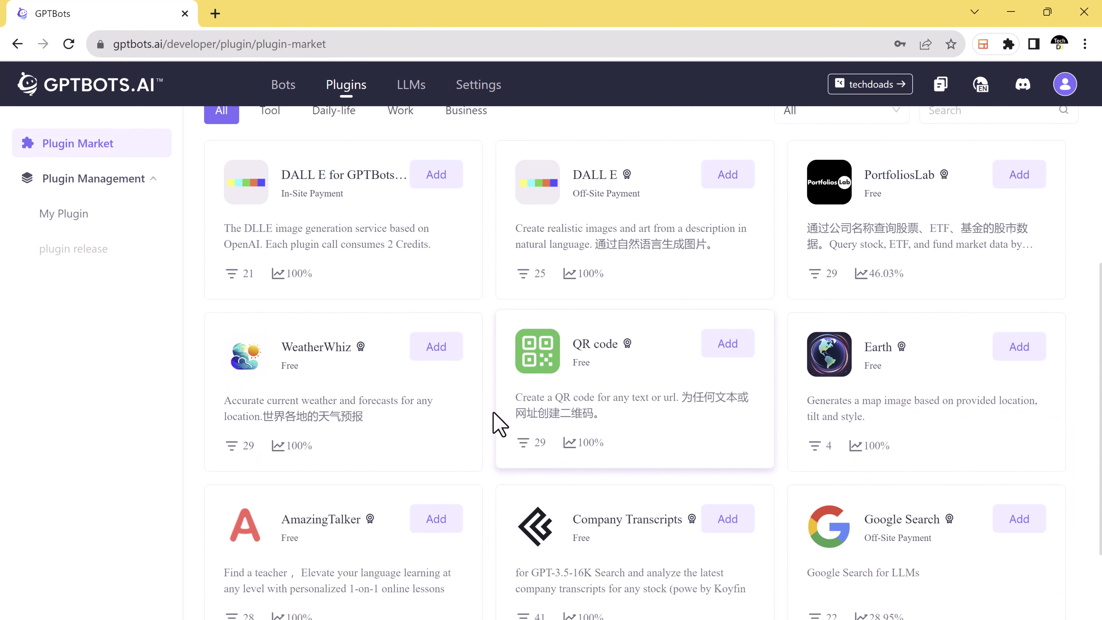
# Add the WeatherWhiz plugin and attach it to the Healthcare bot via Plugin Management
pyautogui.scroll(-3)
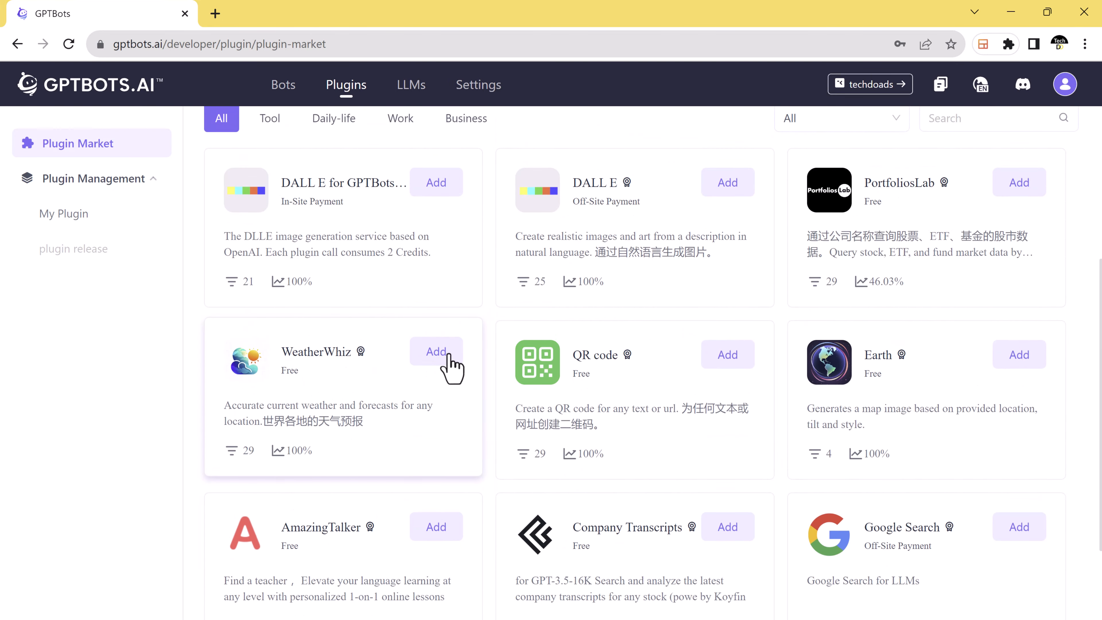
pyautogui.click(436, 351)
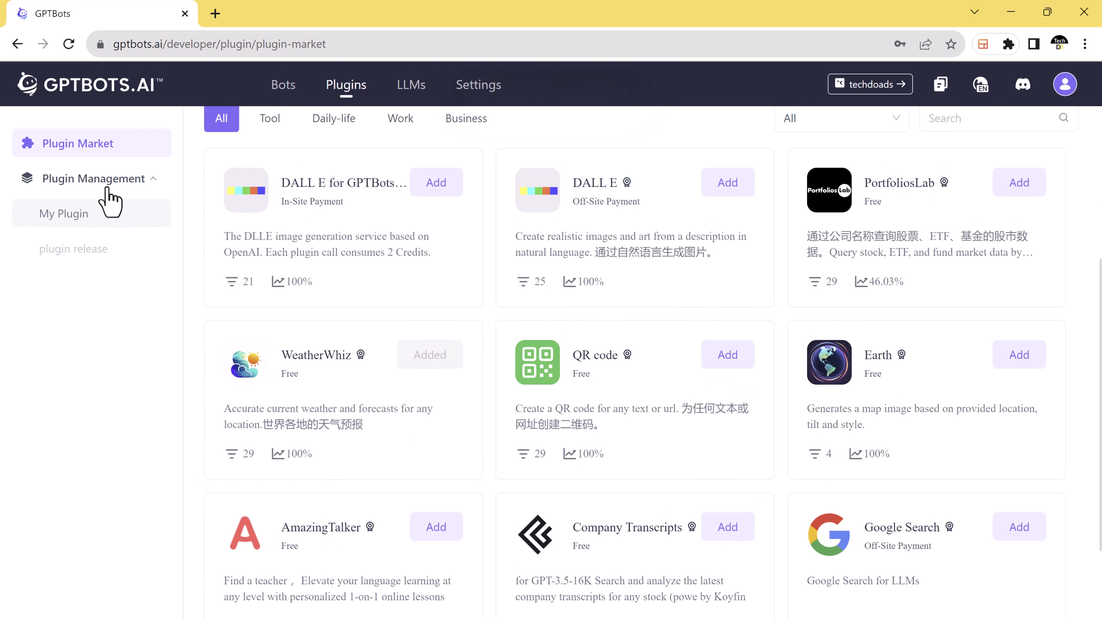
pyautogui.click(282, 85)
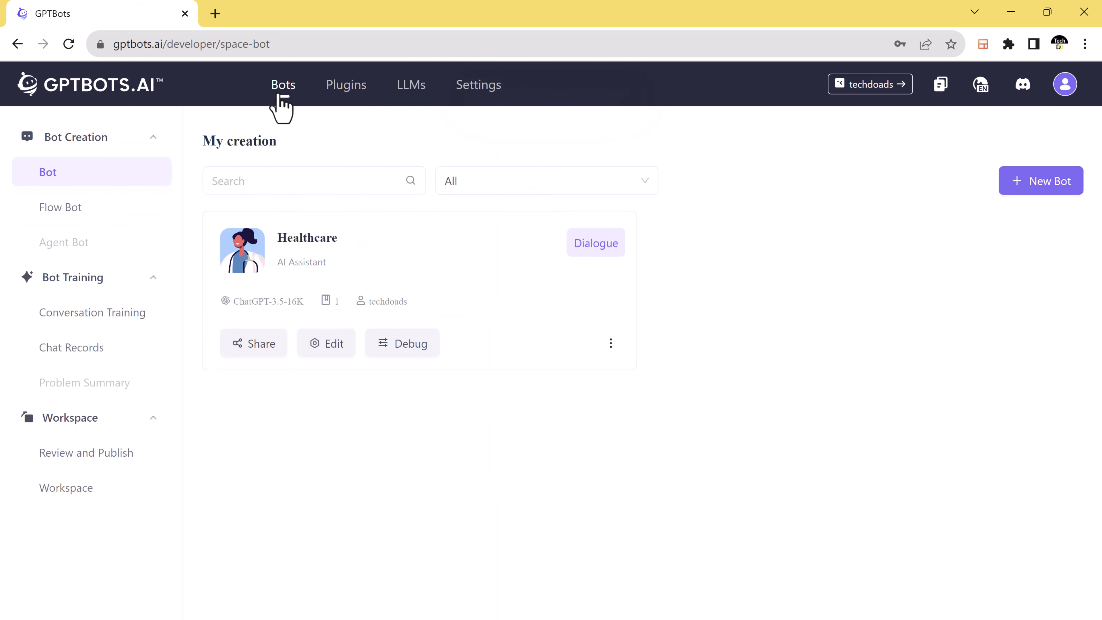
pyautogui.click(325, 343)
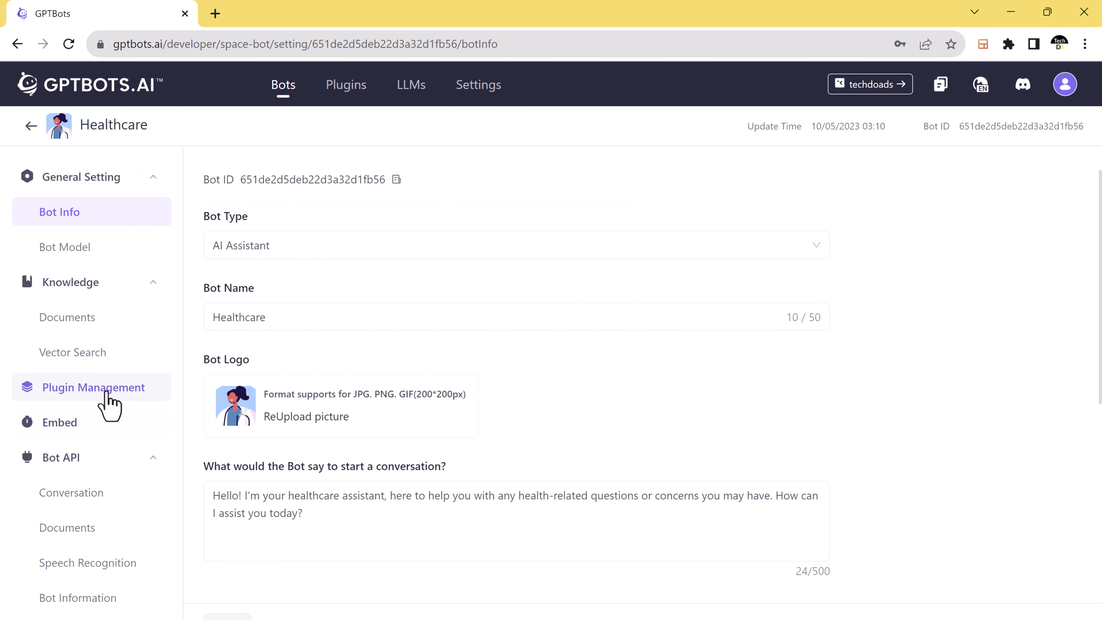
pyautogui.click(93, 388)
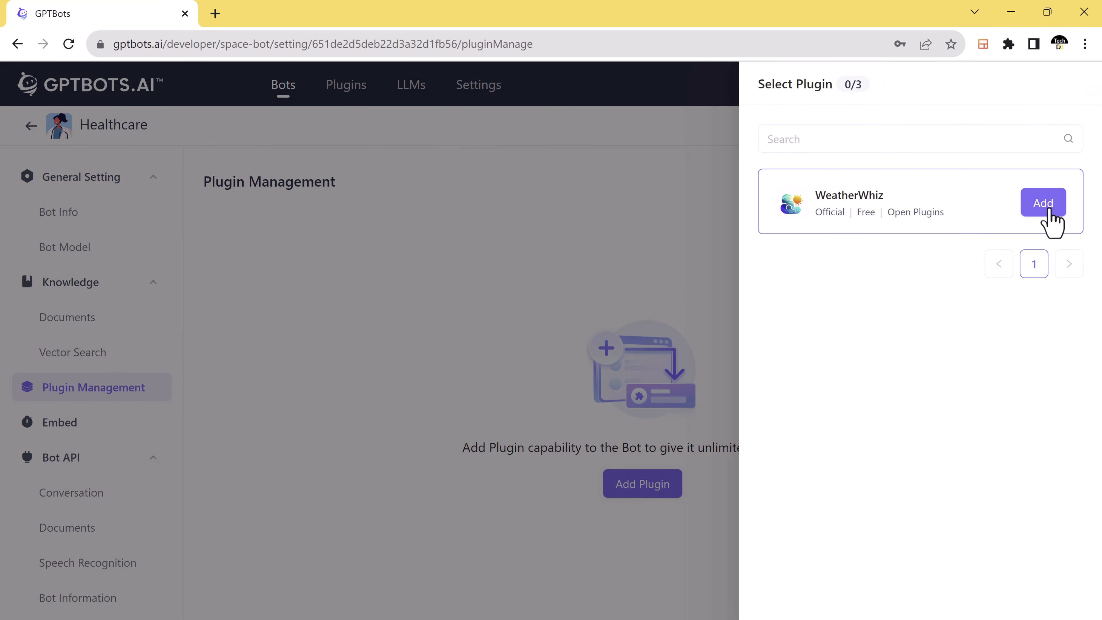
pyautogui.click(1043, 202)
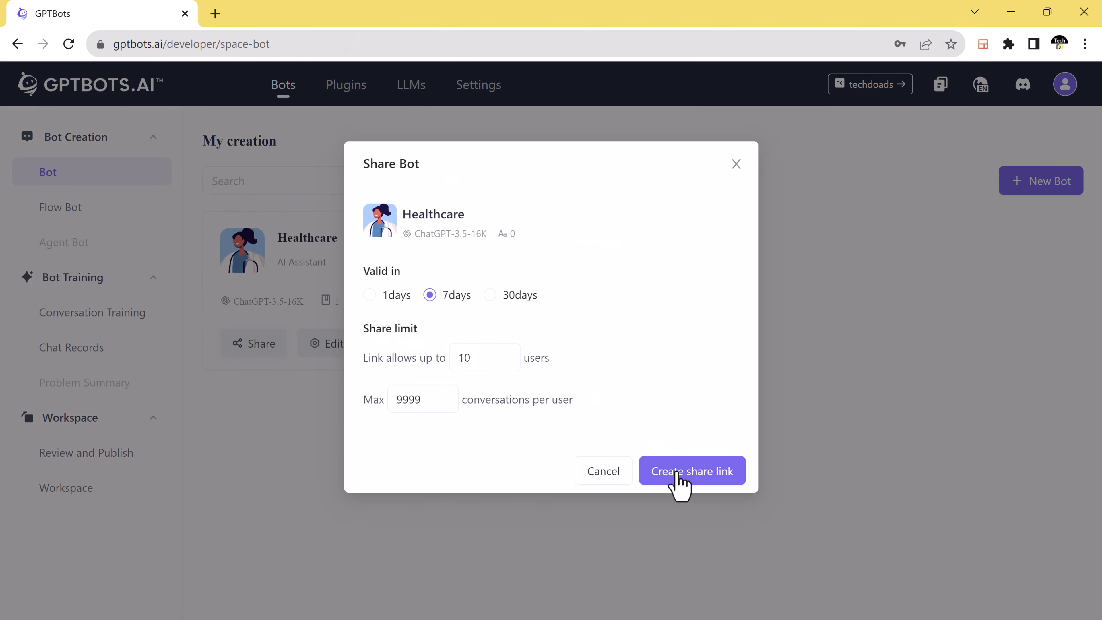
# Generate the Healthcare share link and ask about the weather of Dubai today in the shared chat
pyautogui.click(691, 470)
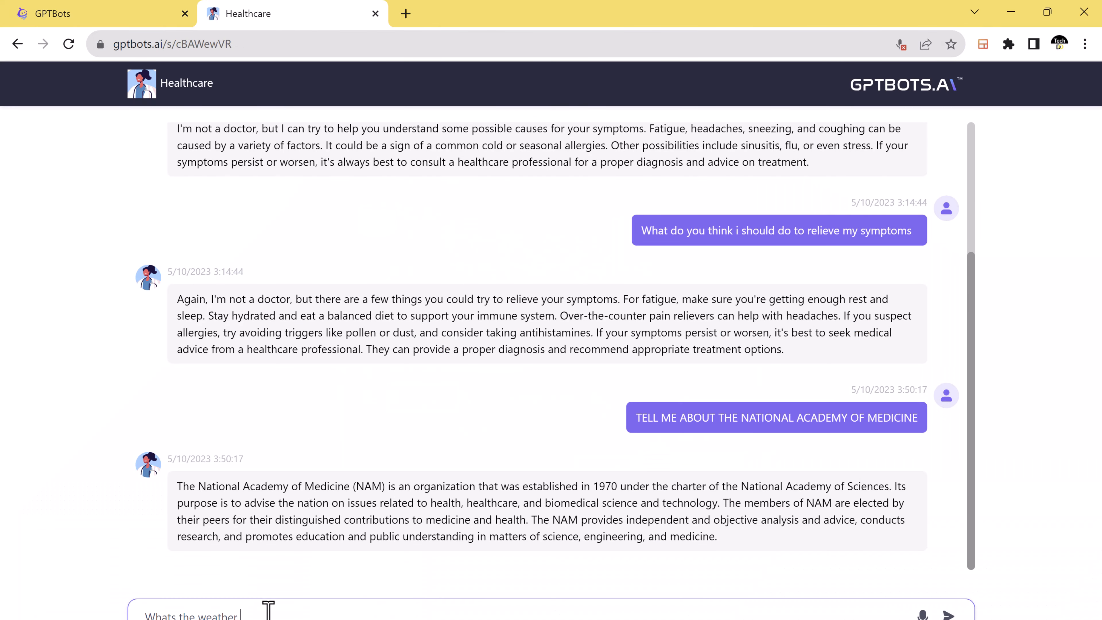
pyautogui.write('of dubai')
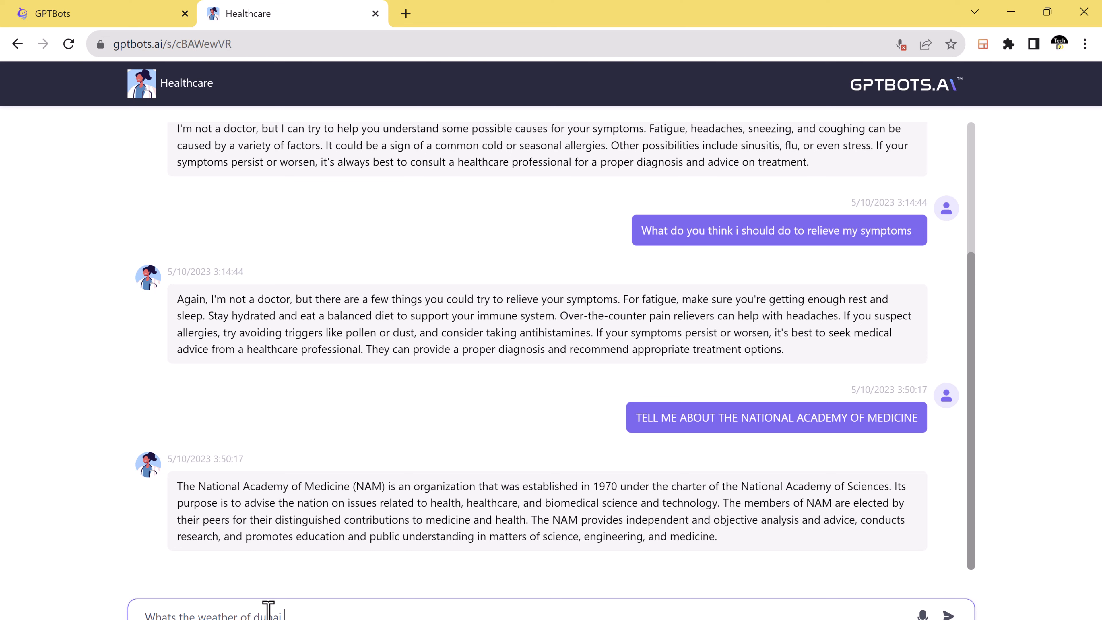
pyautogui.write('today?')
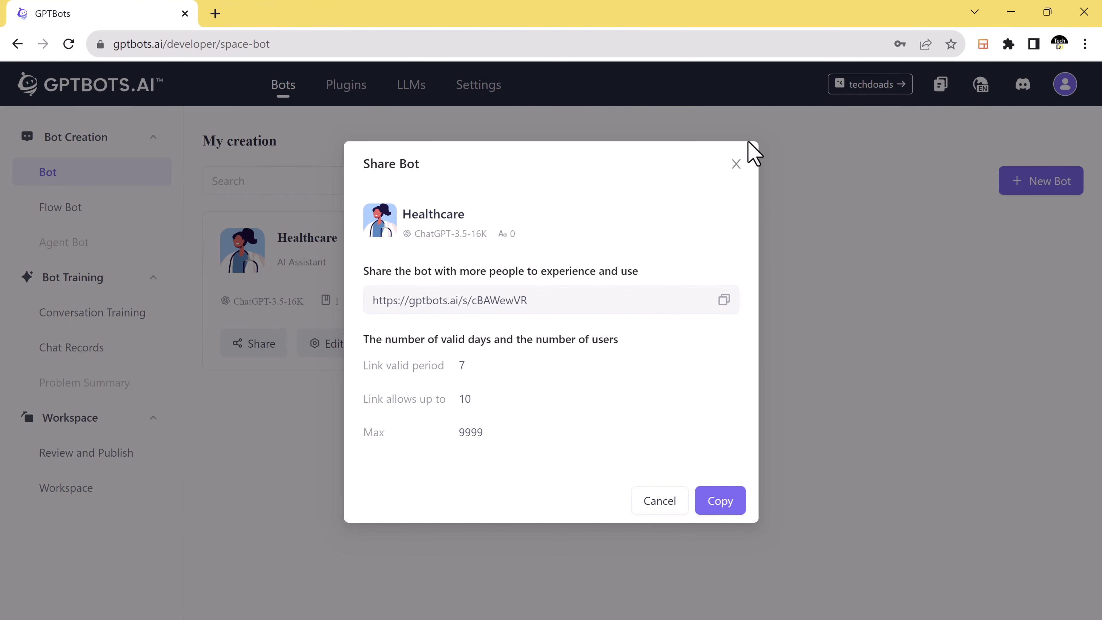
pyautogui.click(736, 164)
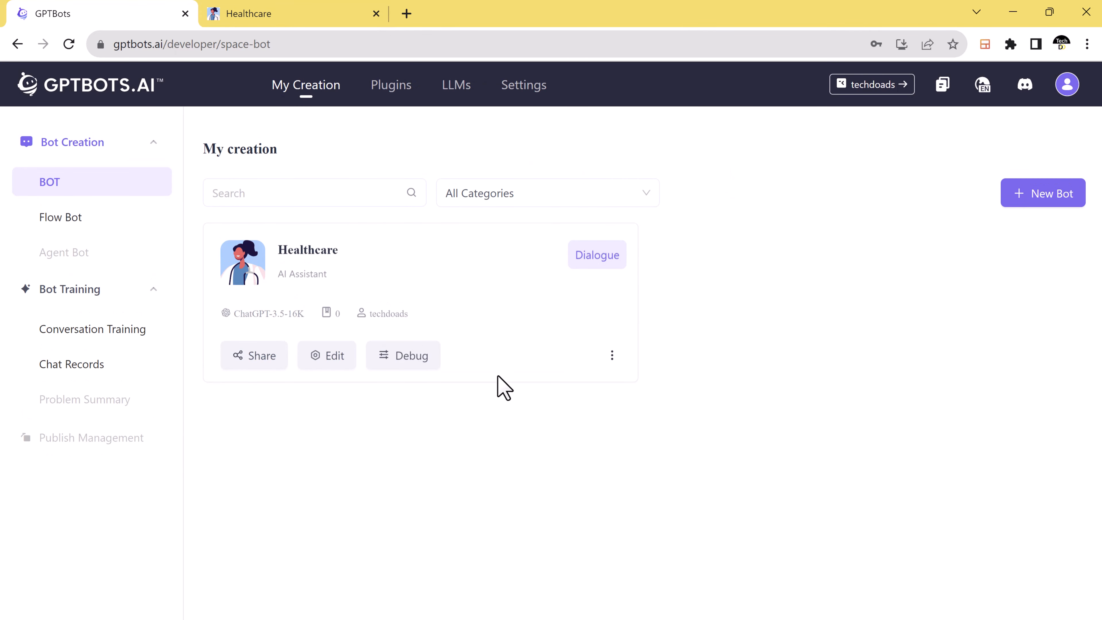
pyautogui.moveTo(505, 392)
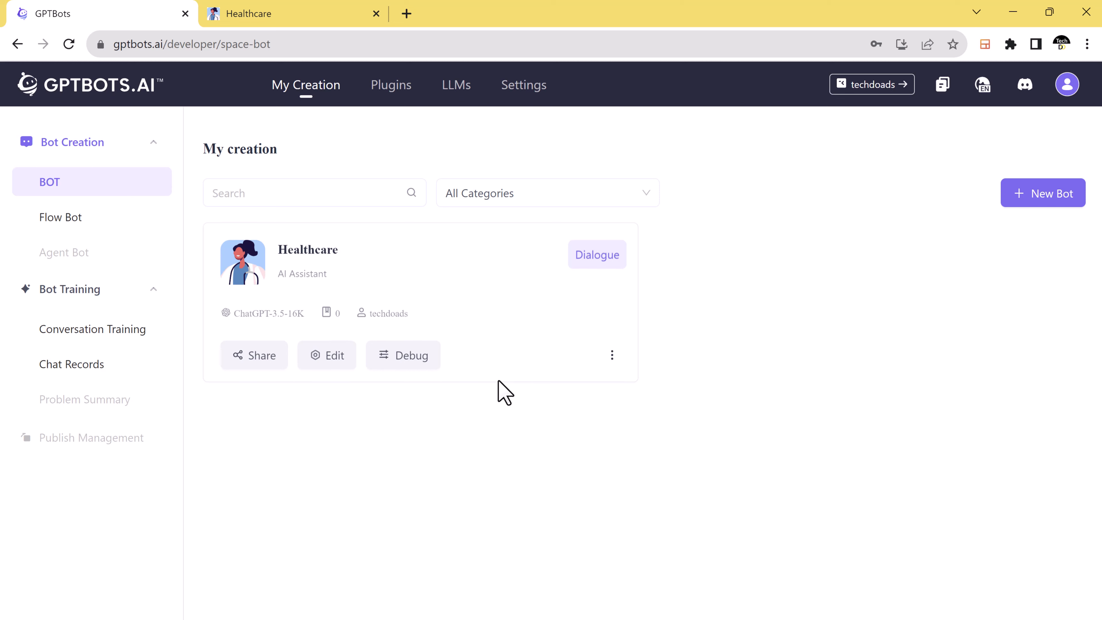
pyautogui.moveTo(505, 403)
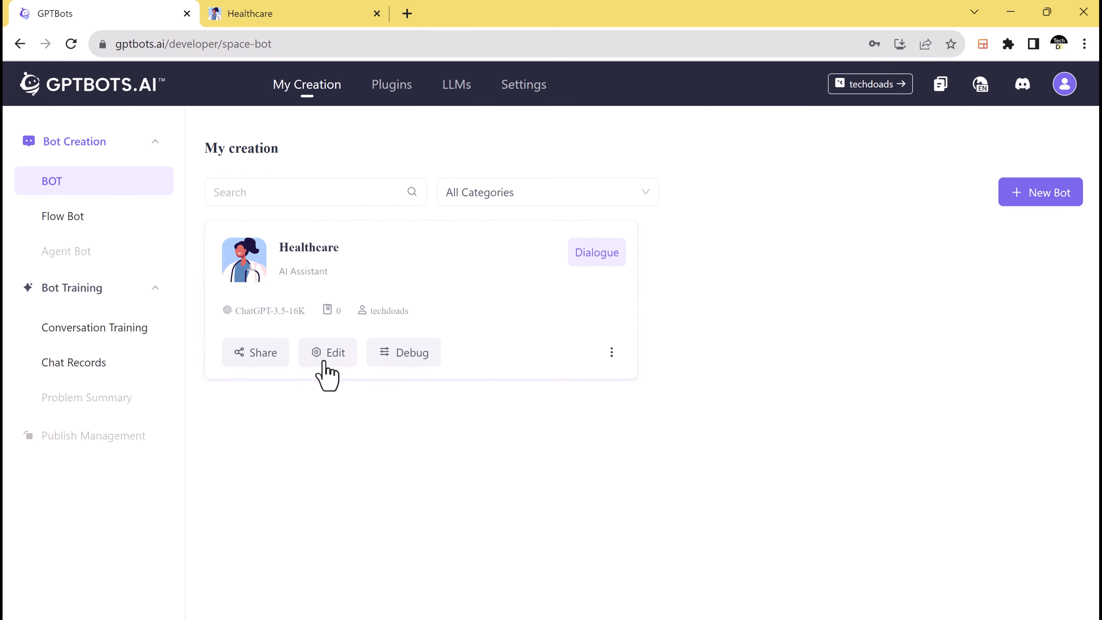
# Enter Debug mode for the Healthcare bot and review its model, knowledge and memory settings
pyautogui.click(403, 352)
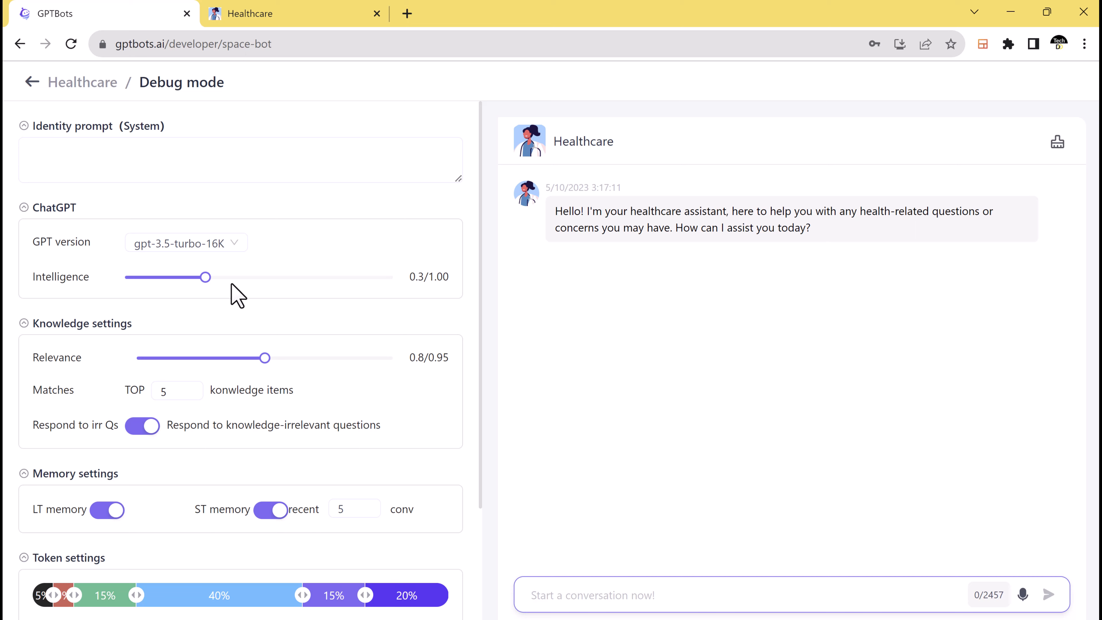
pyautogui.click(592, 595)
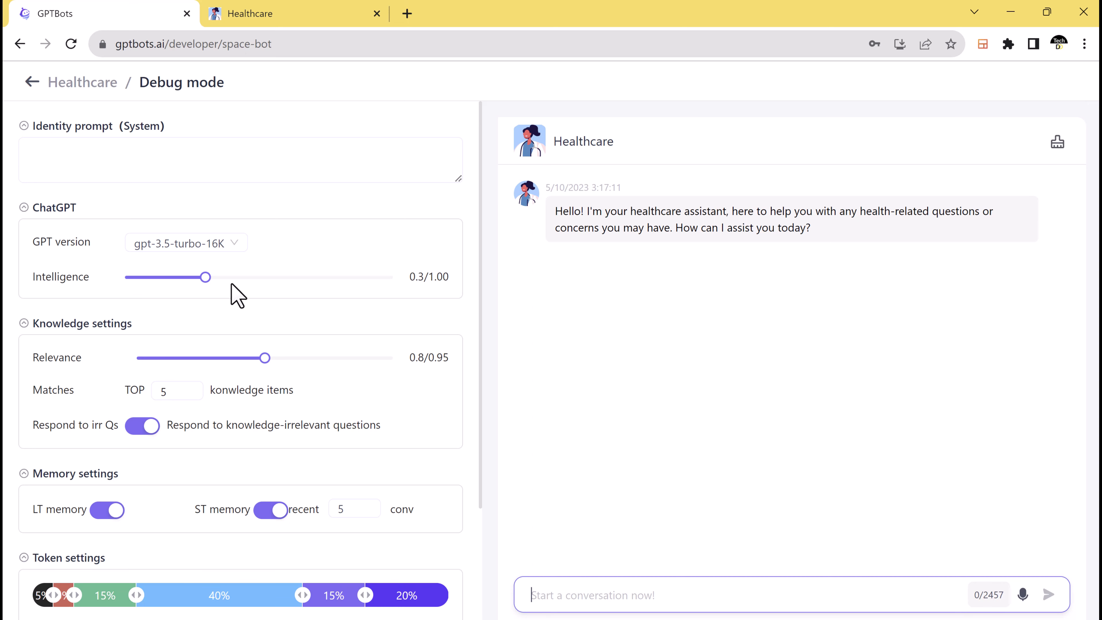
pyautogui.scroll(-3)
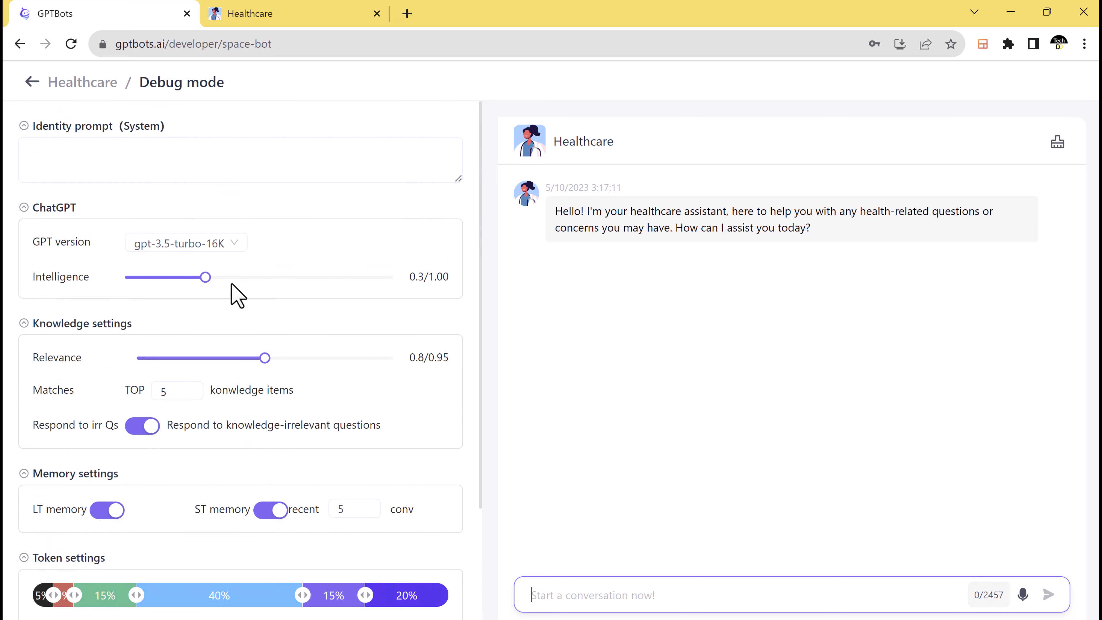
# Leave debug mode, edit the Healthcare bot and view its empty Knowledge Documents page
pyautogui.click(32, 82)
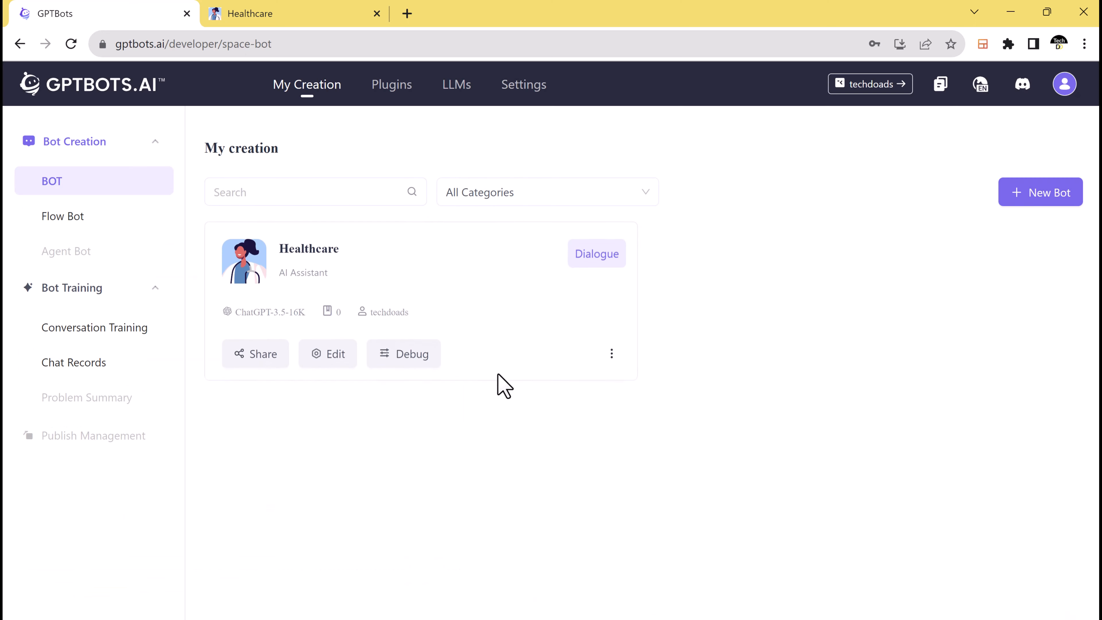
pyautogui.moveTo(334, 358)
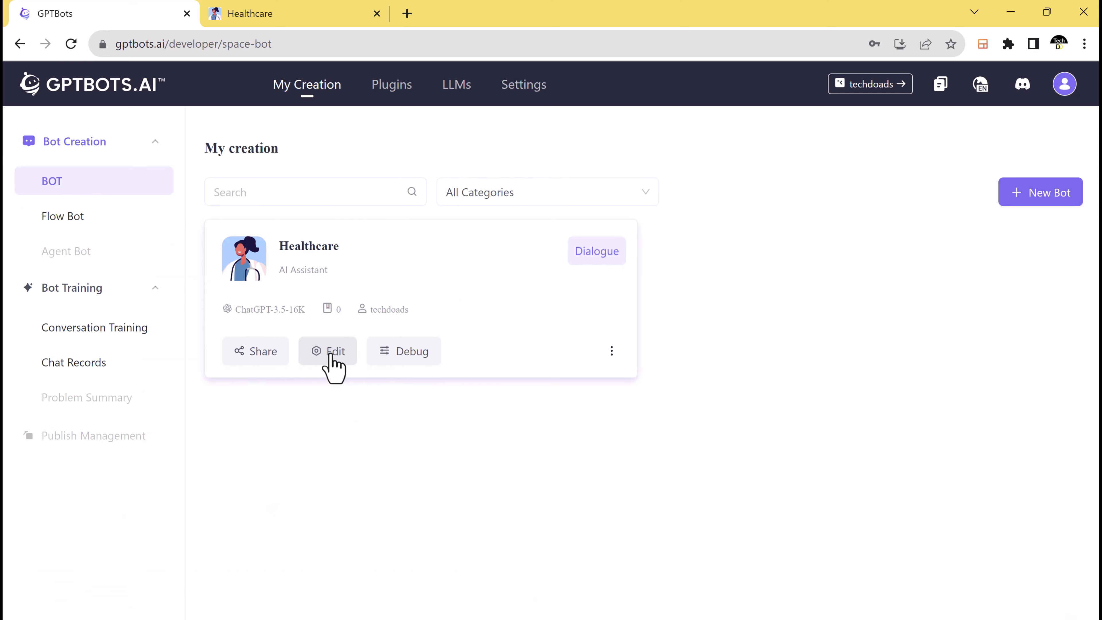
pyautogui.click(327, 351)
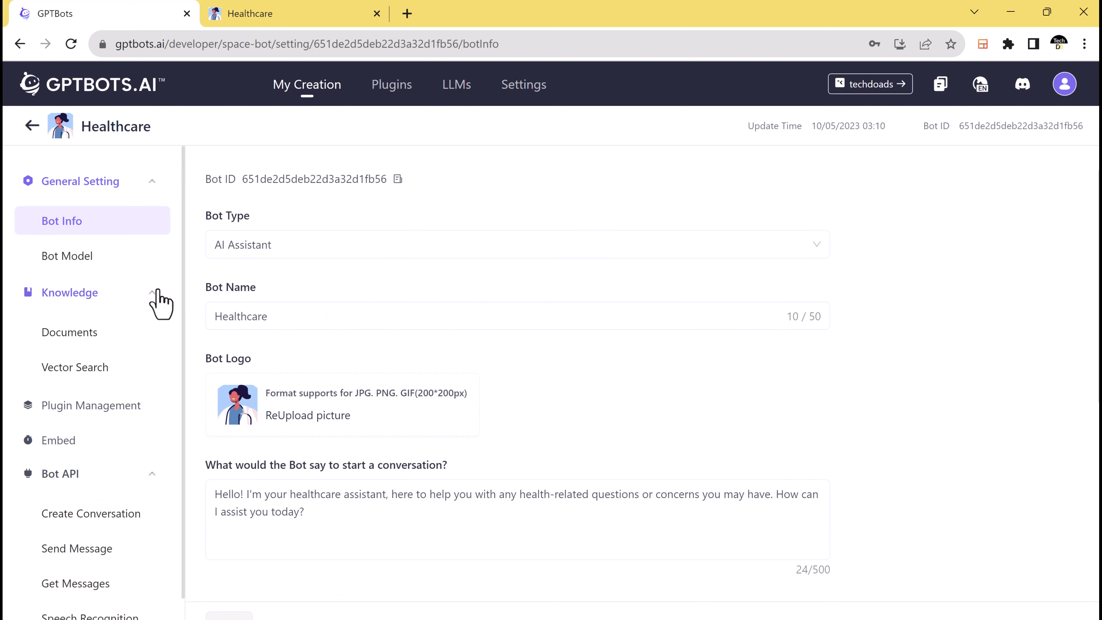
pyautogui.click(69, 332)
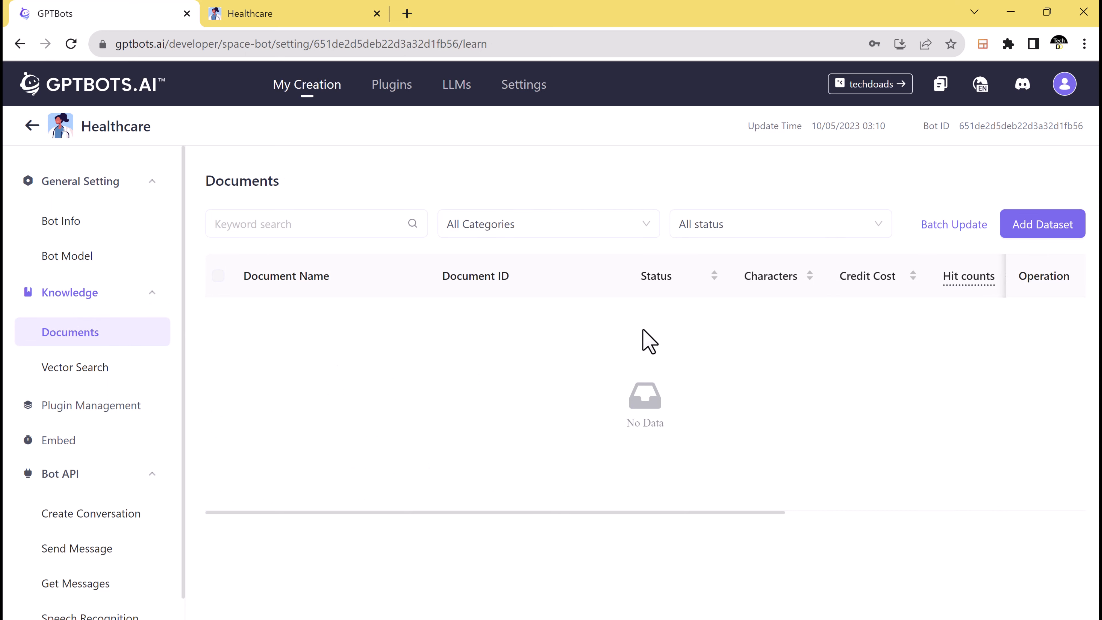
pyautogui.moveTo(574, 525)
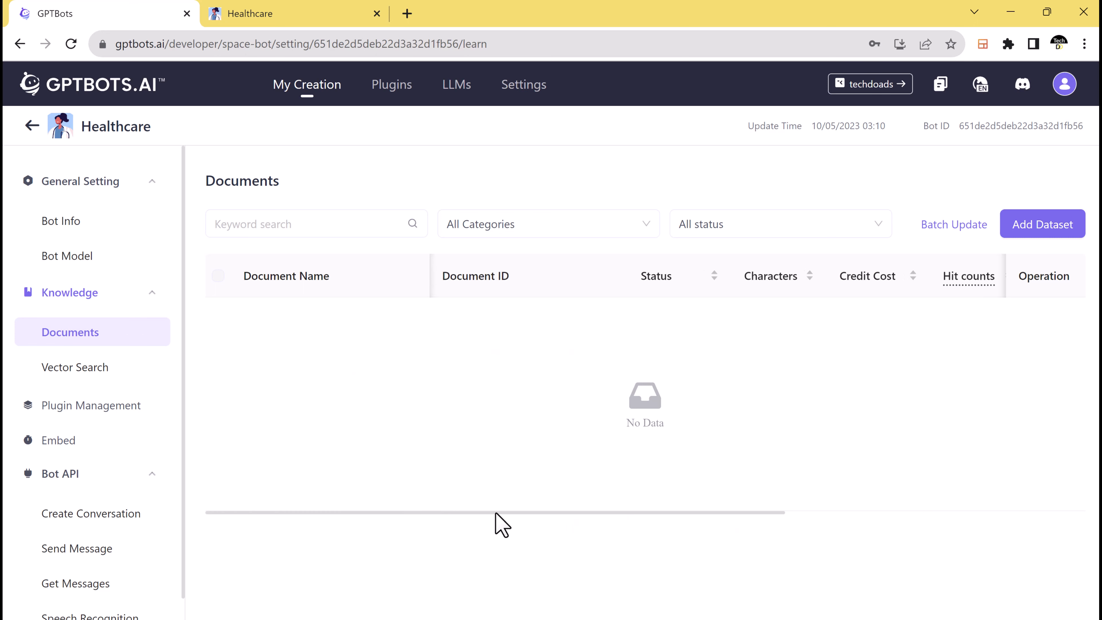
pyautogui.click(316, 223)
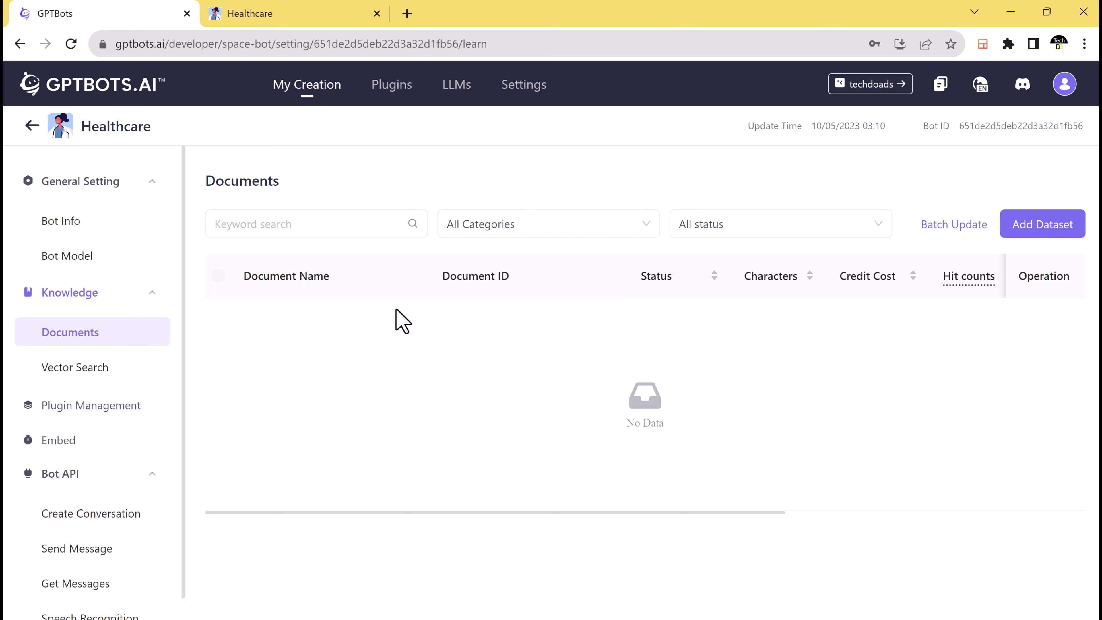
pyautogui.moveTo(290, 339)
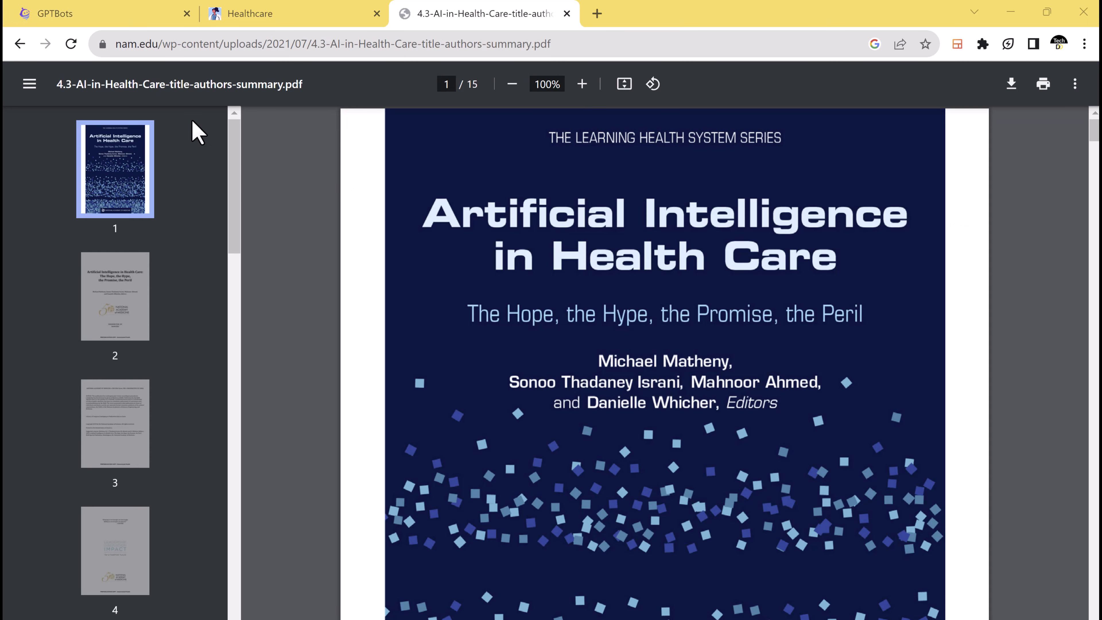
# Skim through the AI in Health Care summary PDF, then start Add Dataset for the bot
pyautogui.scroll(-3)
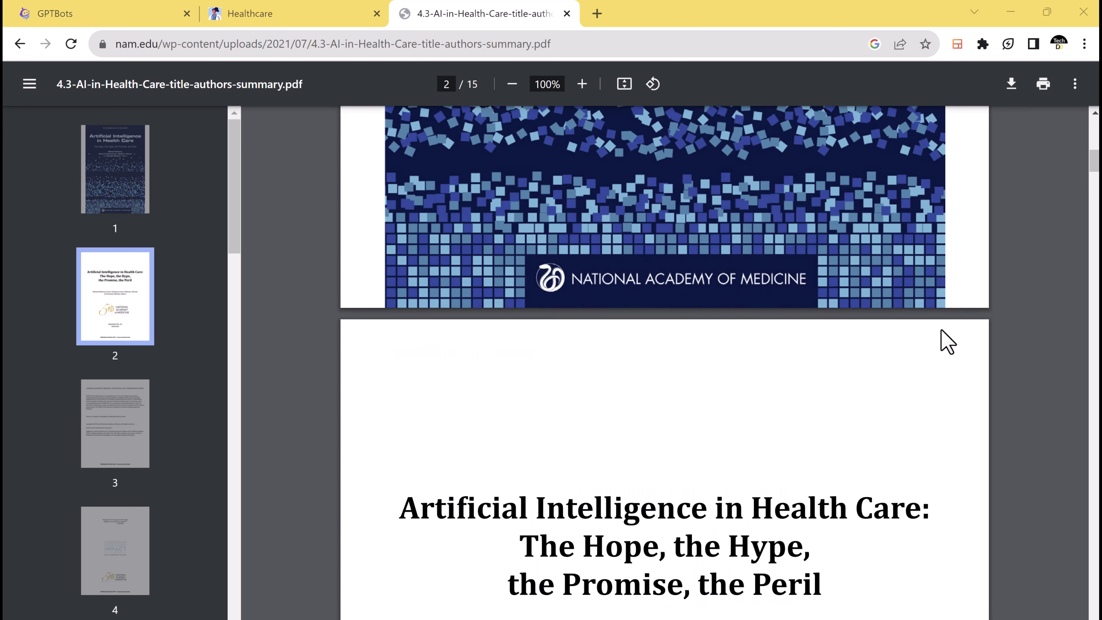
pyautogui.scroll(-3)
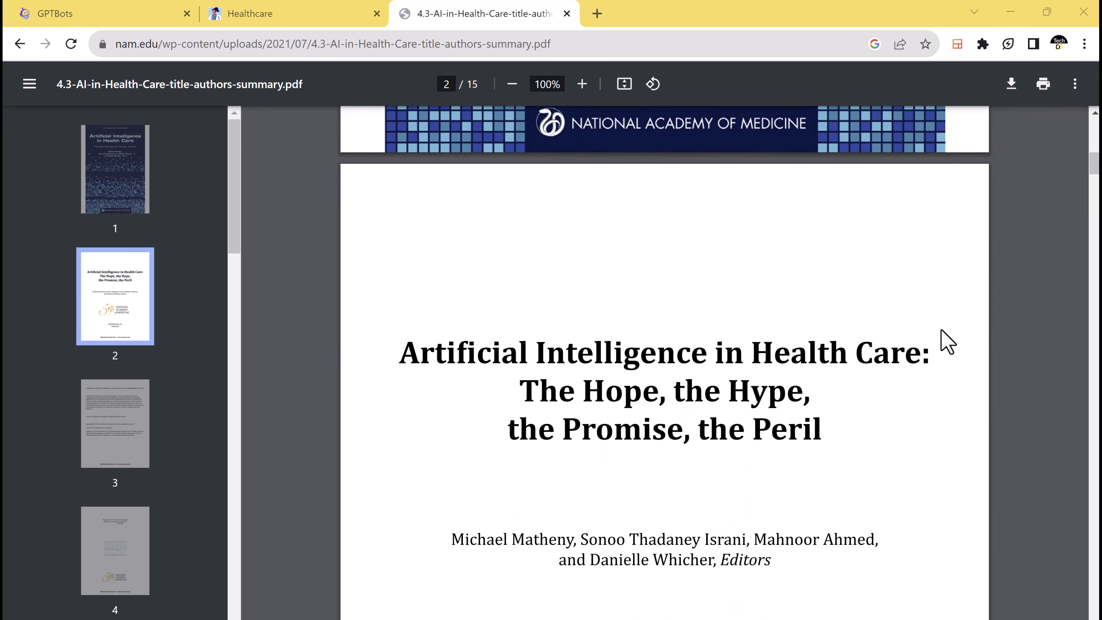
pyautogui.scroll(-3)
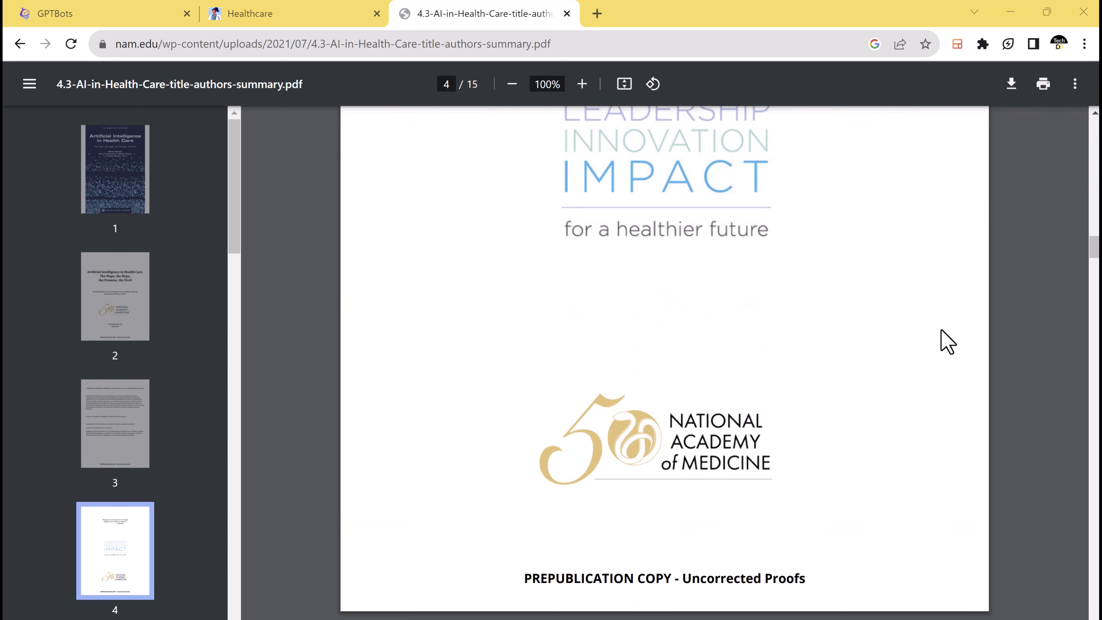
pyautogui.scroll(-3)
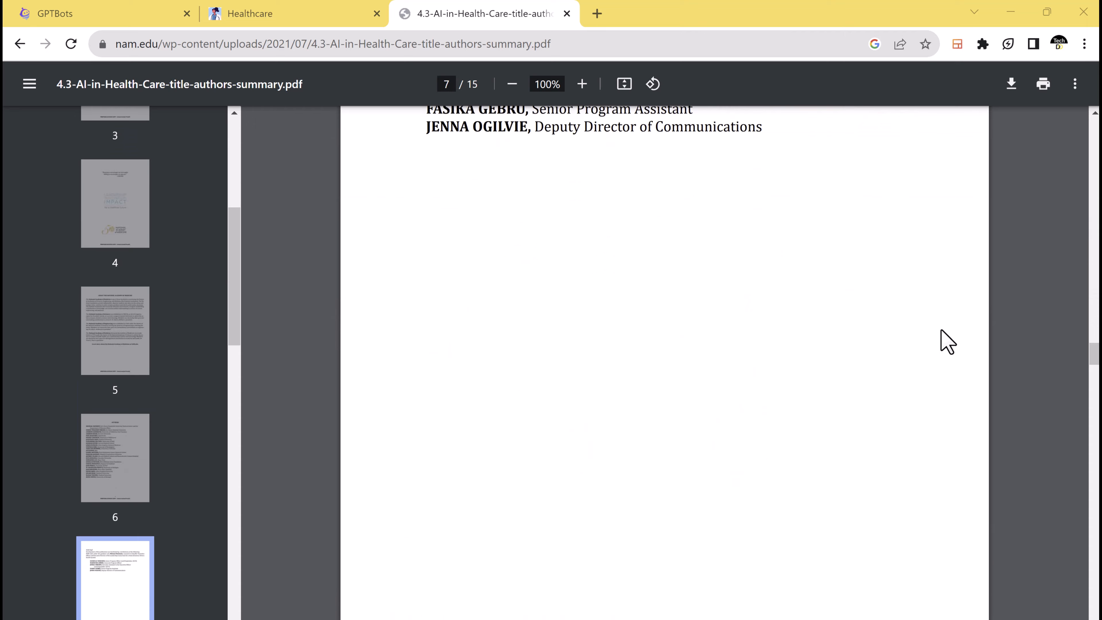
pyautogui.scroll(-3)
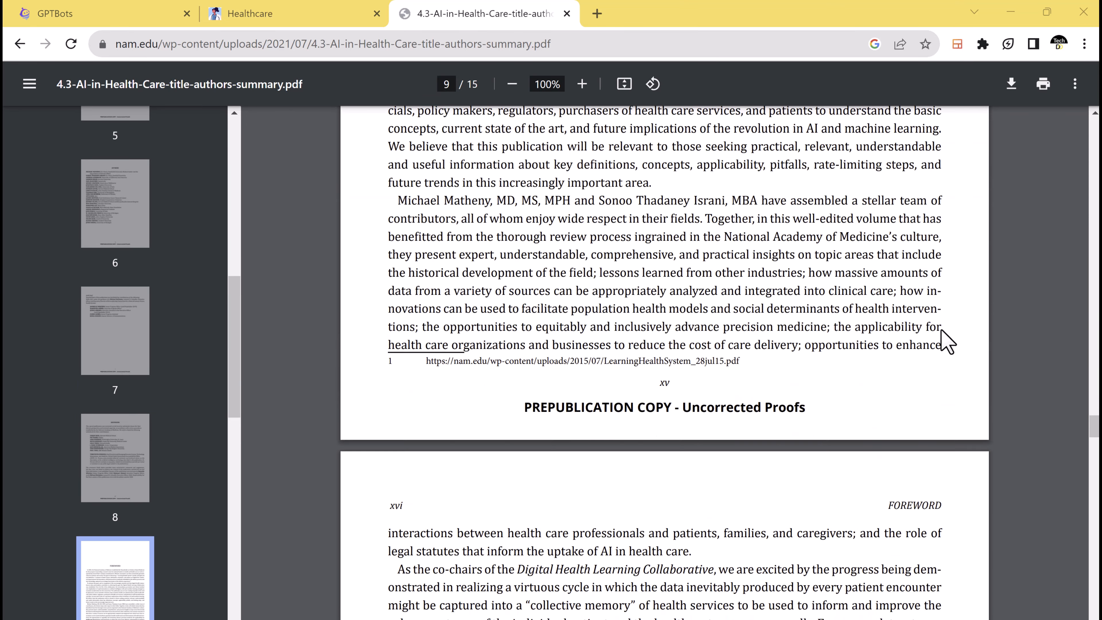
pyautogui.scroll(-3)
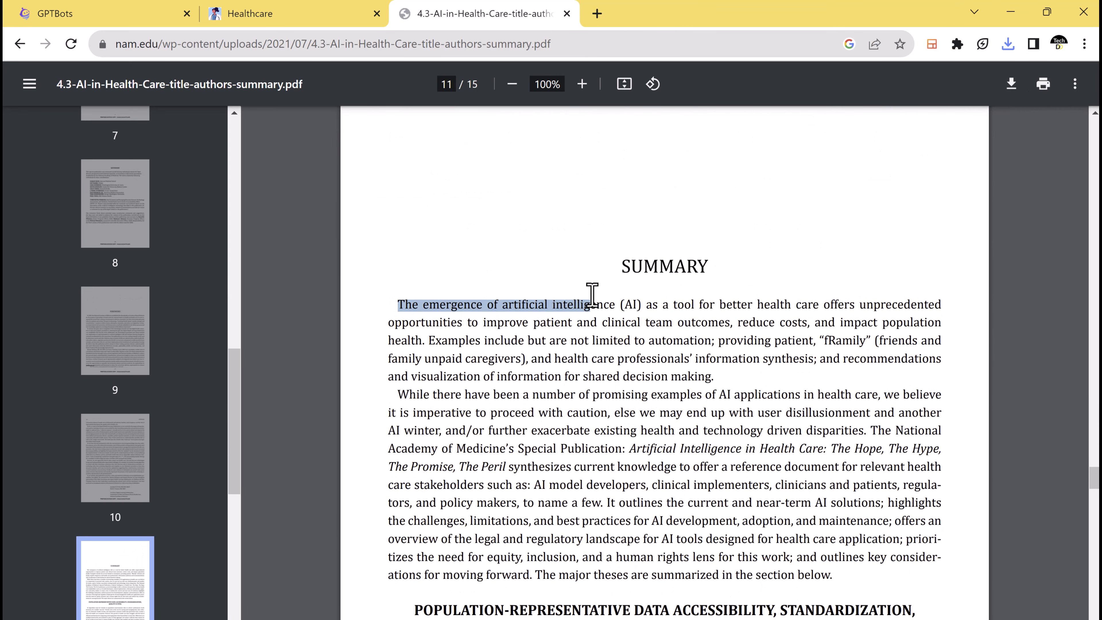
pyautogui.moveTo(483, 344)
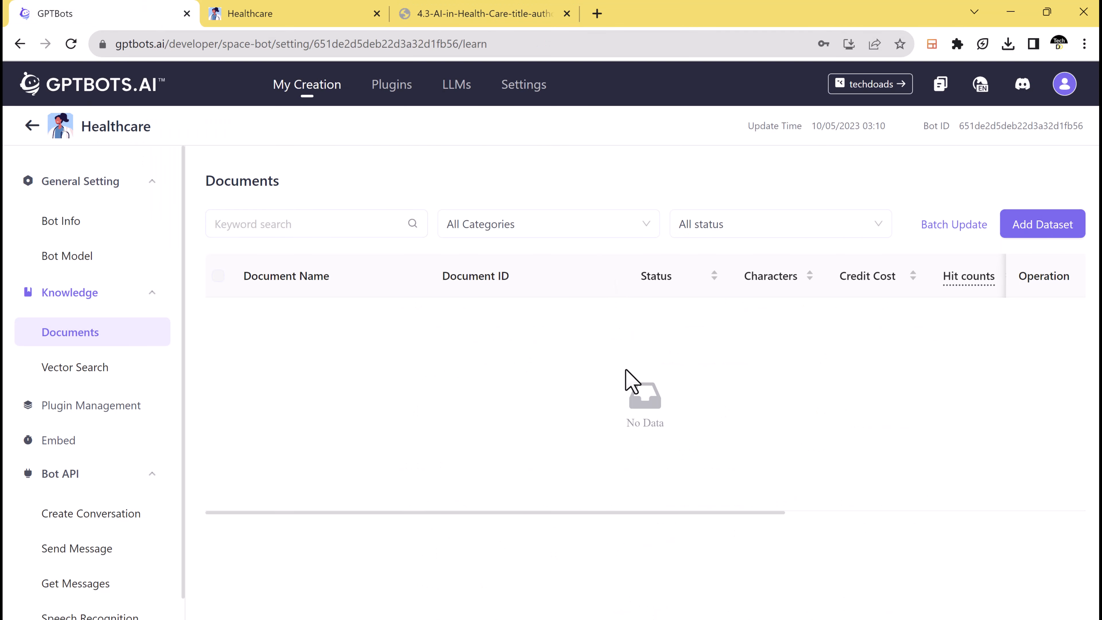
pyautogui.click(1041, 224)
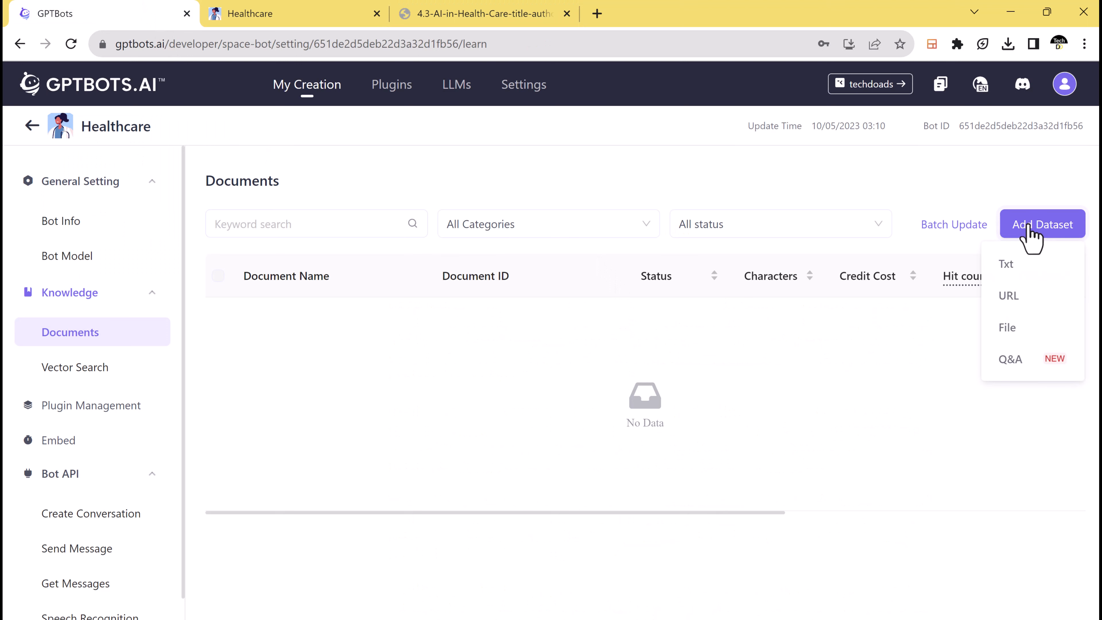
pyautogui.moveTo(1032, 295)
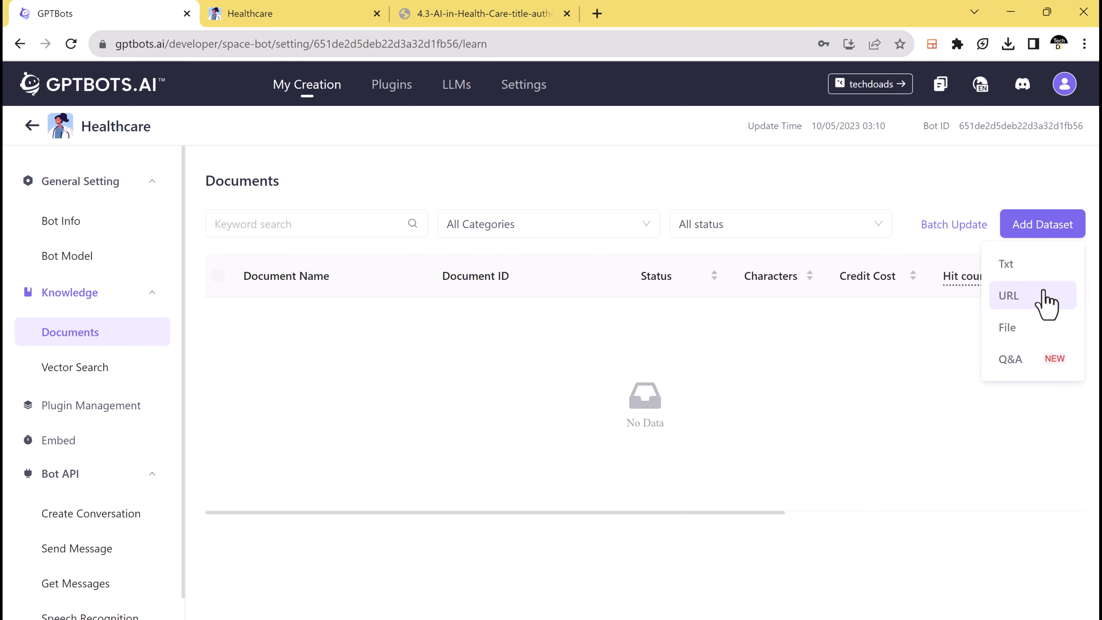
pyautogui.moveTo(1033, 337)
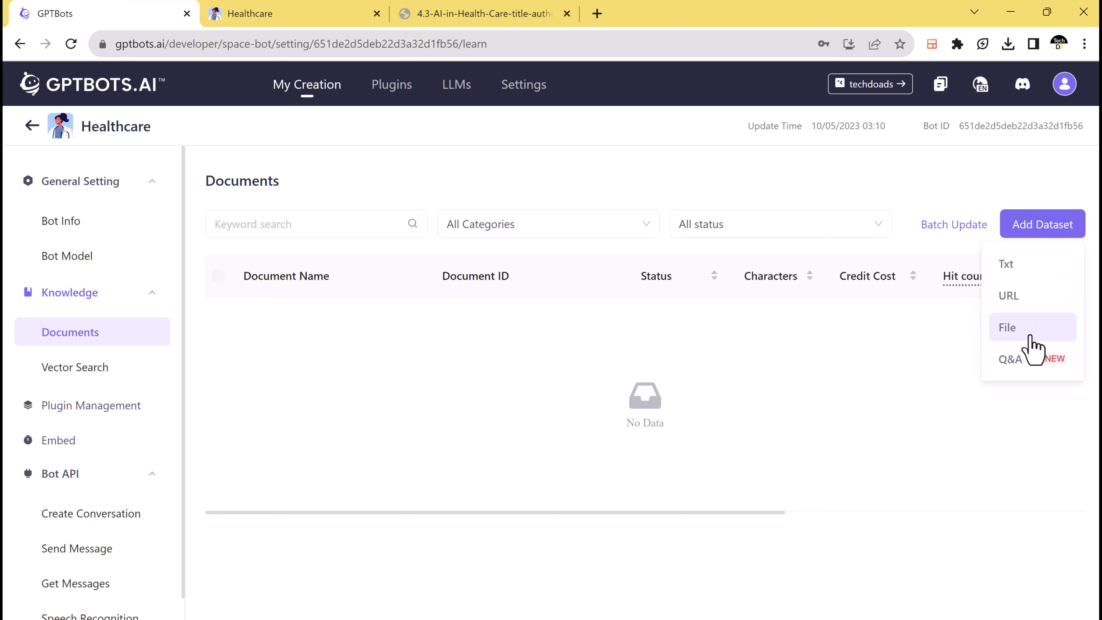
# Upload 4.3-AI-in-Health-Care-title-authors-summary.pdf as a file dataset and save it
pyautogui.click(1007, 327)
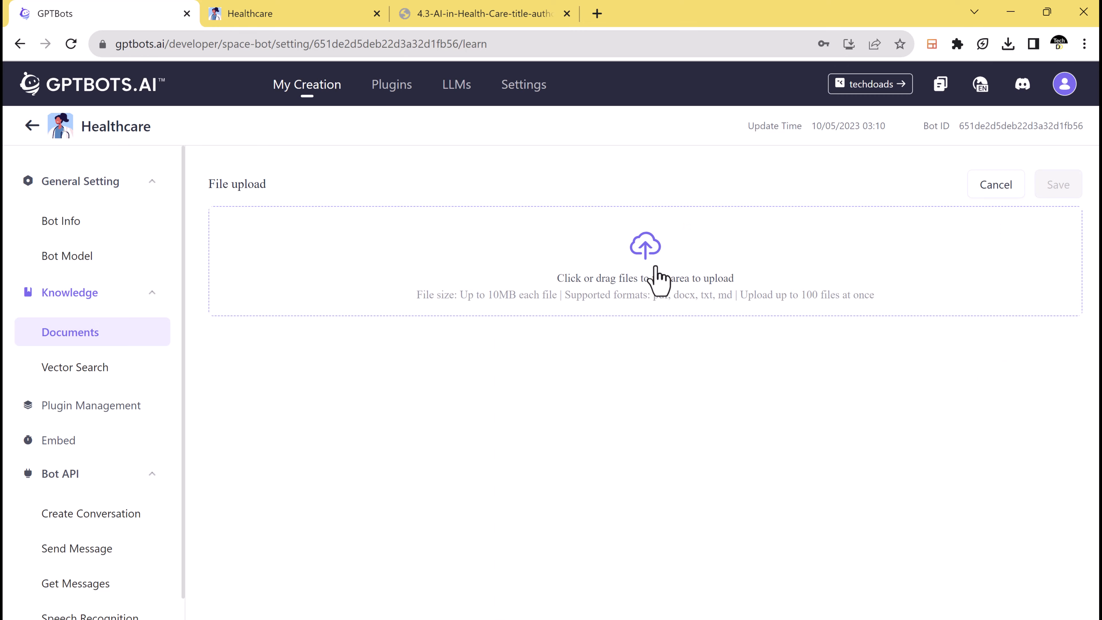
pyautogui.click(644, 260)
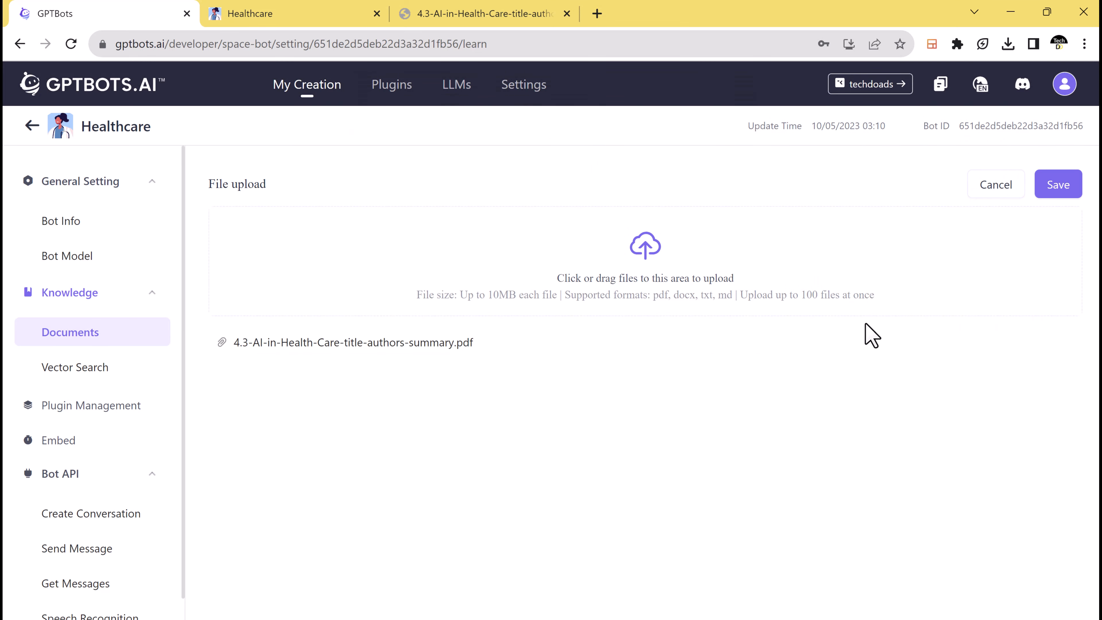
pyautogui.click(1057, 184)
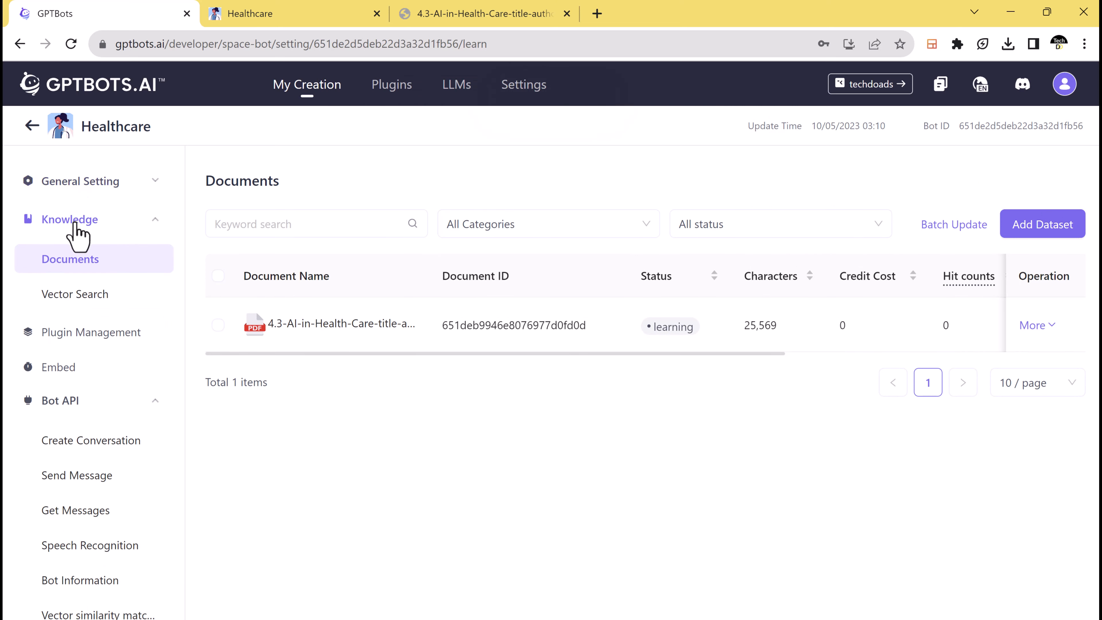
pyautogui.moveTo(80, 181)
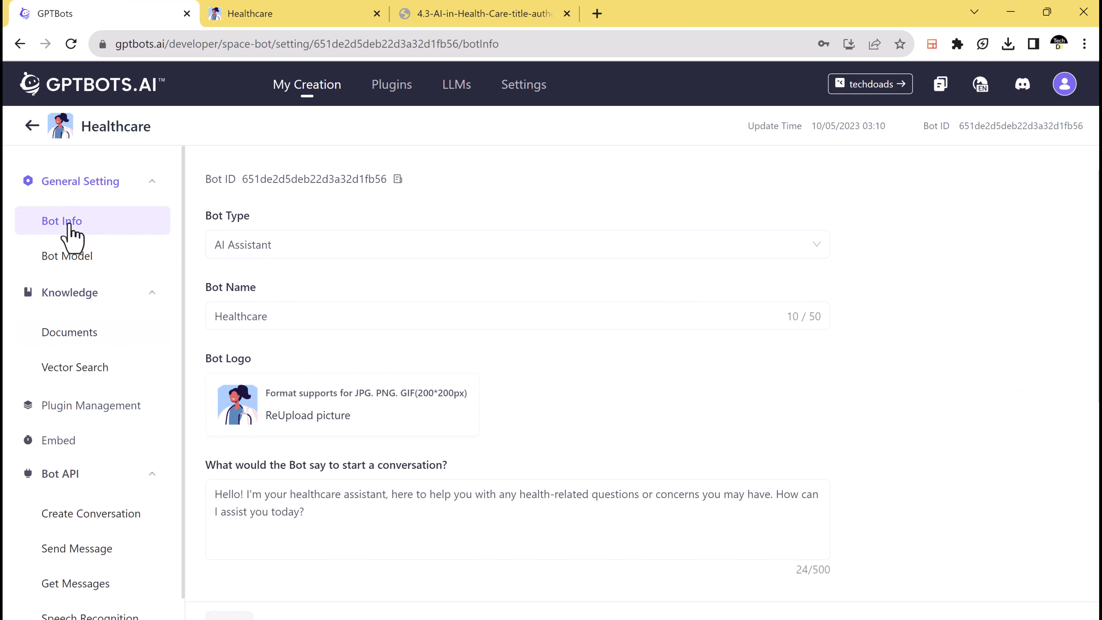
# Return from the Healthcare bot's Bot Model settings to the My creation list
pyautogui.click(67, 255)
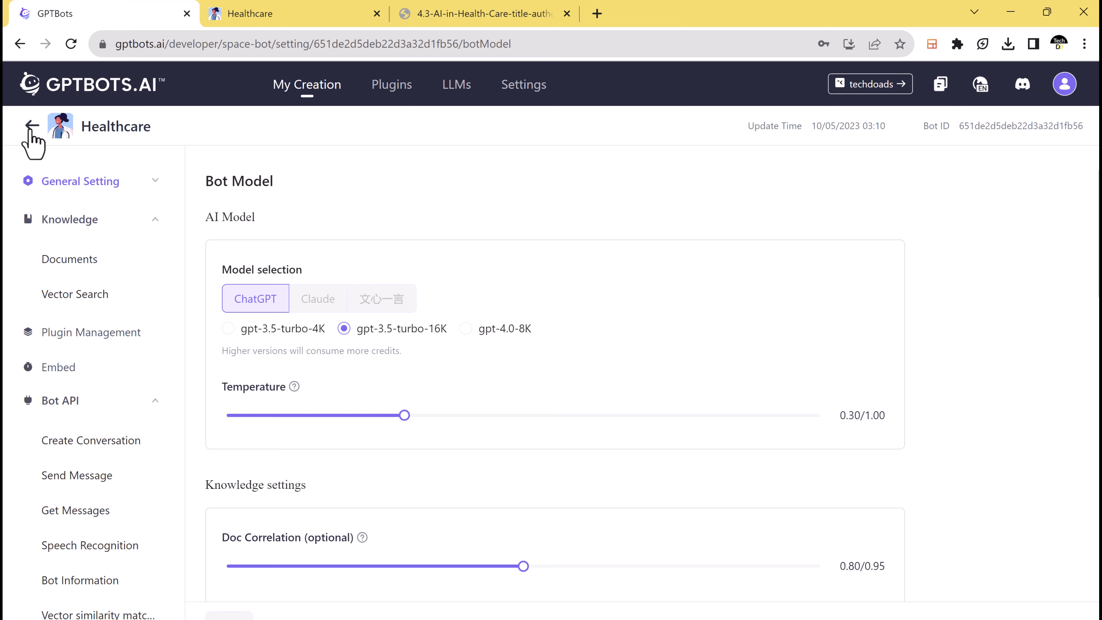
pyautogui.click(32, 128)
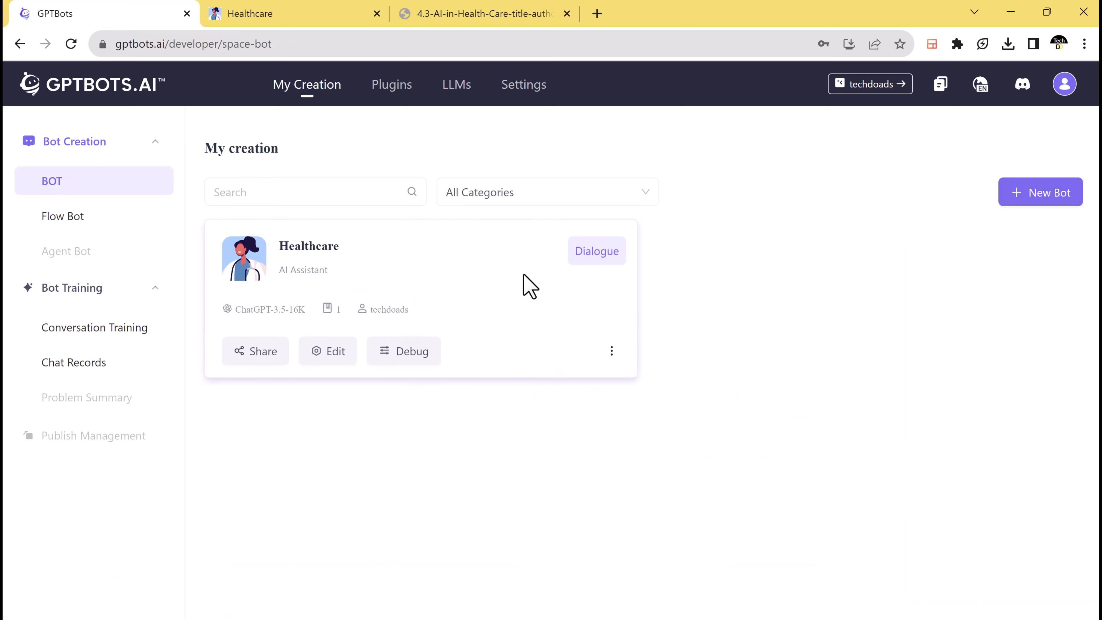
pyautogui.moveTo(331, 279)
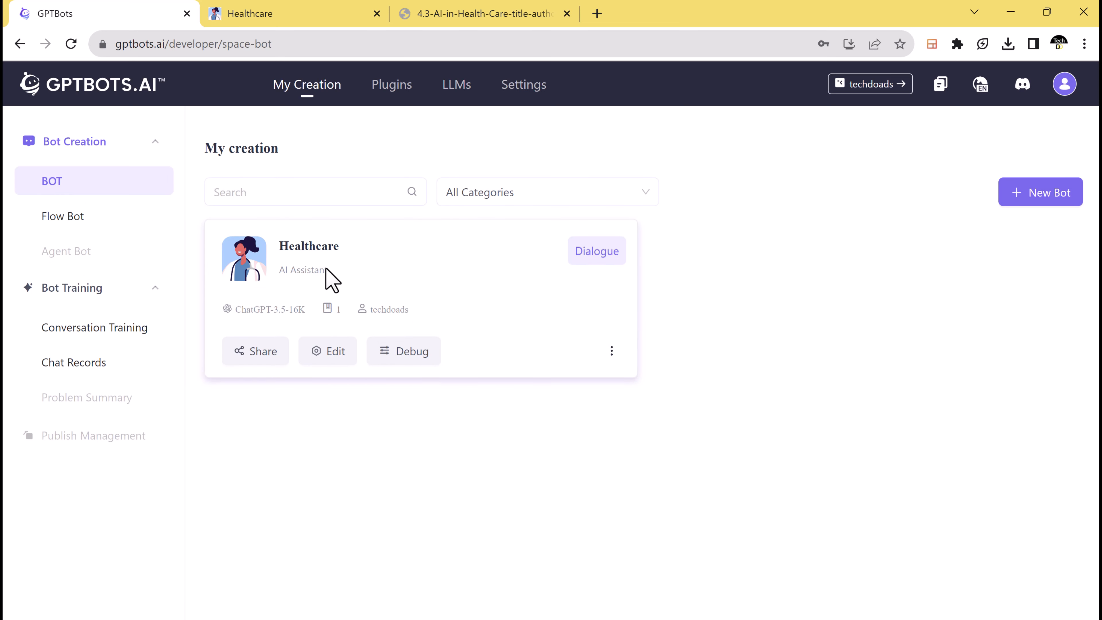
pyautogui.click(596, 251)
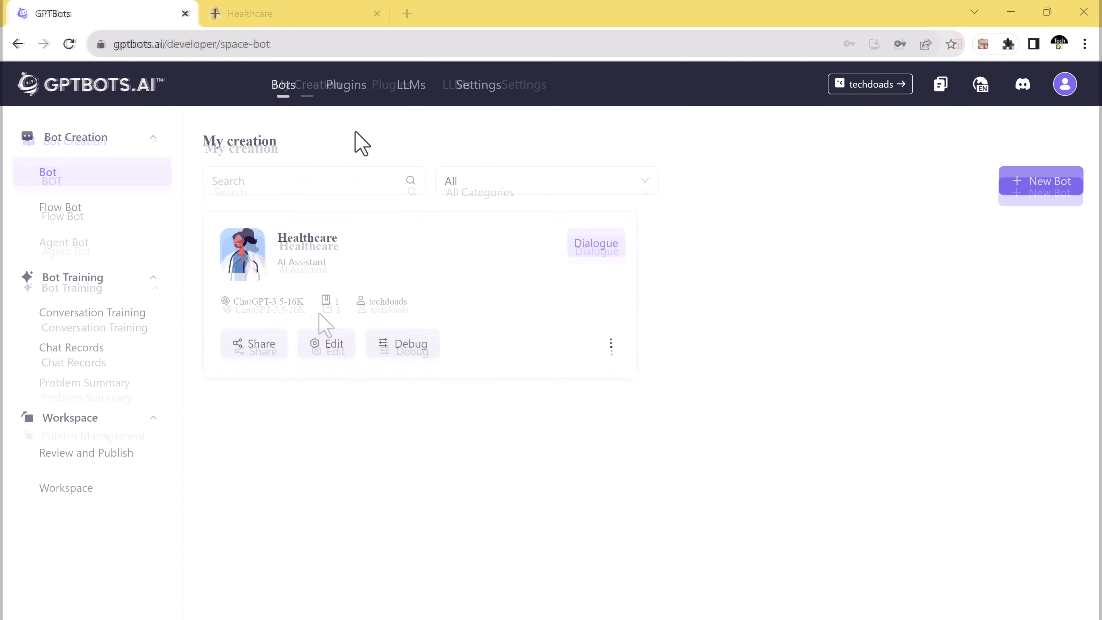
# Create a new flow bot named 'Help Bot' from the Flow Bot section
pyautogui.click(376, 13)
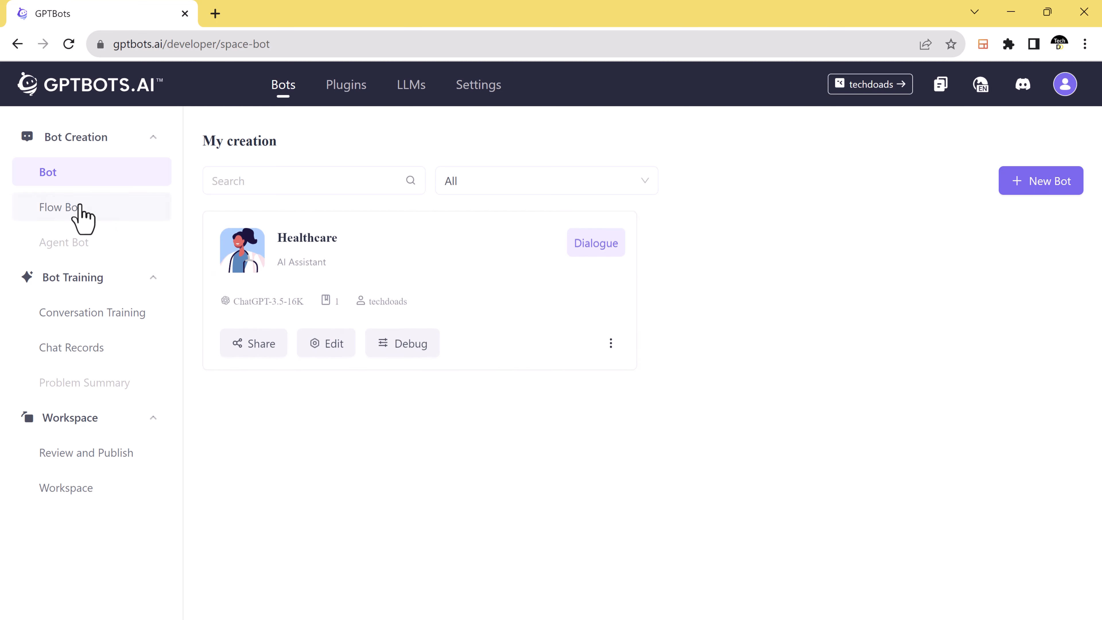
pyautogui.click(62, 207)
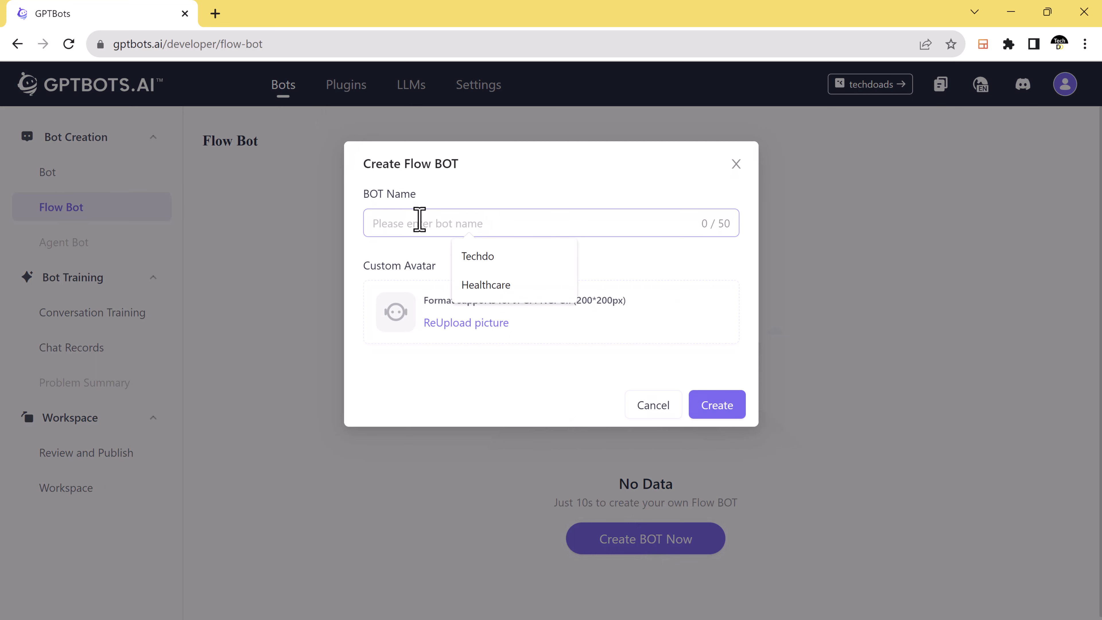
pyautogui.write('Help')
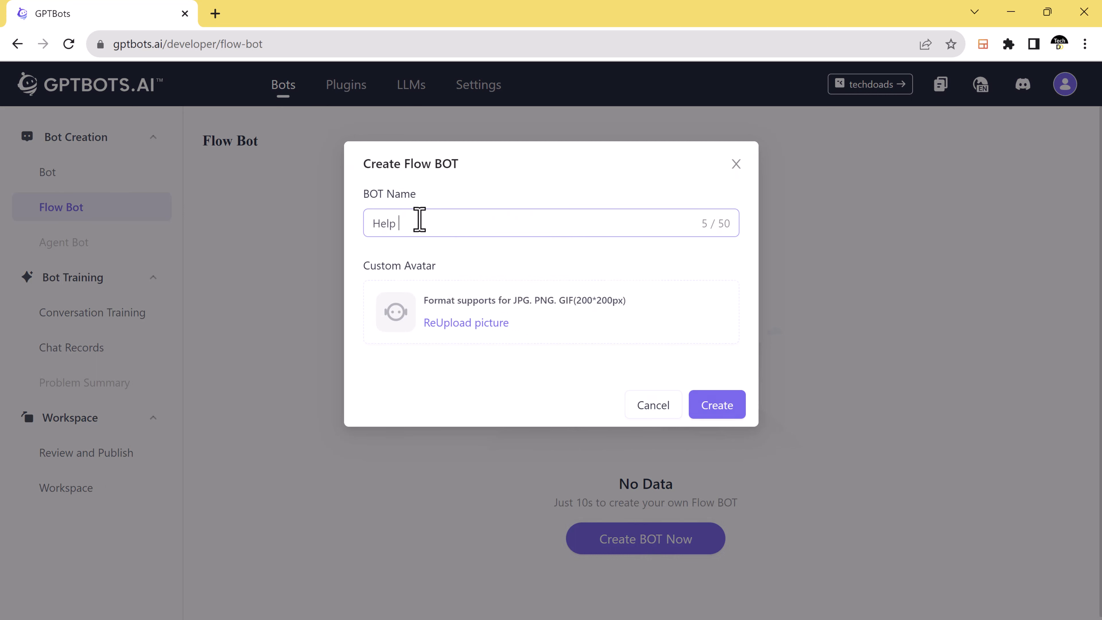
pyautogui.write('Bot')
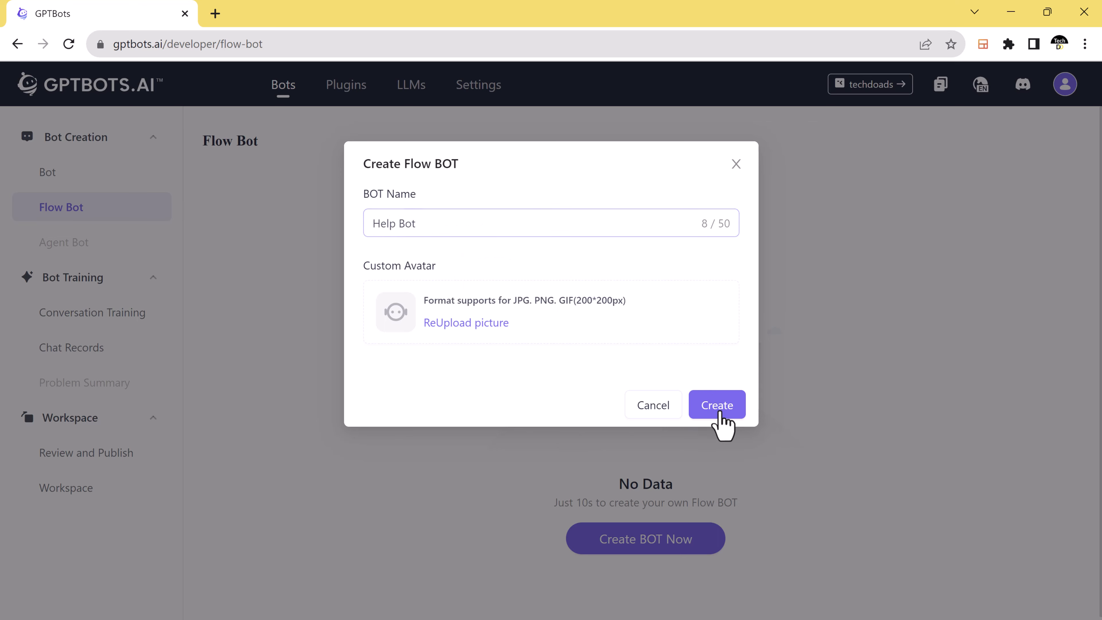
pyautogui.click(716, 404)
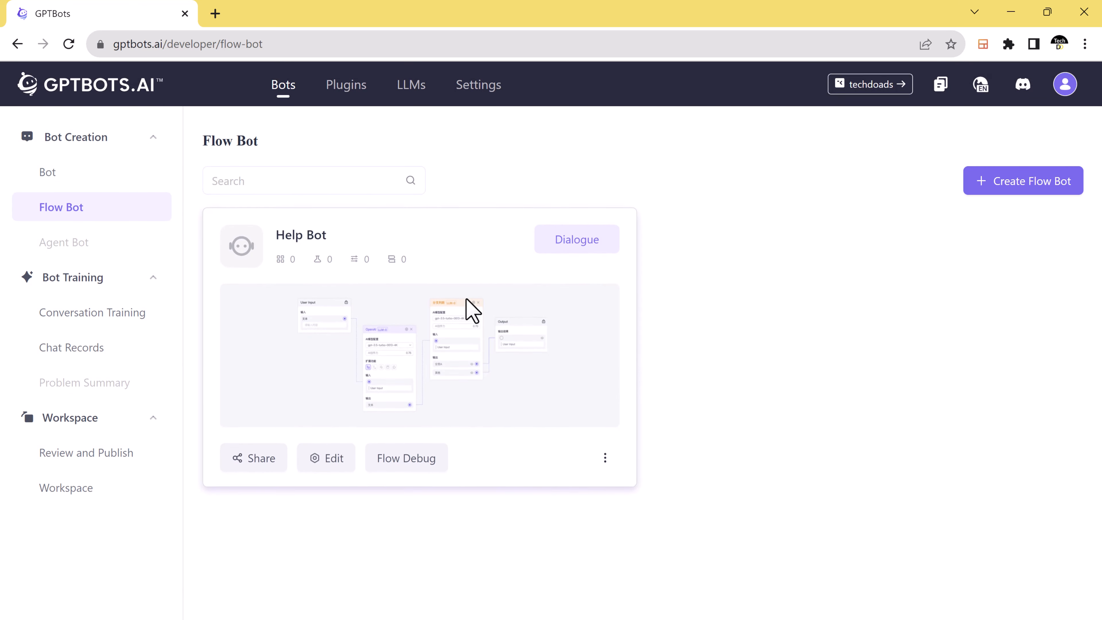
pyautogui.moveTo(518, 269)
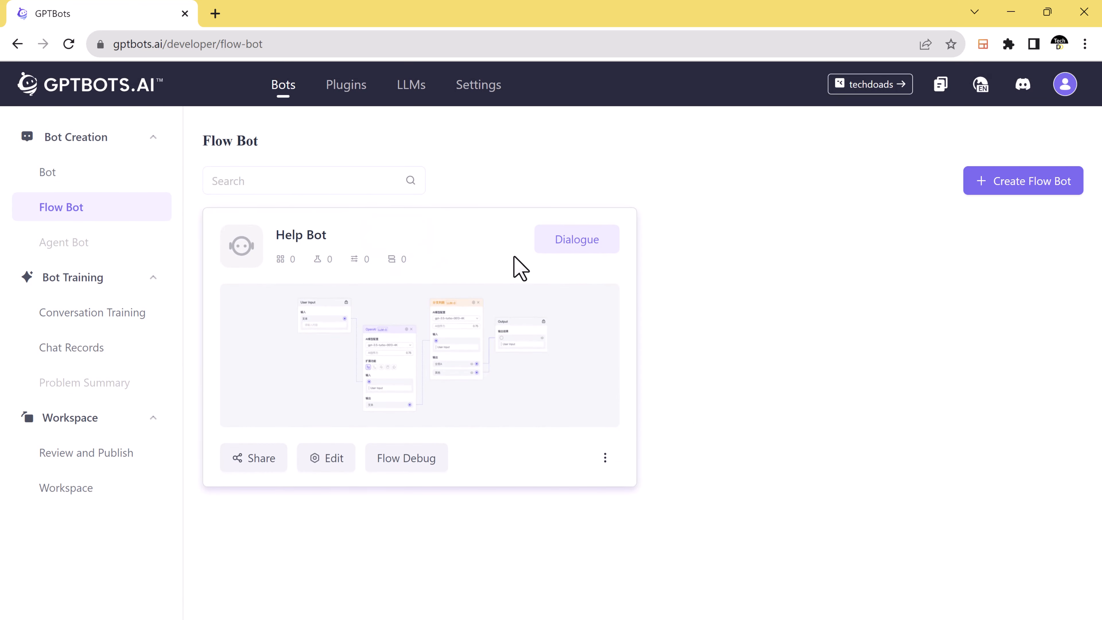
pyautogui.moveTo(365, 148)
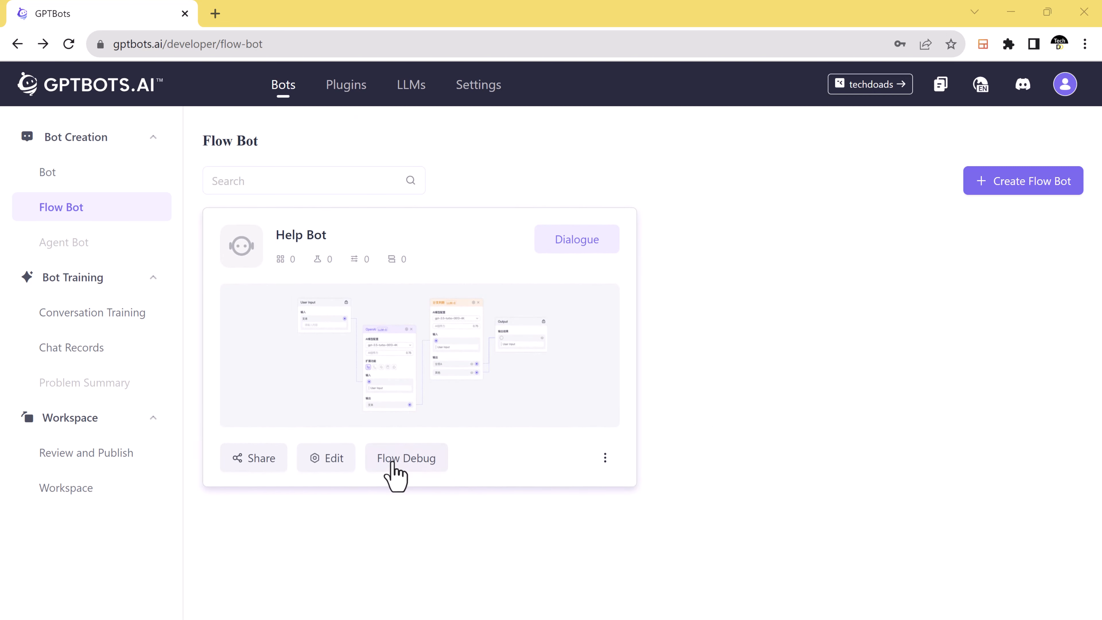
# Add a branch predicate node to Help Bot's flow and wire an OpenAI node to the output
pyautogui.click(406, 457)
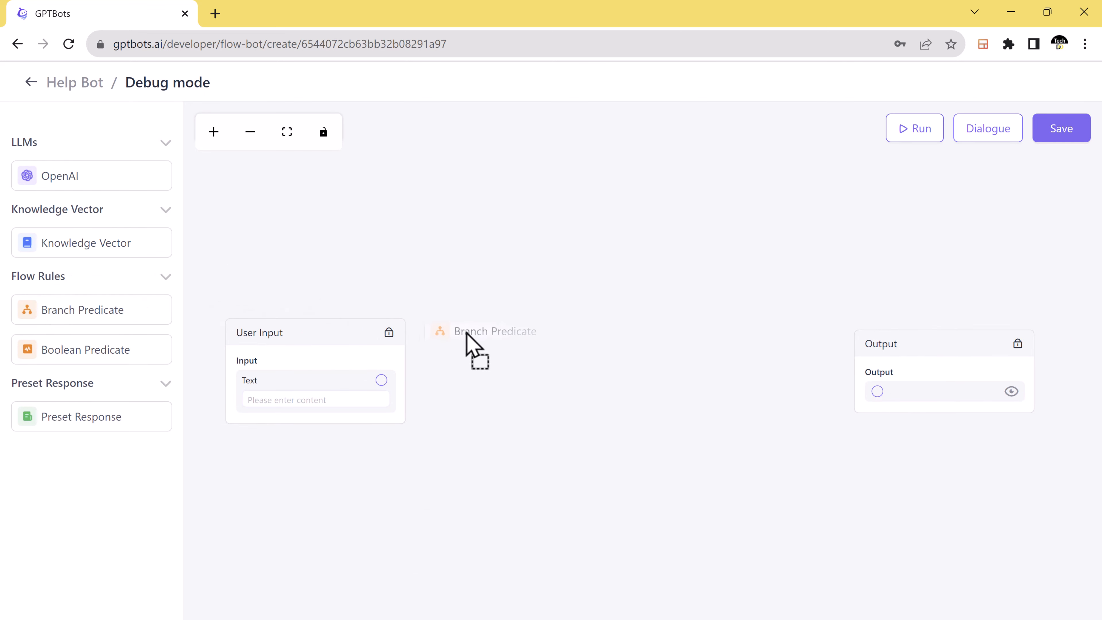
pyautogui.click(494, 331)
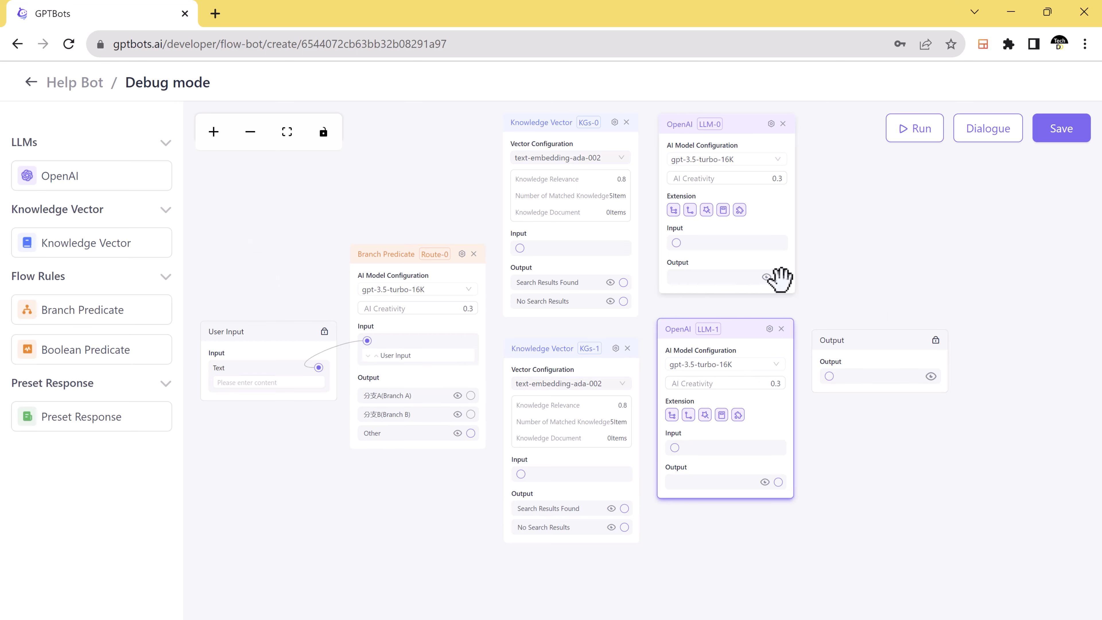
pyautogui.moveTo(779, 276); pyautogui.dragTo(829, 383)
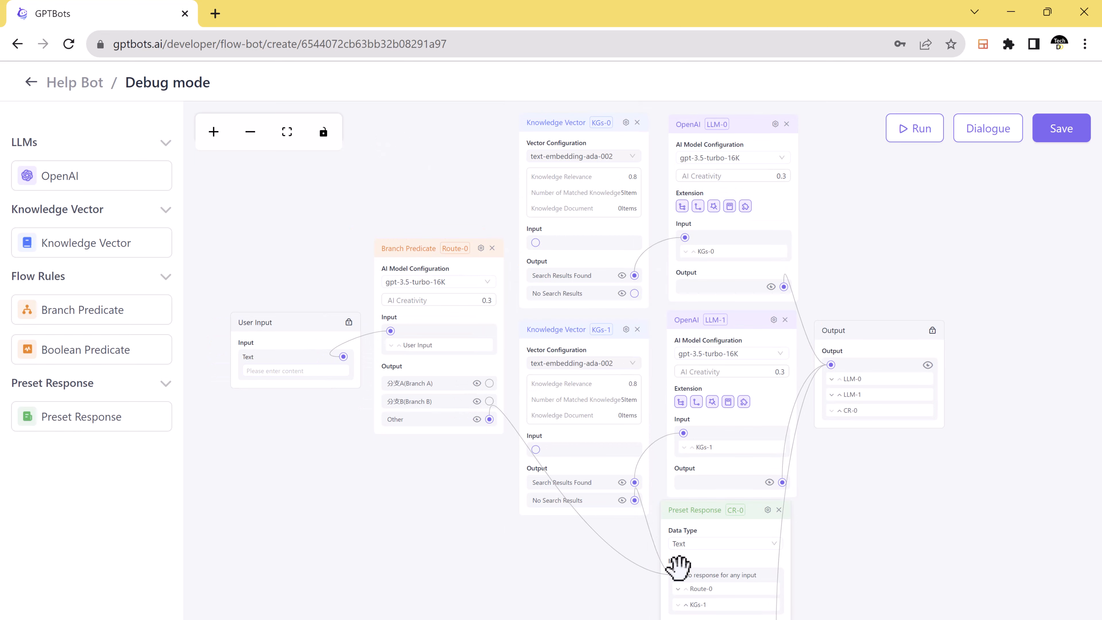
# Set Branch A to 'Question about return' and Branch B to refund questions
pyautogui.click(481, 248)
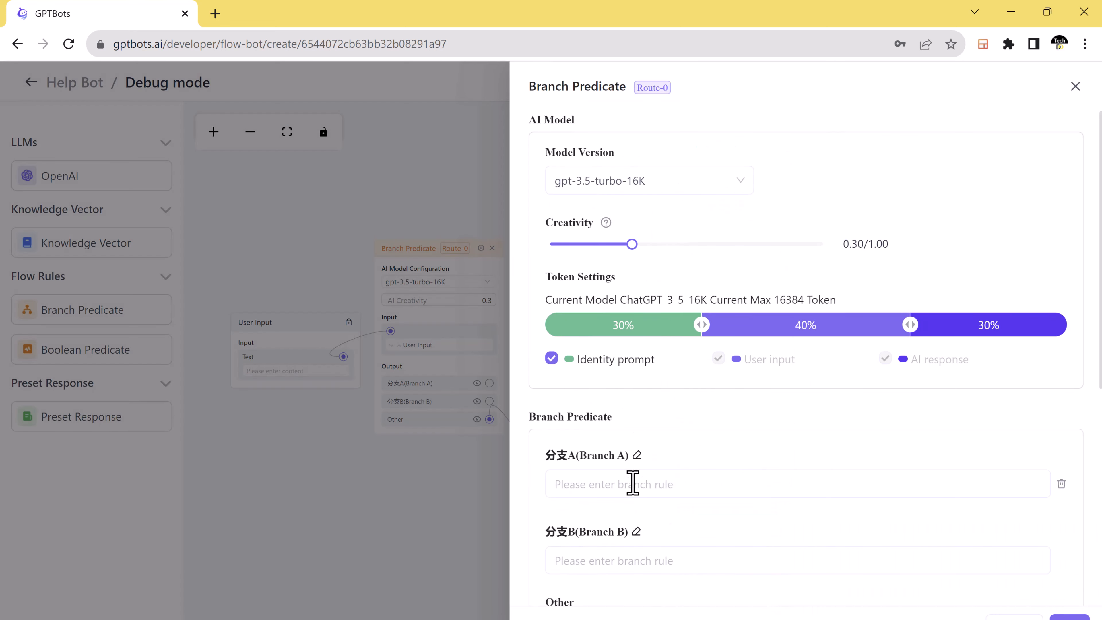
pyautogui.write('Q')
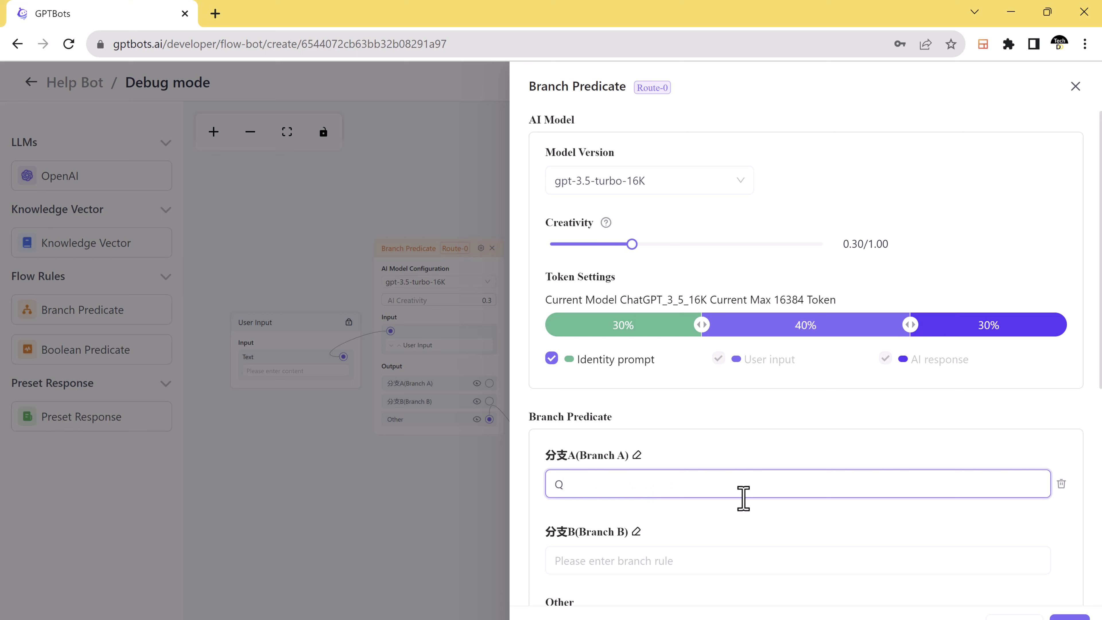
pyautogui.write('Question about return')
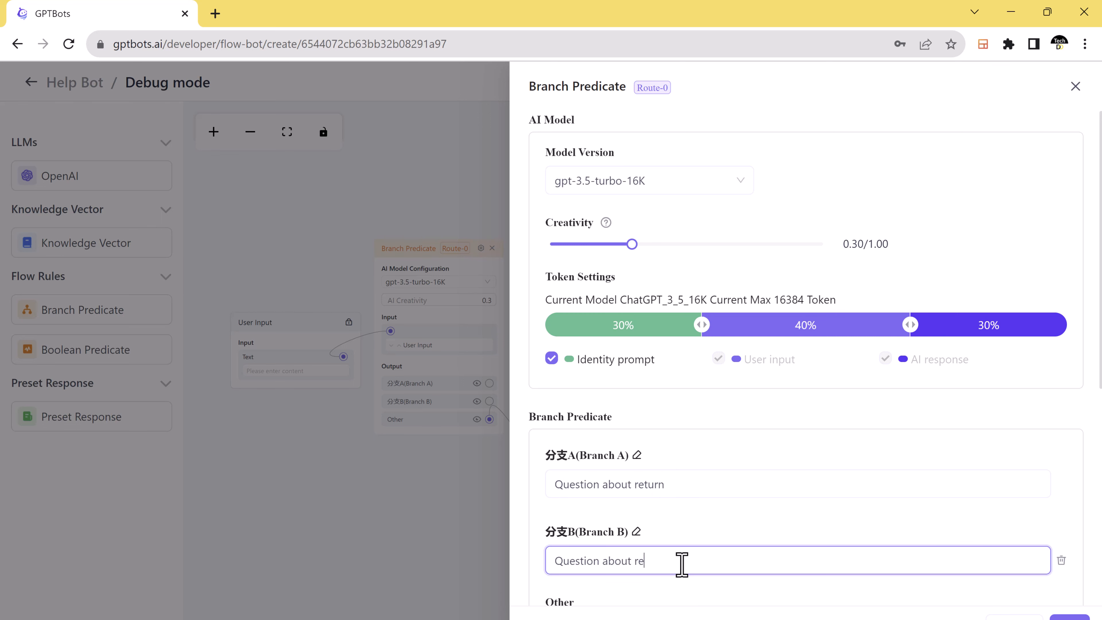
pyautogui.write('fund')
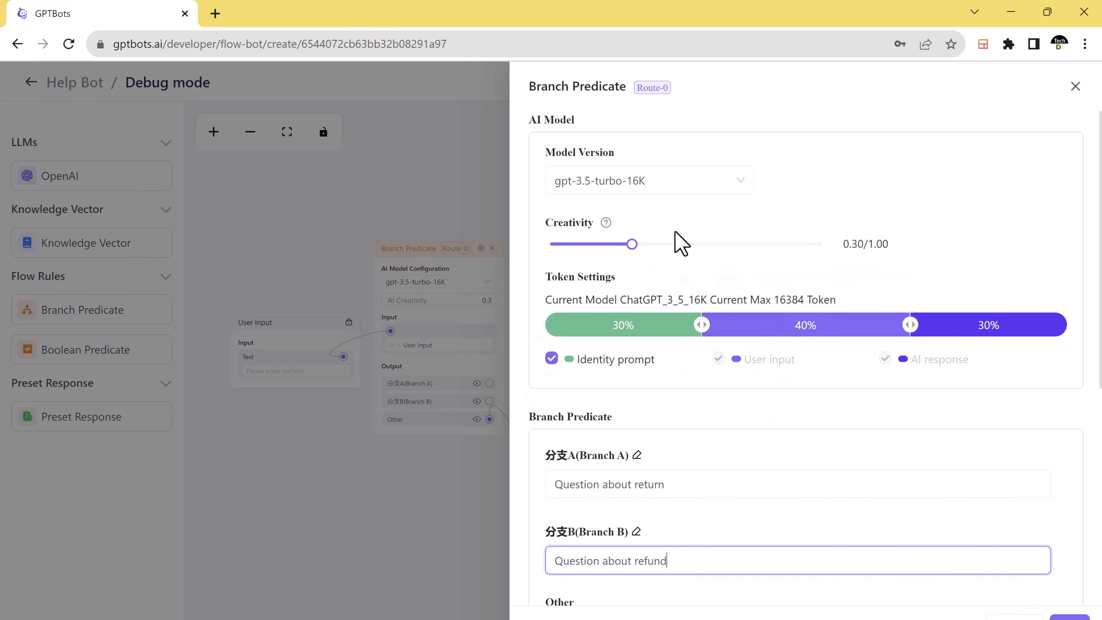
pyautogui.click(1074, 87)
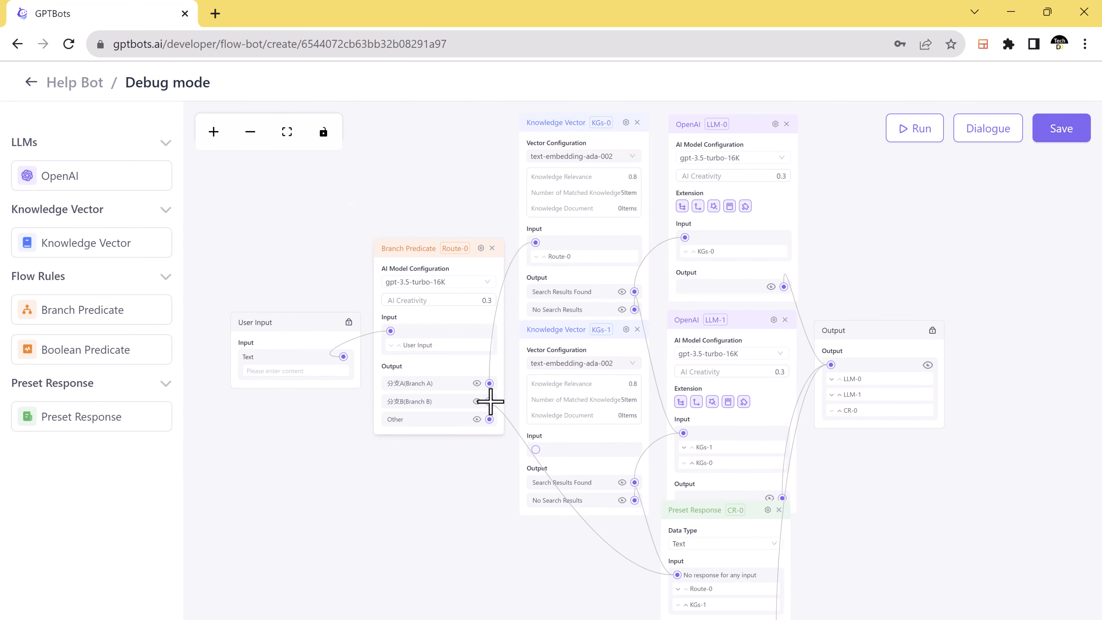
# Give OpenAI LLM-0 an after-sale manager identity and set the preset reply 'cannot answer this question. Please try again.'
pyautogui.click(774, 124)
pyautogui.write('Please act a')
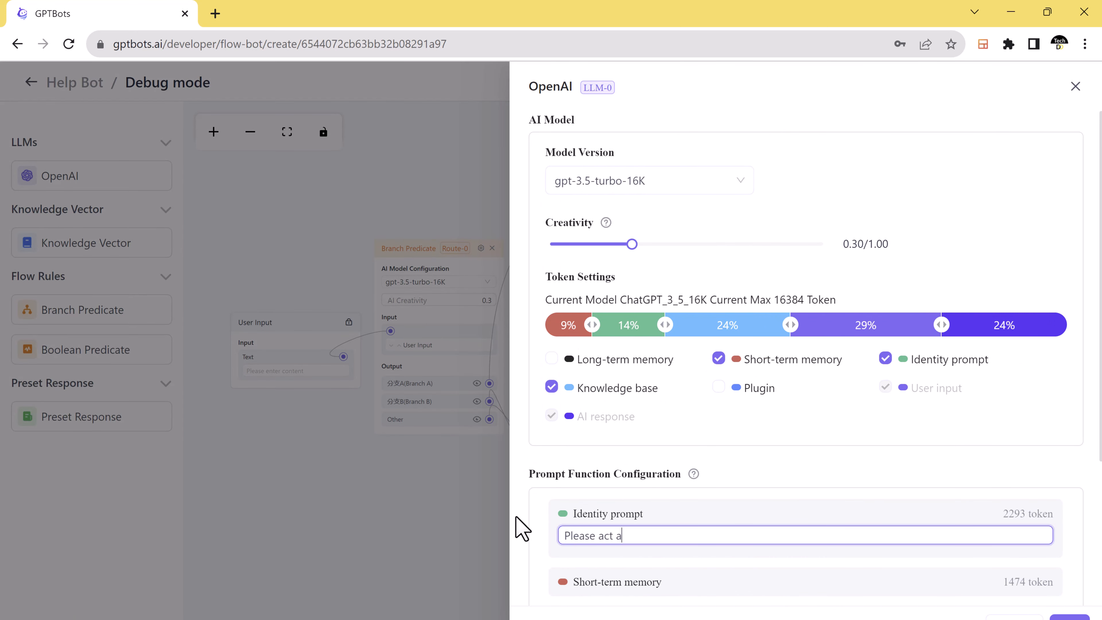
pyautogui.write('s an after sale manager.')
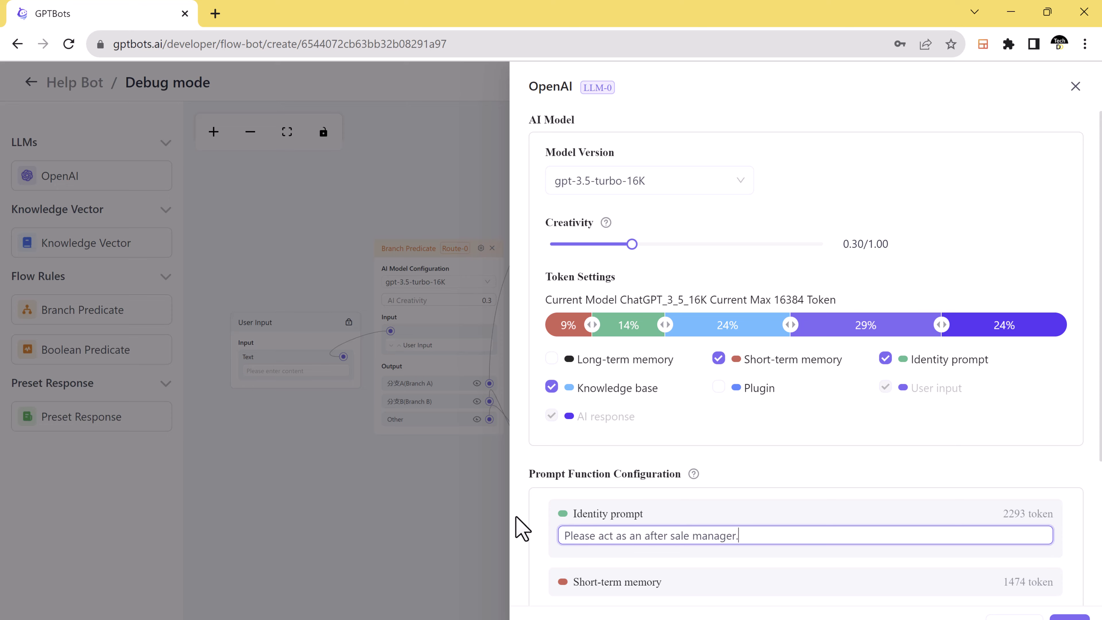
pyautogui.click(1074, 85)
pyautogui.write('Sorry, I ca')
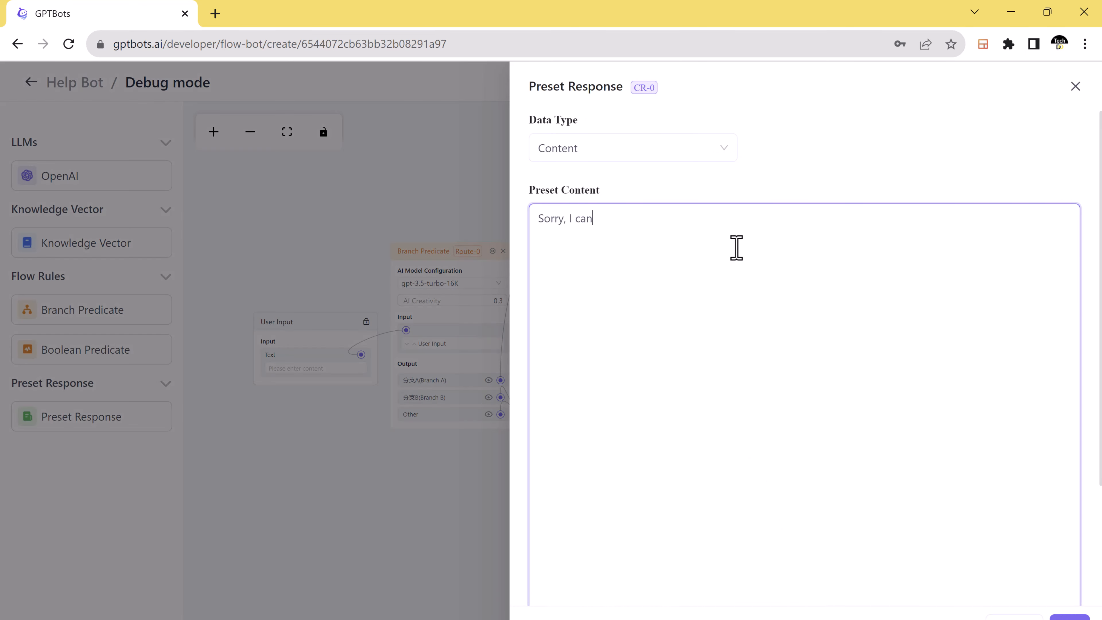
pyautogui.write('not answer this question')
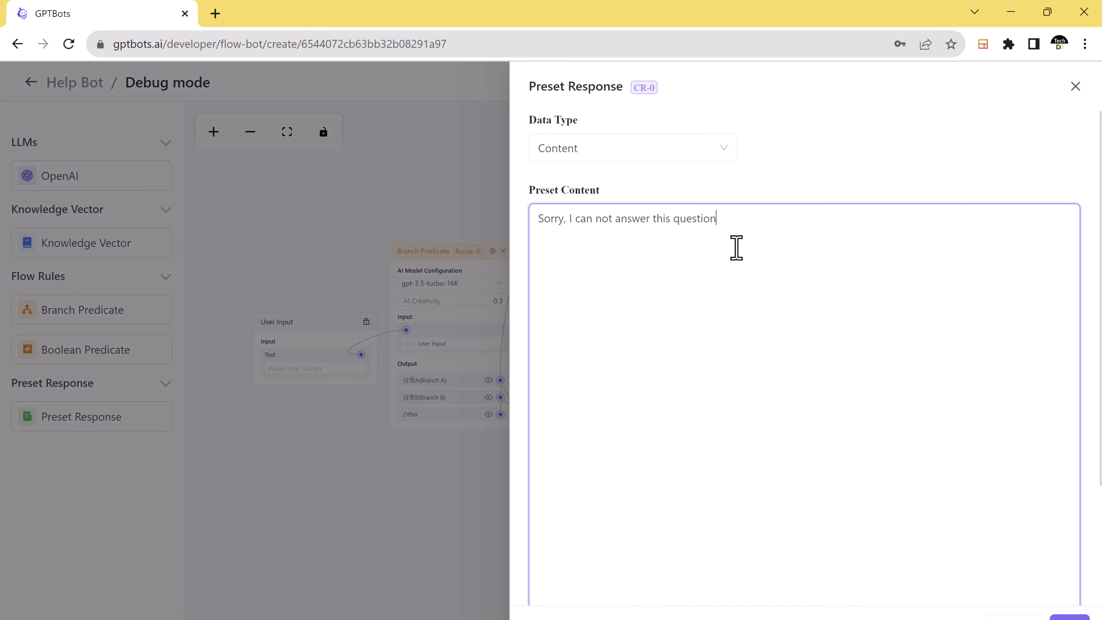
pyautogui.write('Please try again.')
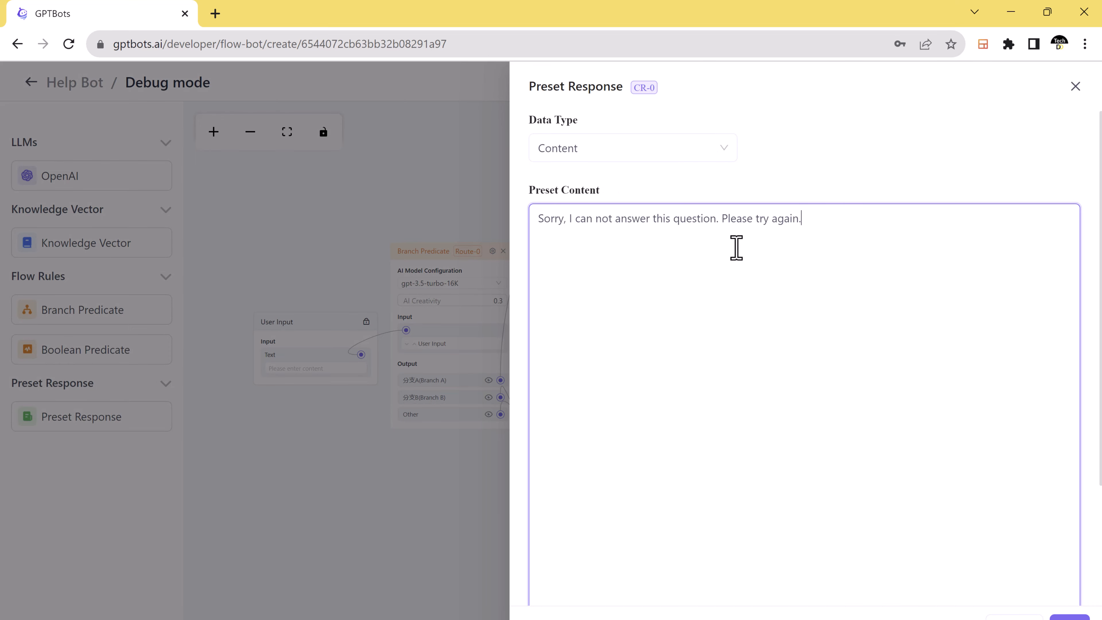
pyautogui.click(1075, 86)
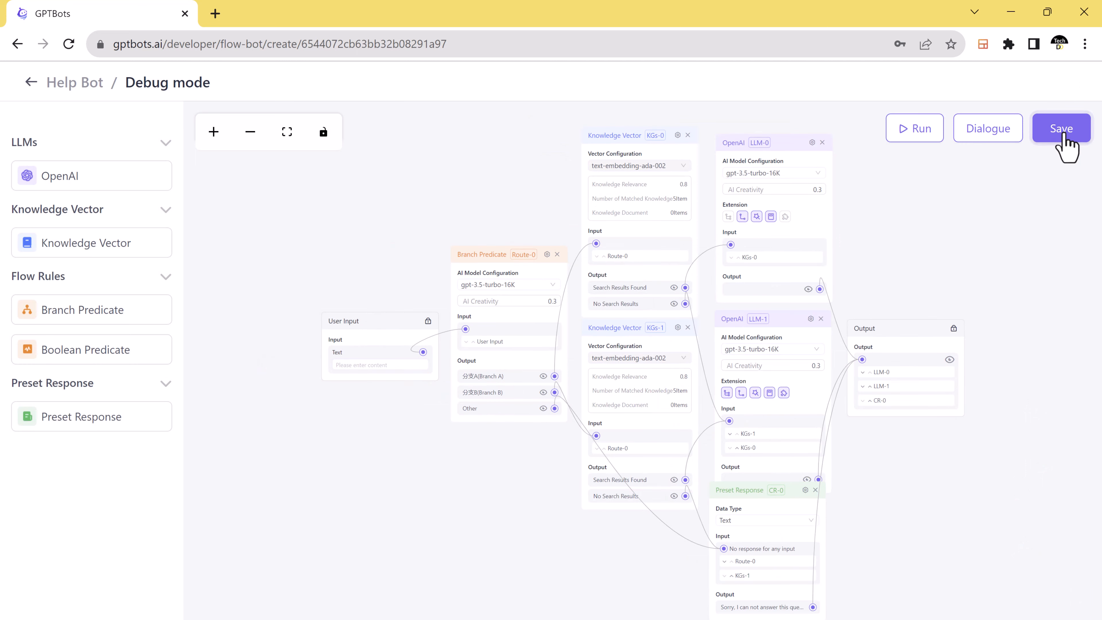
# Save the Help Bot flow and exit the flow editor
pyautogui.click(1061, 128)
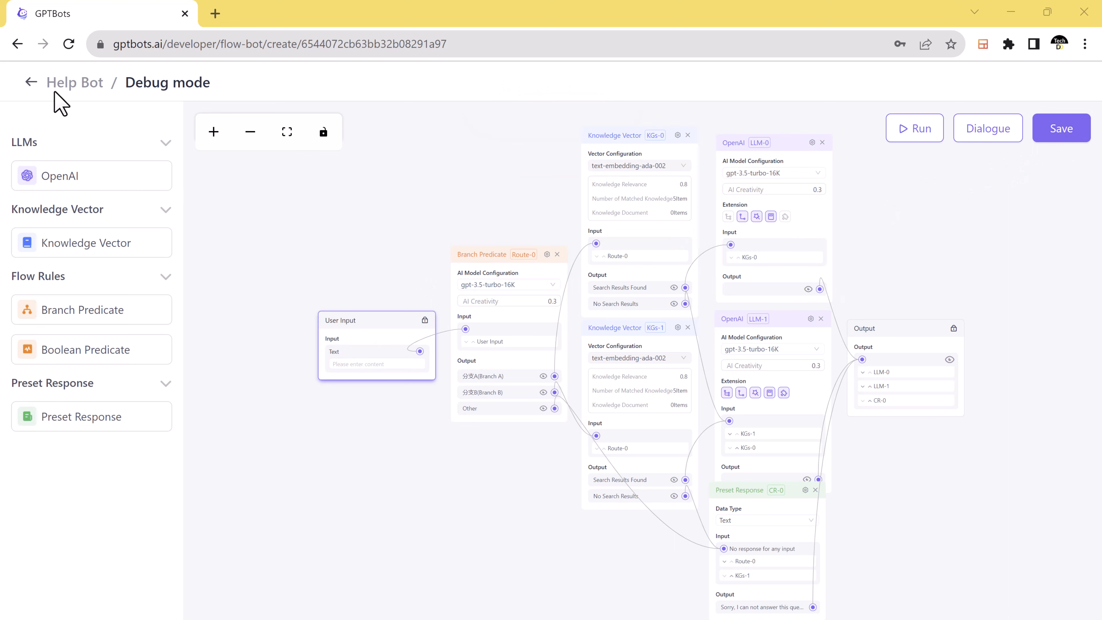
pyautogui.click(31, 81)
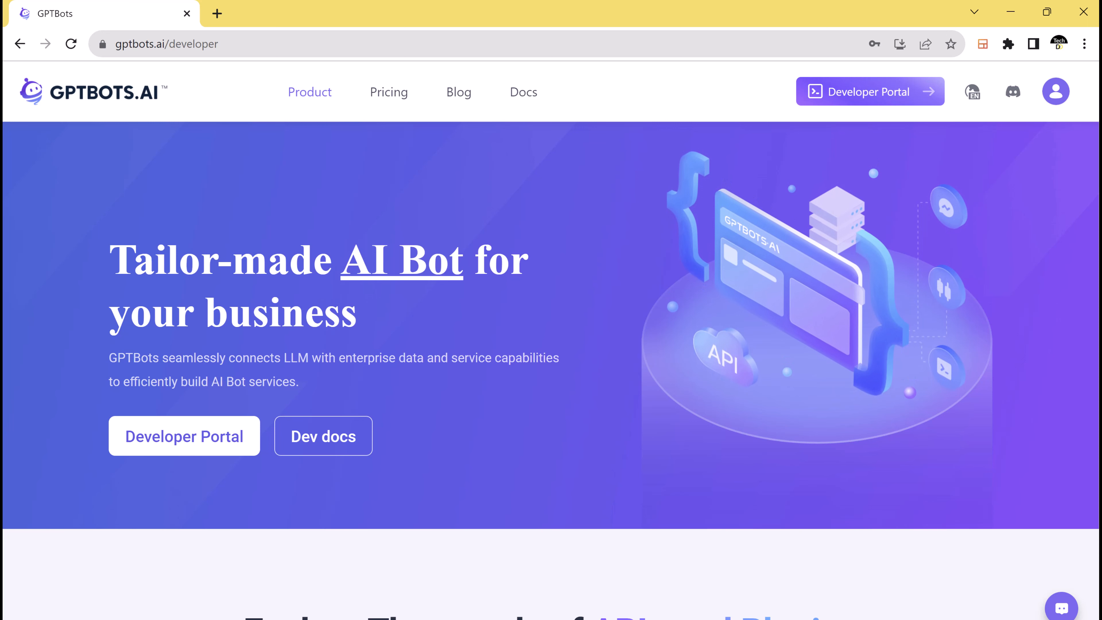
pyautogui.moveTo(432, 297)
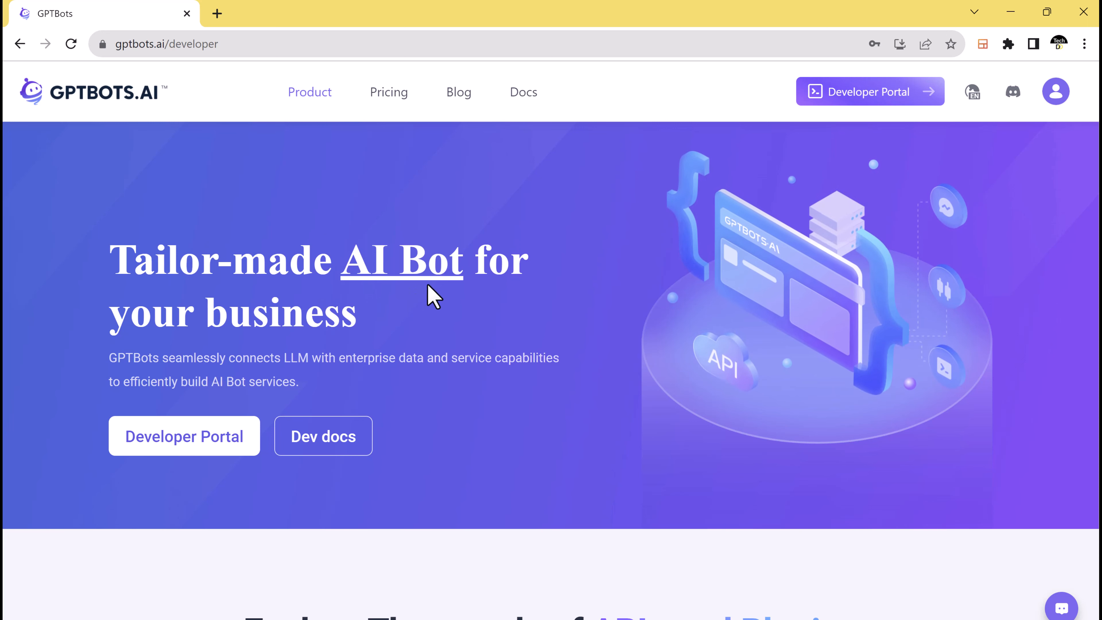
pyautogui.moveTo(331, 354)
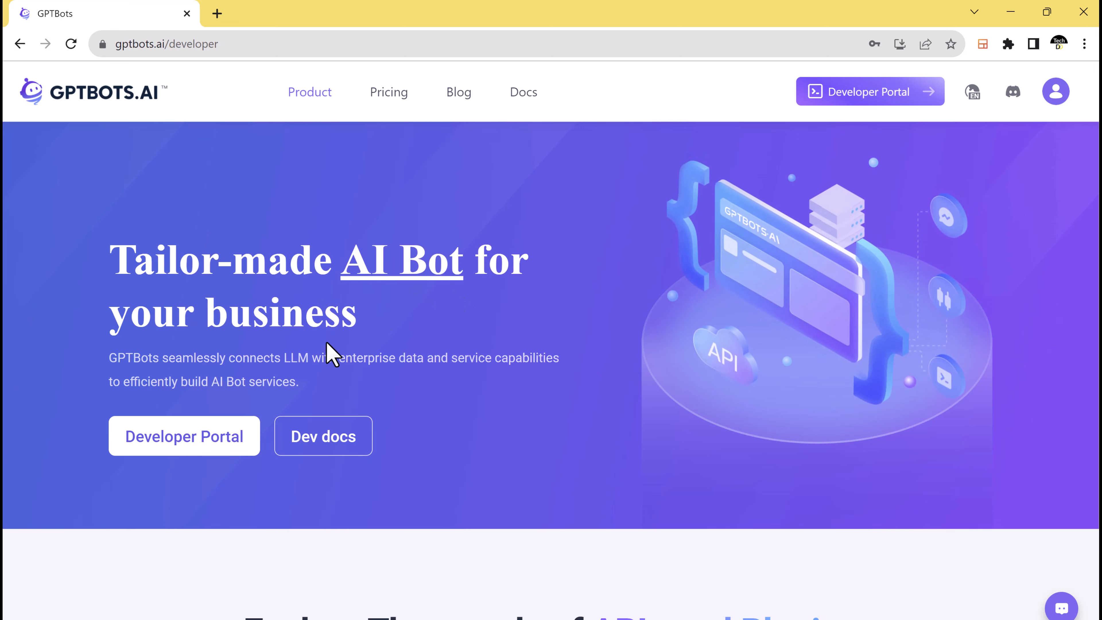
pyautogui.moveTo(411, 404)
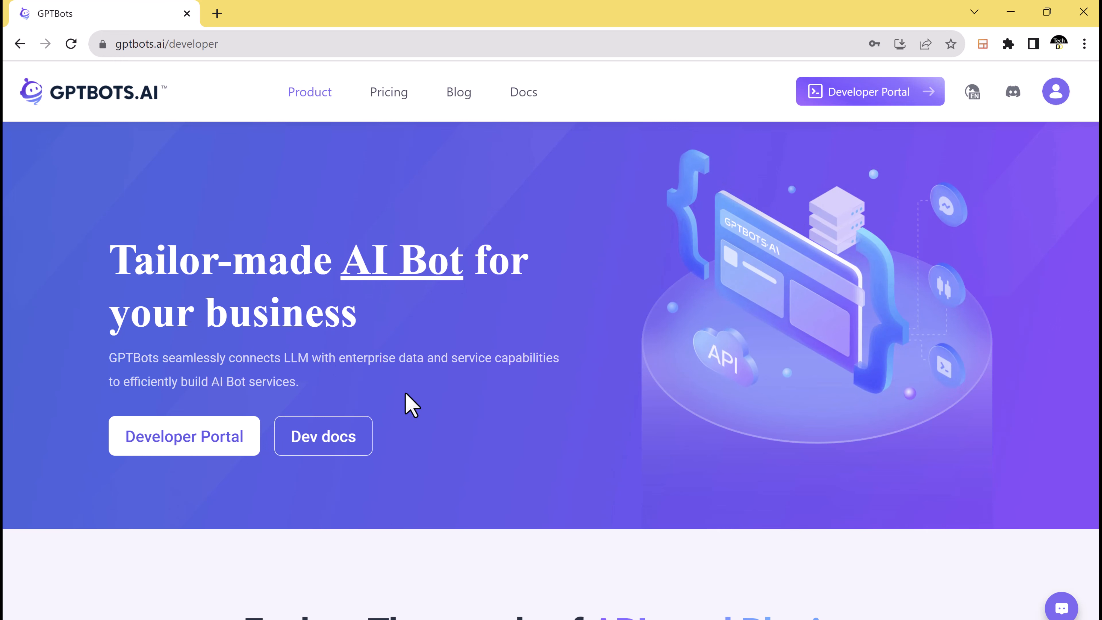
pyautogui.scroll(-3)
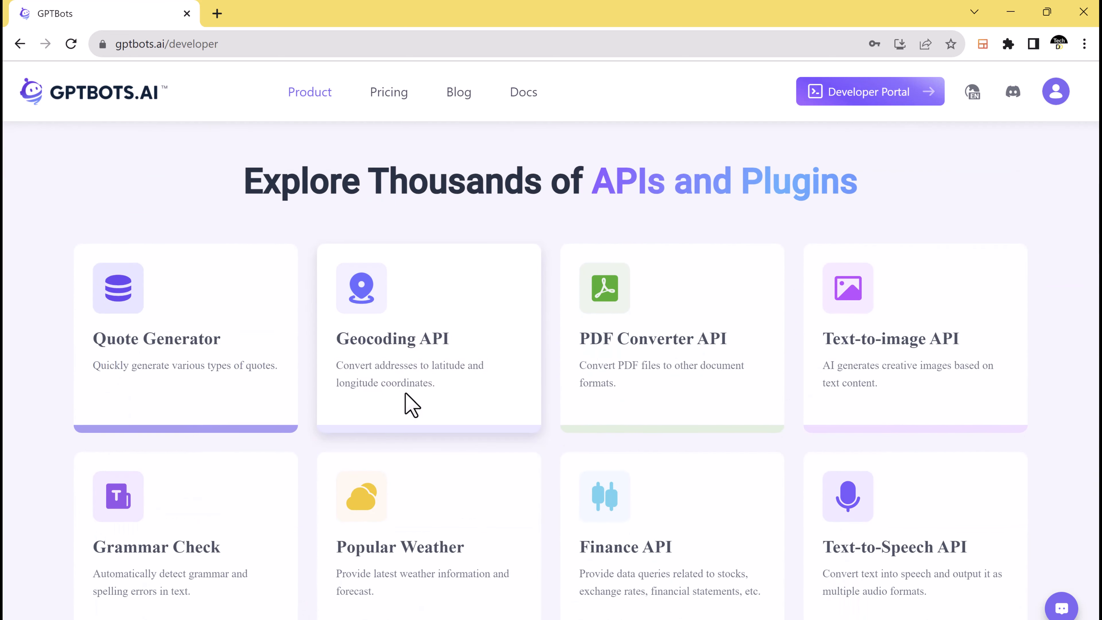
pyautogui.moveTo(241, 441)
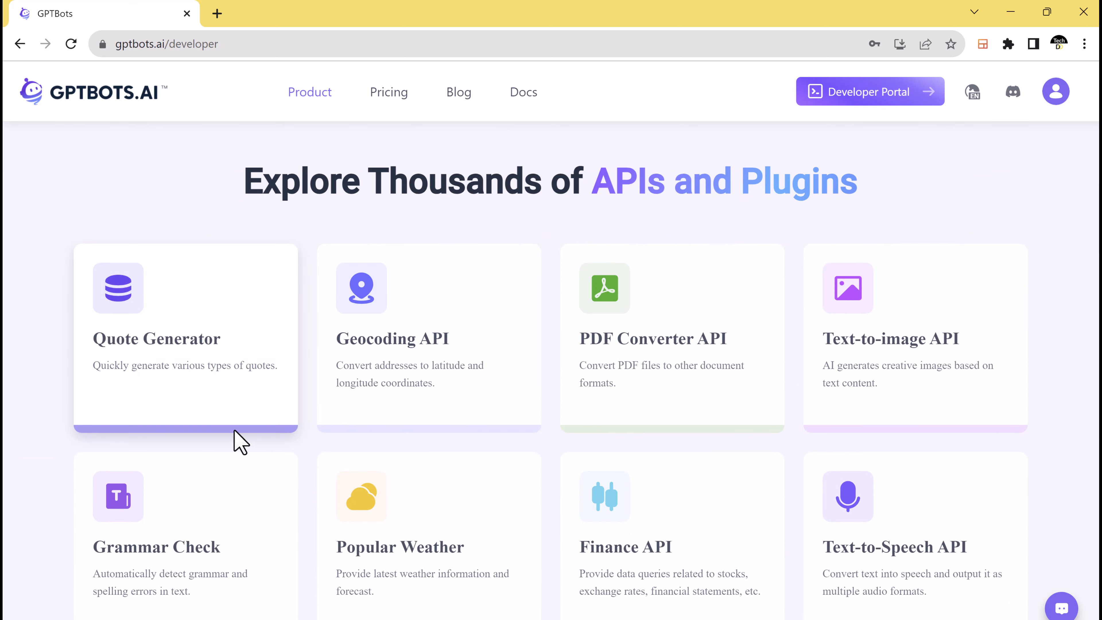
pyautogui.moveTo(638, 420)
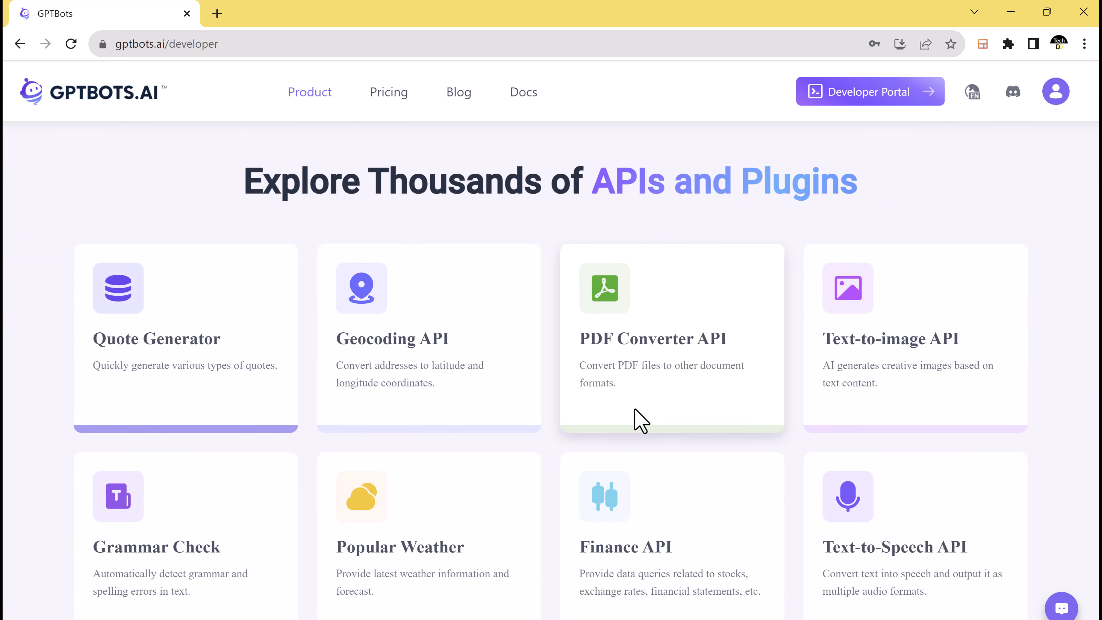
pyautogui.scroll(-3)
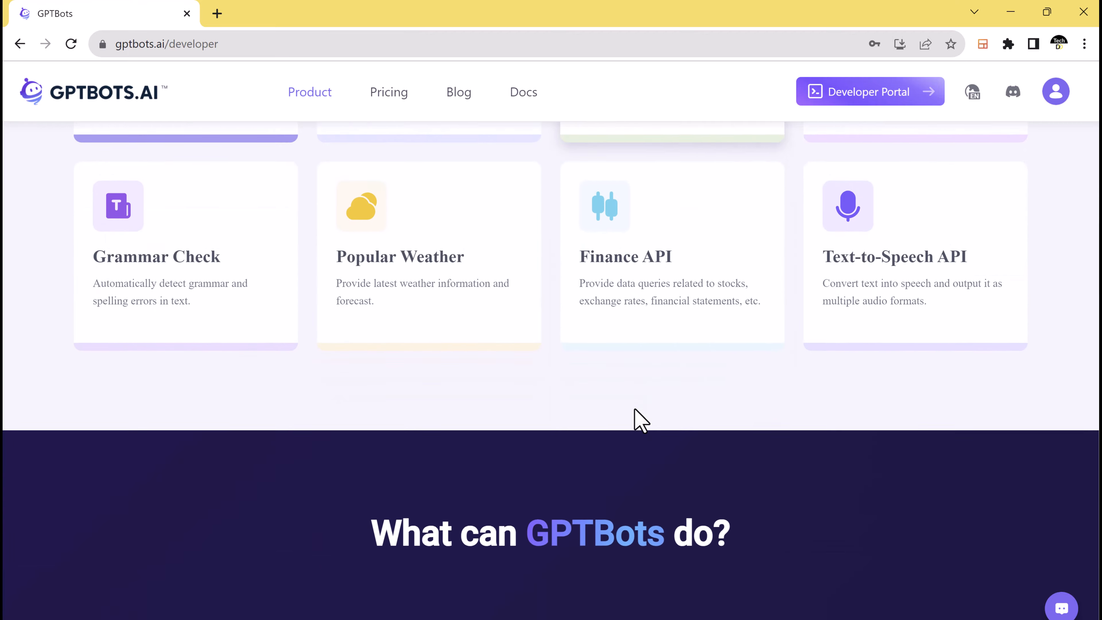
pyautogui.scroll(-3)
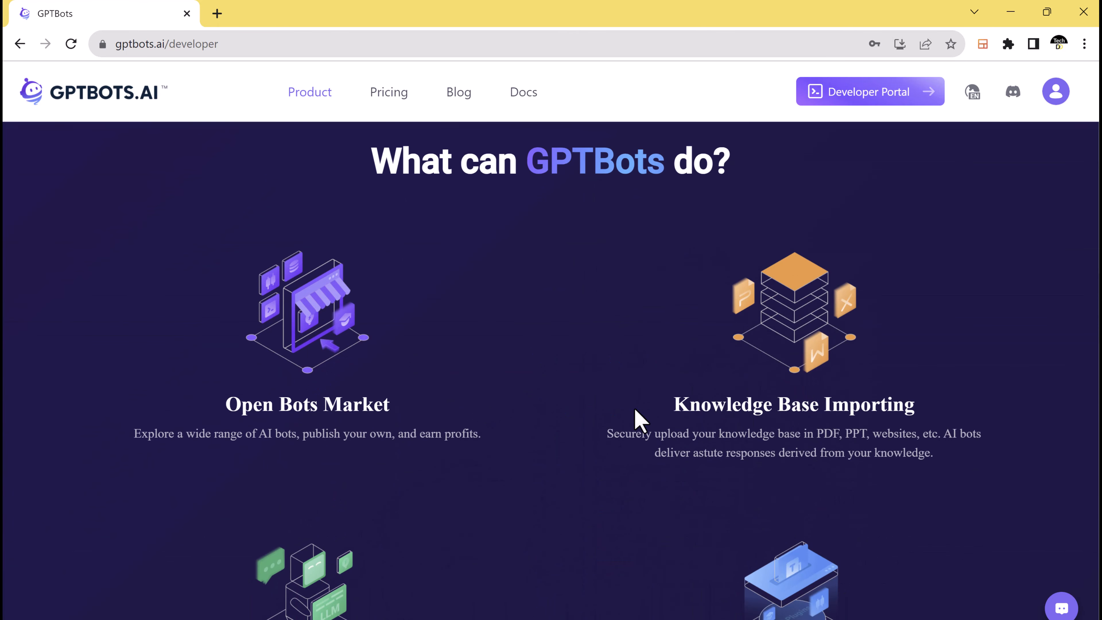
pyautogui.scroll(-3)
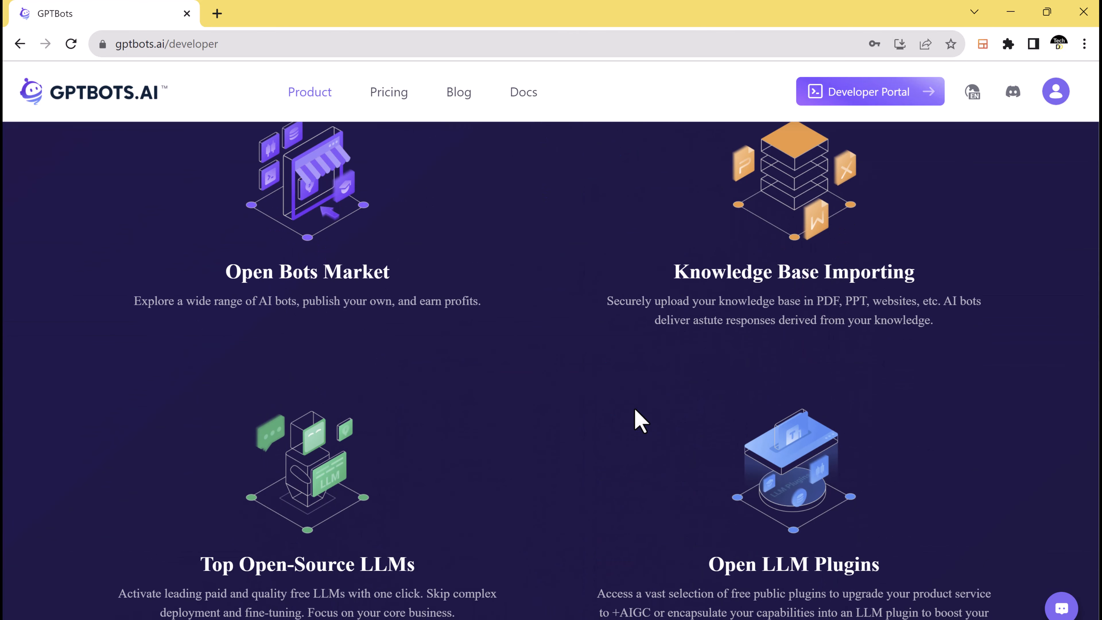
pyautogui.moveTo(946, 459)
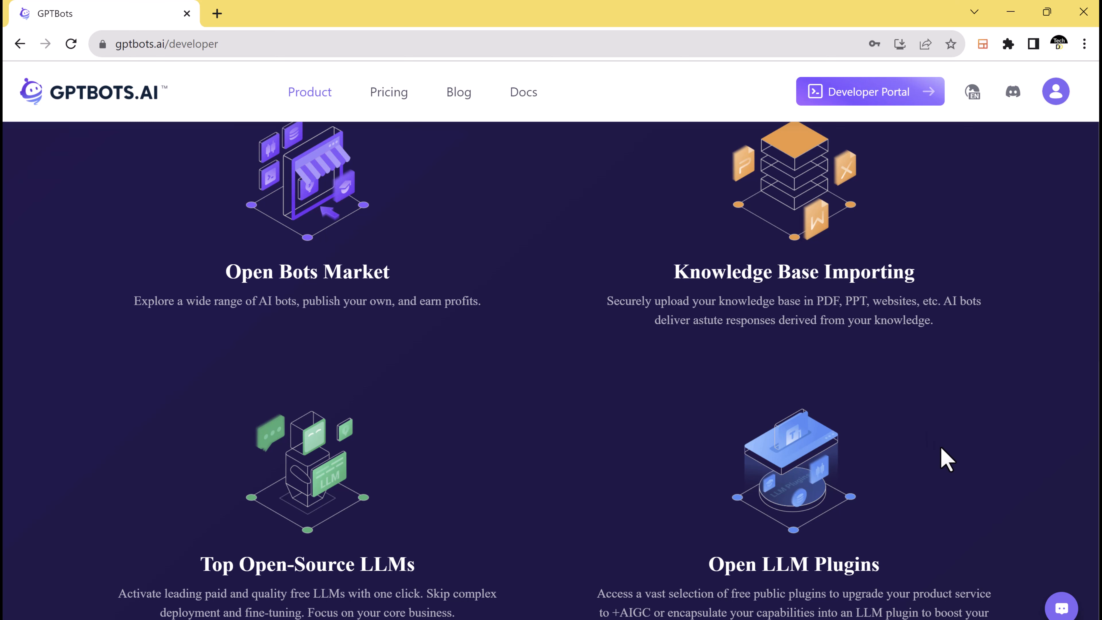
pyautogui.scroll(-3)
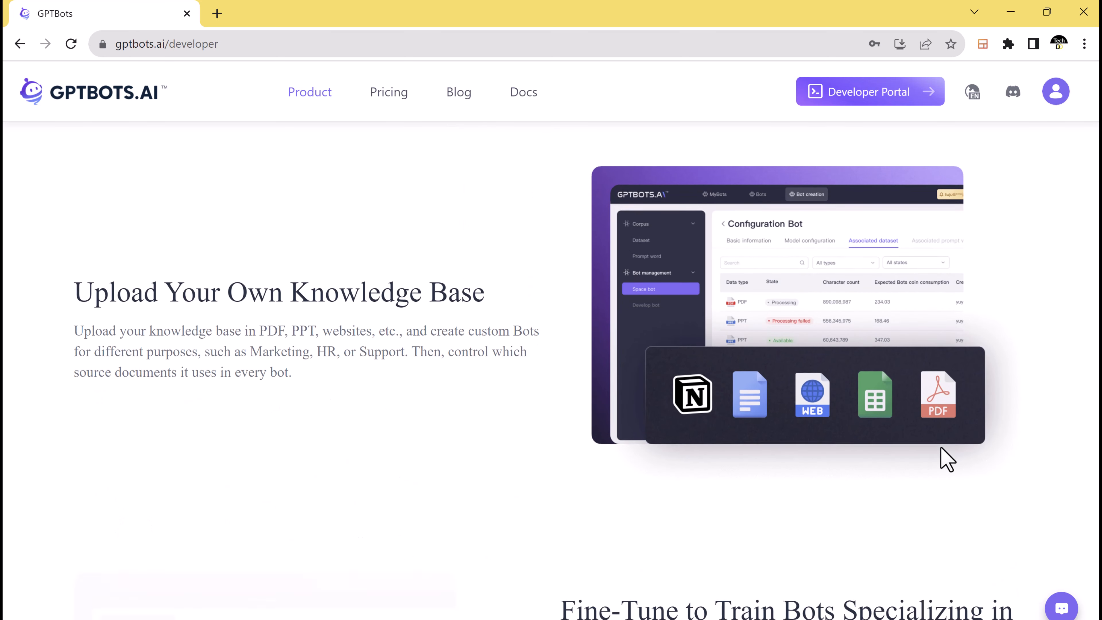